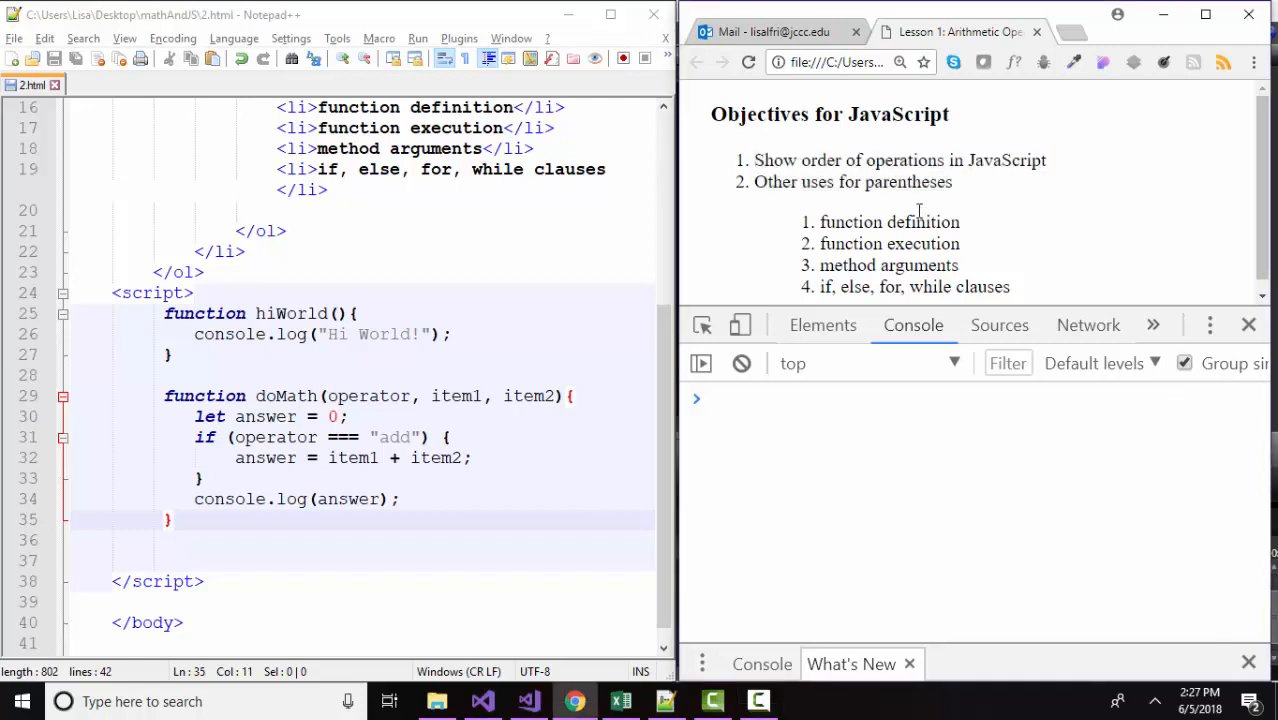
Highlight the phrase 'order of operations in JavaScript' in the lesson objectives.
left_click_drag(804, 160, 1048, 160)
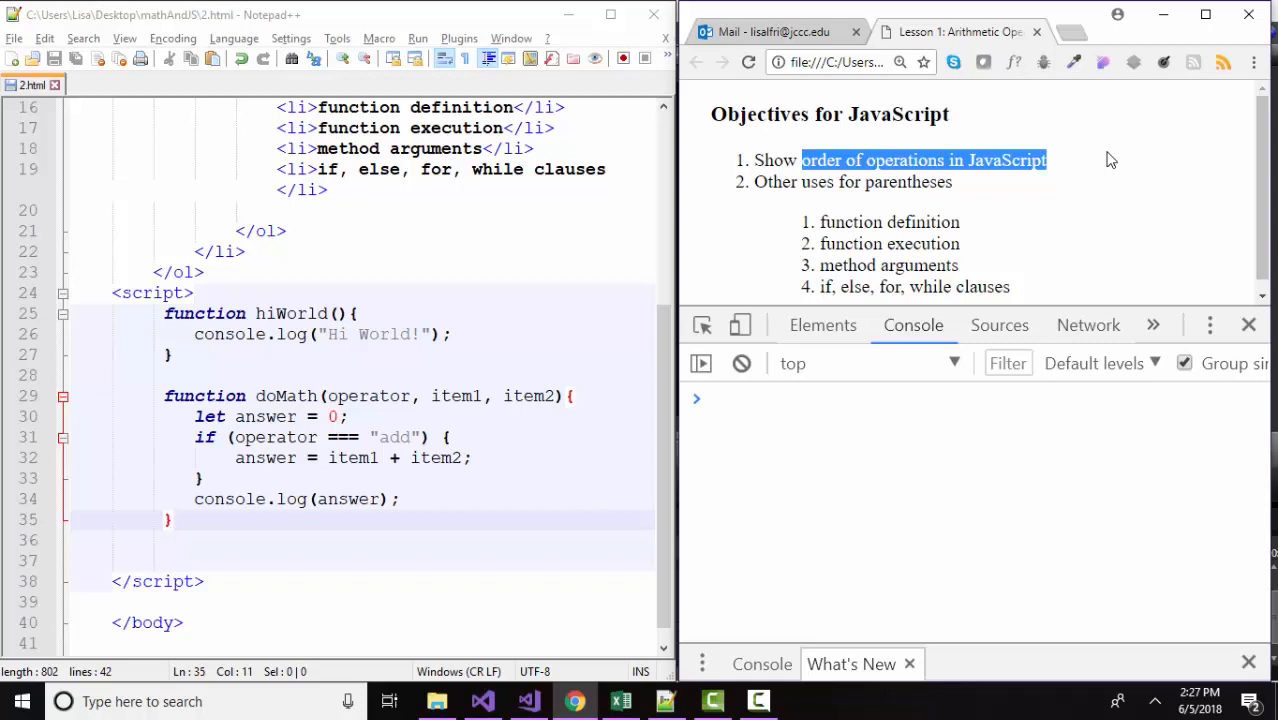
mouse_move(1016, 324)
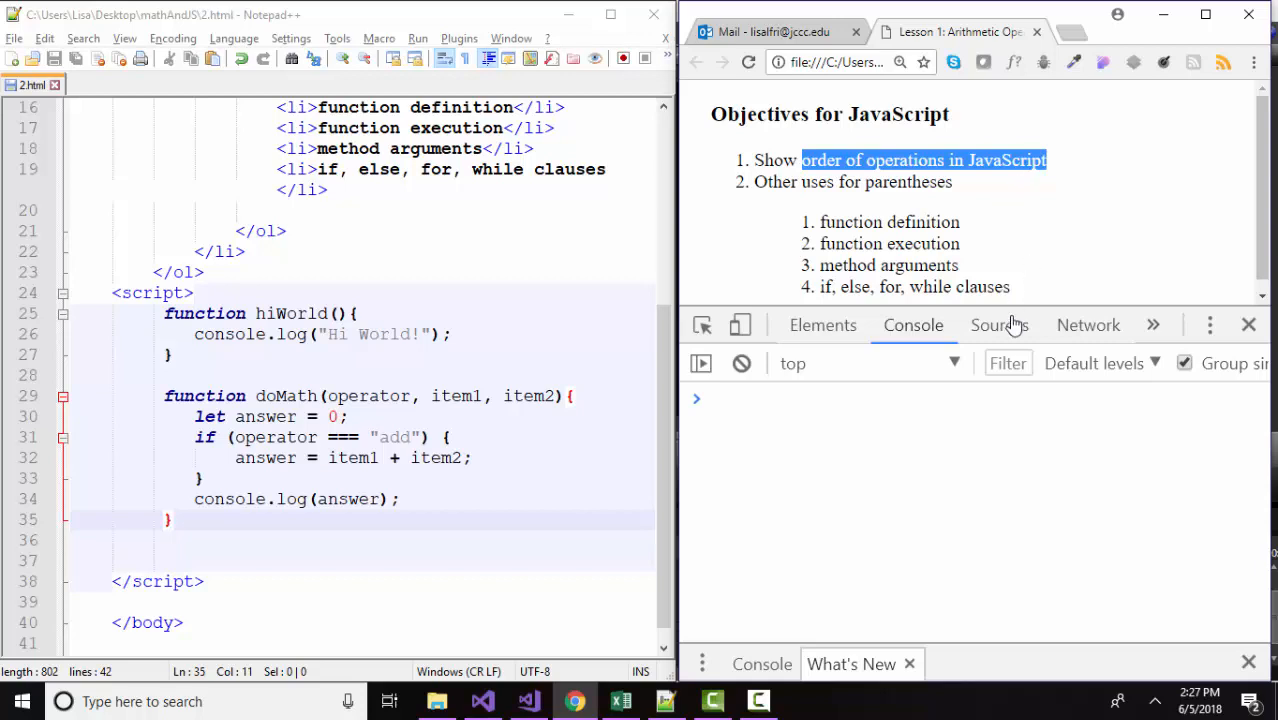
Evaluate 5+2*10 in the console, returning 25 since multiplication runs first.
left_click(1022, 522)
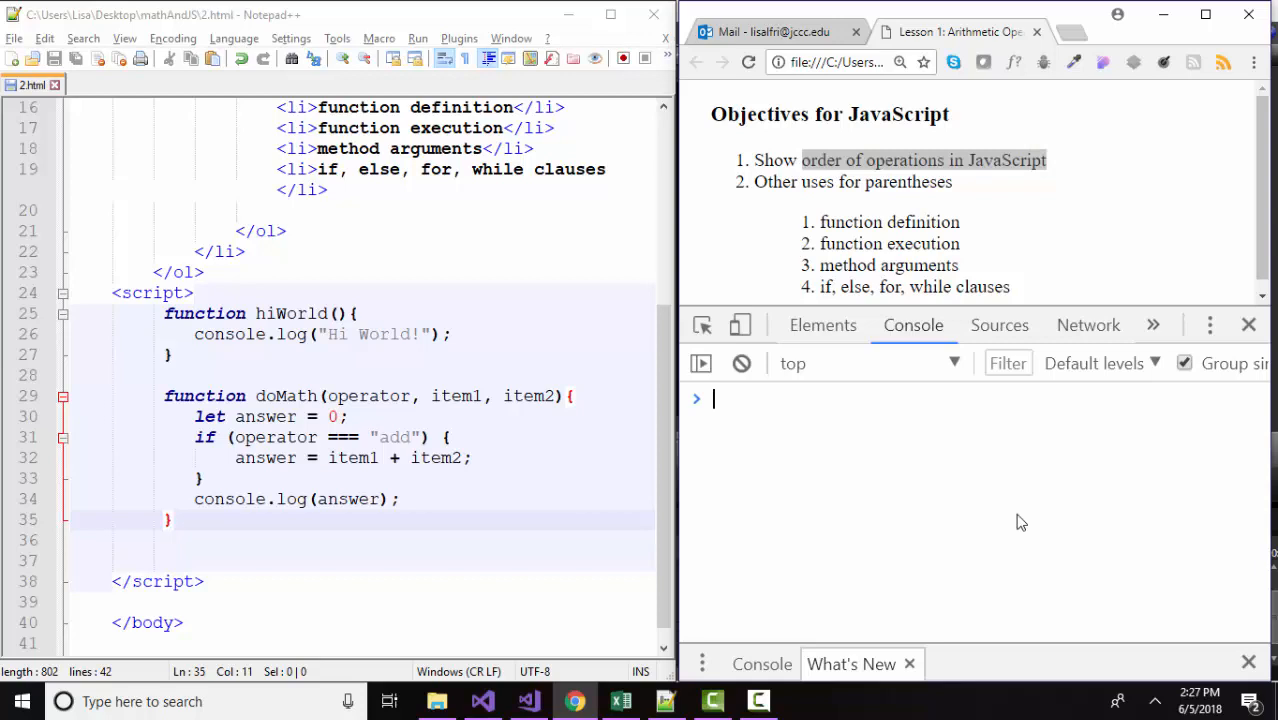
type("5")
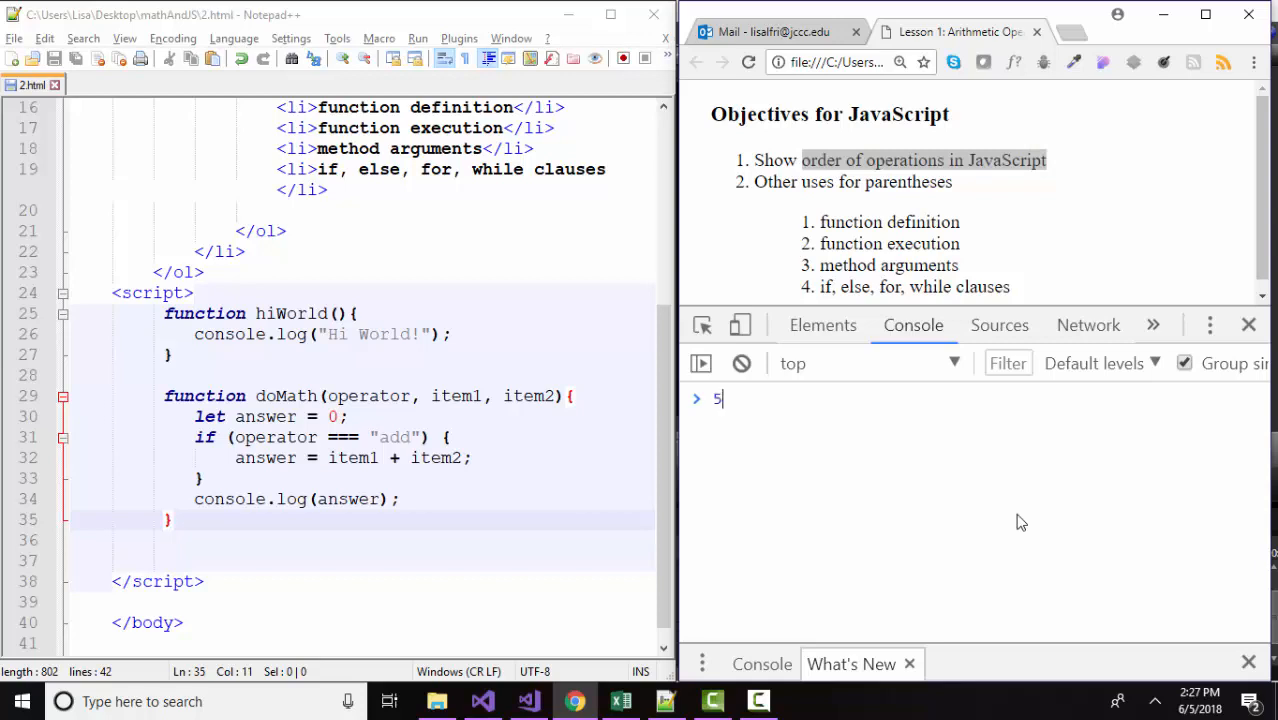
type("+2*10")
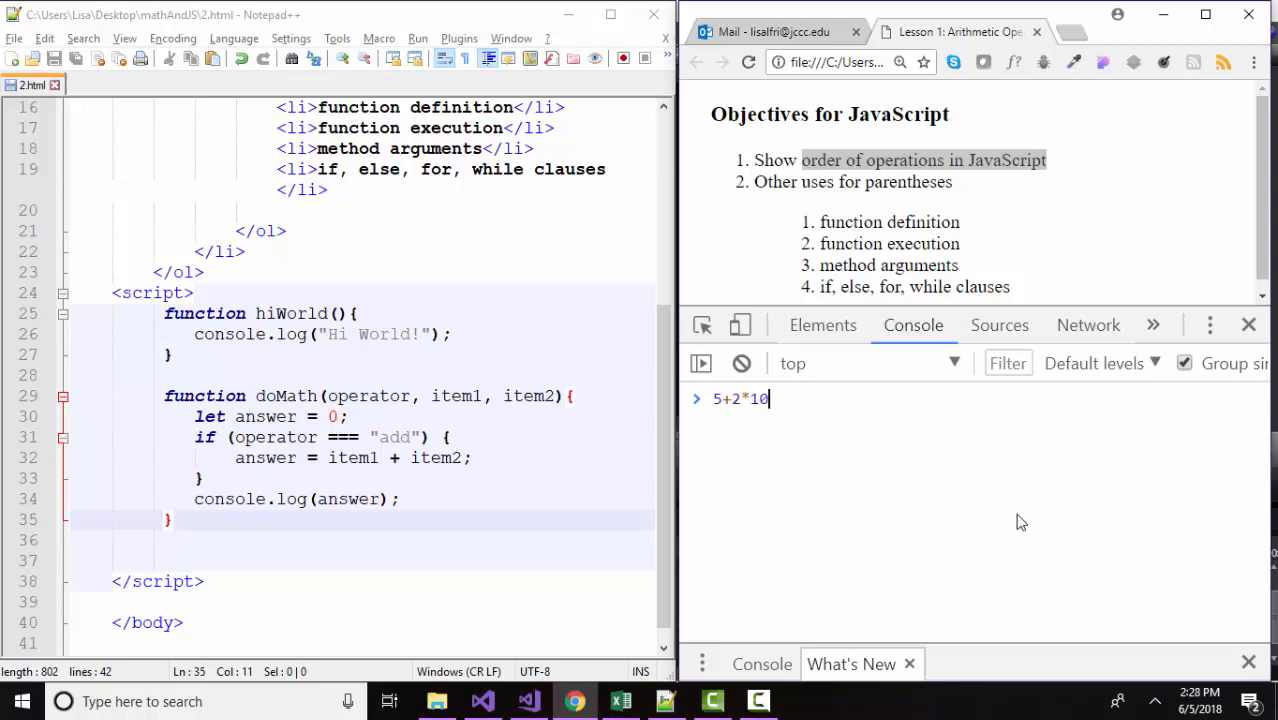
mouse_move(760, 428)
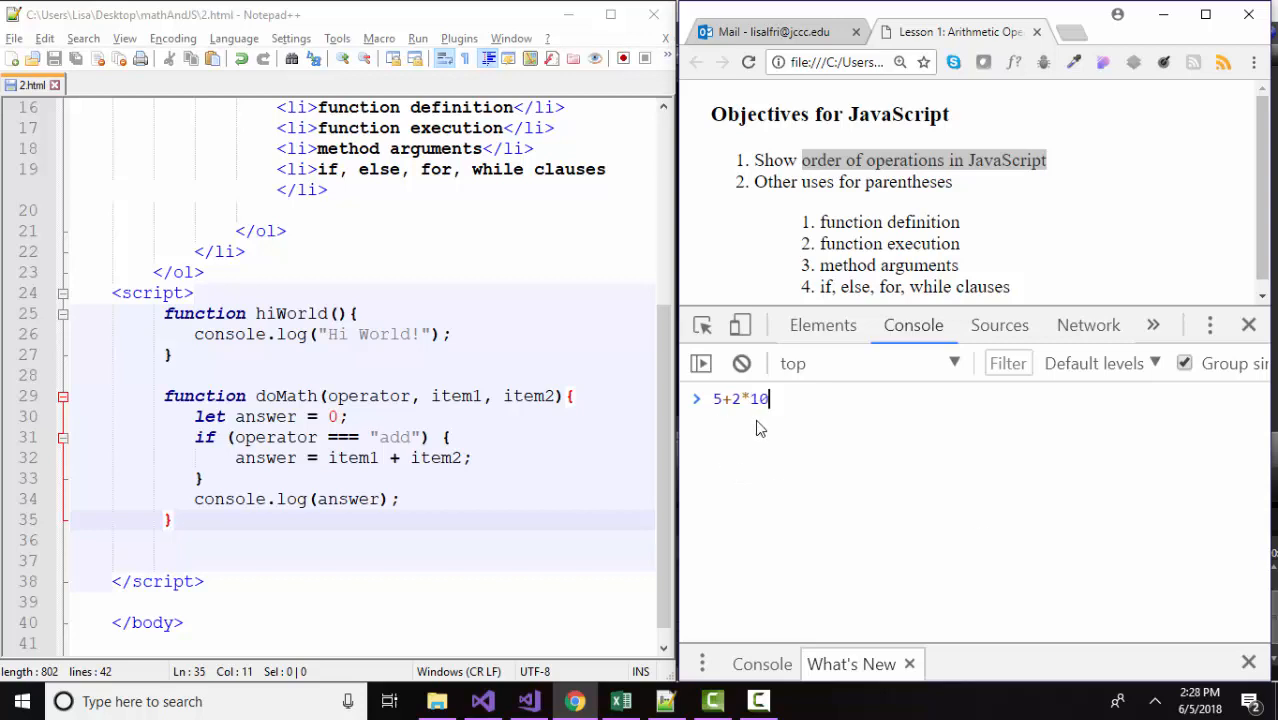
mouse_move(774, 436)
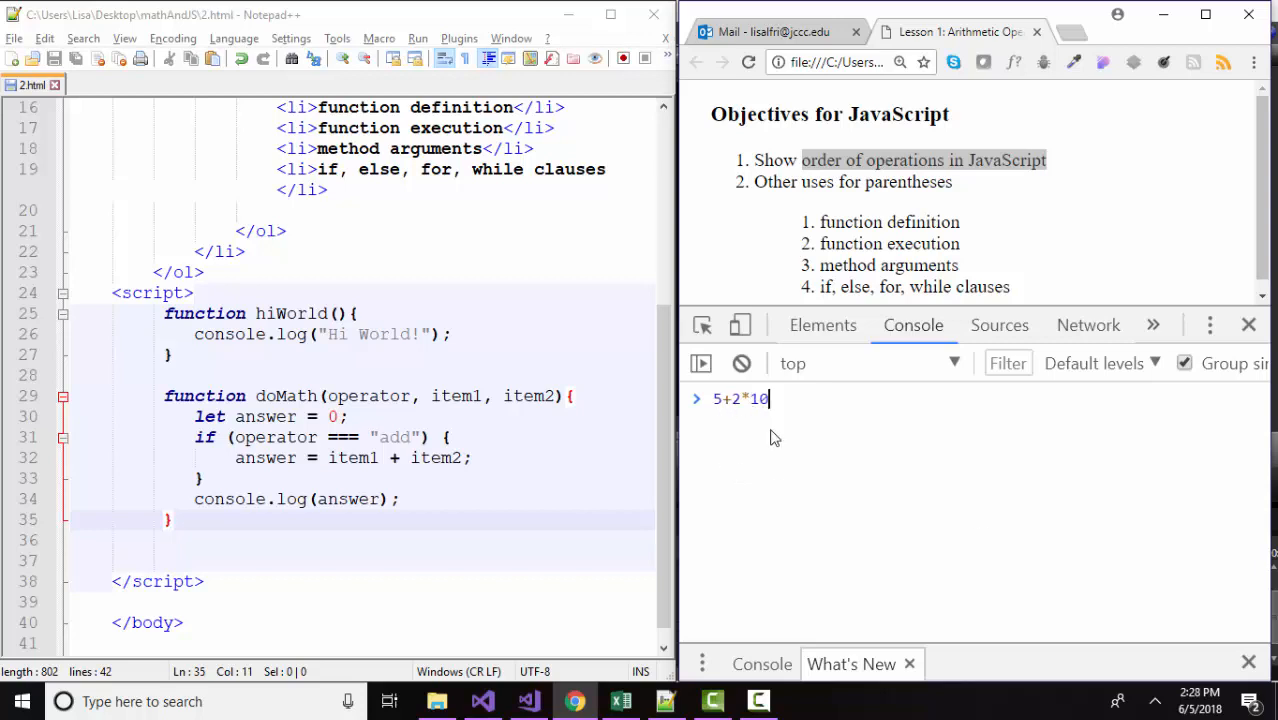
mouse_move(774, 444)
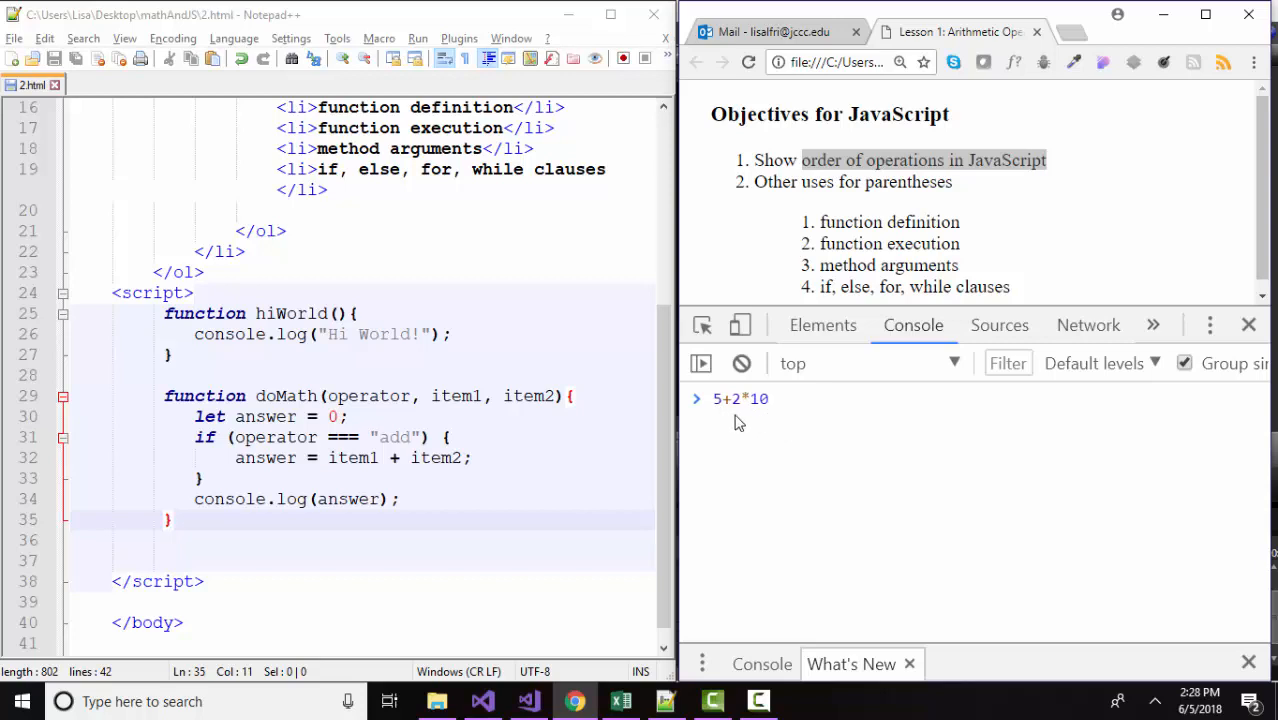
mouse_move(764, 424)
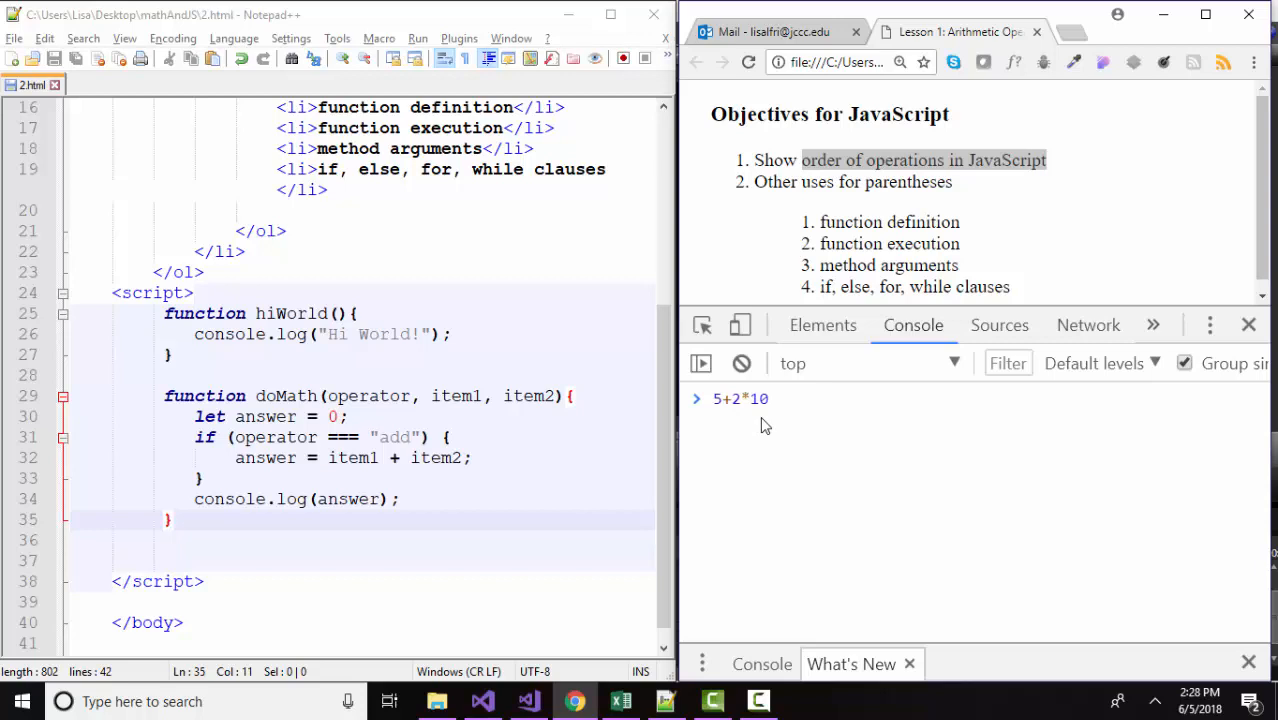
key("Enter")
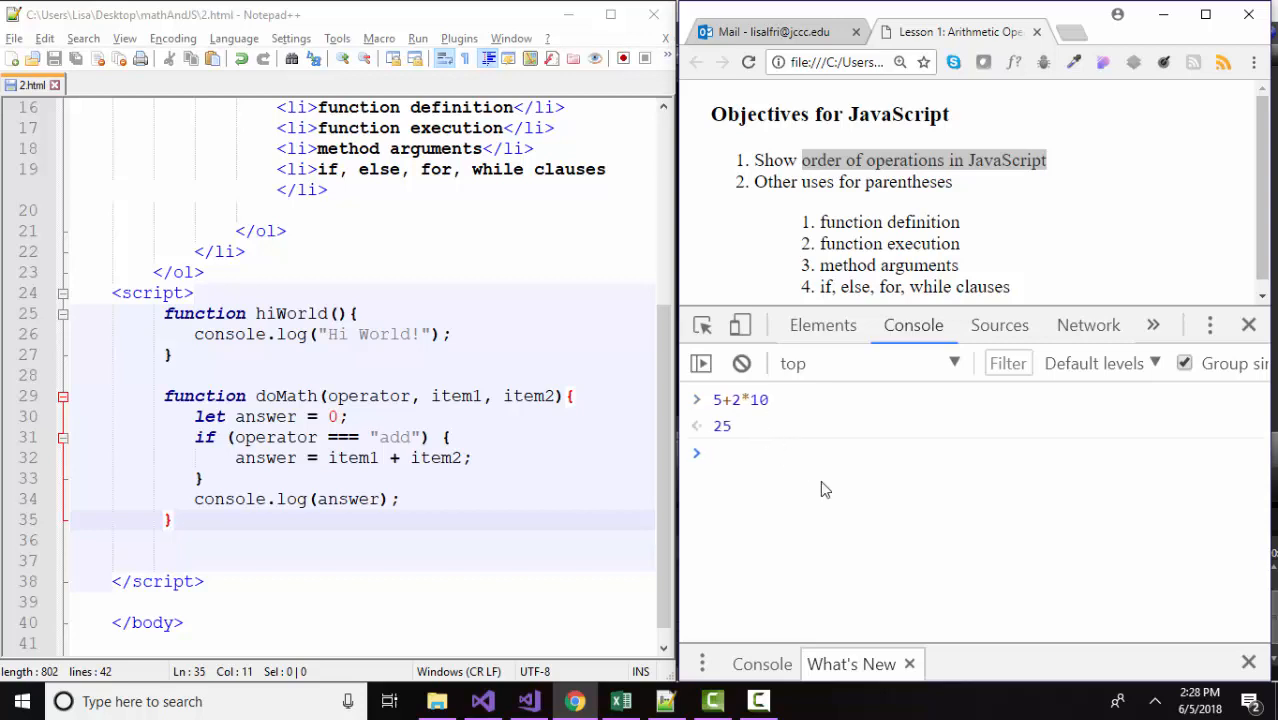
mouse_move(890, 540)
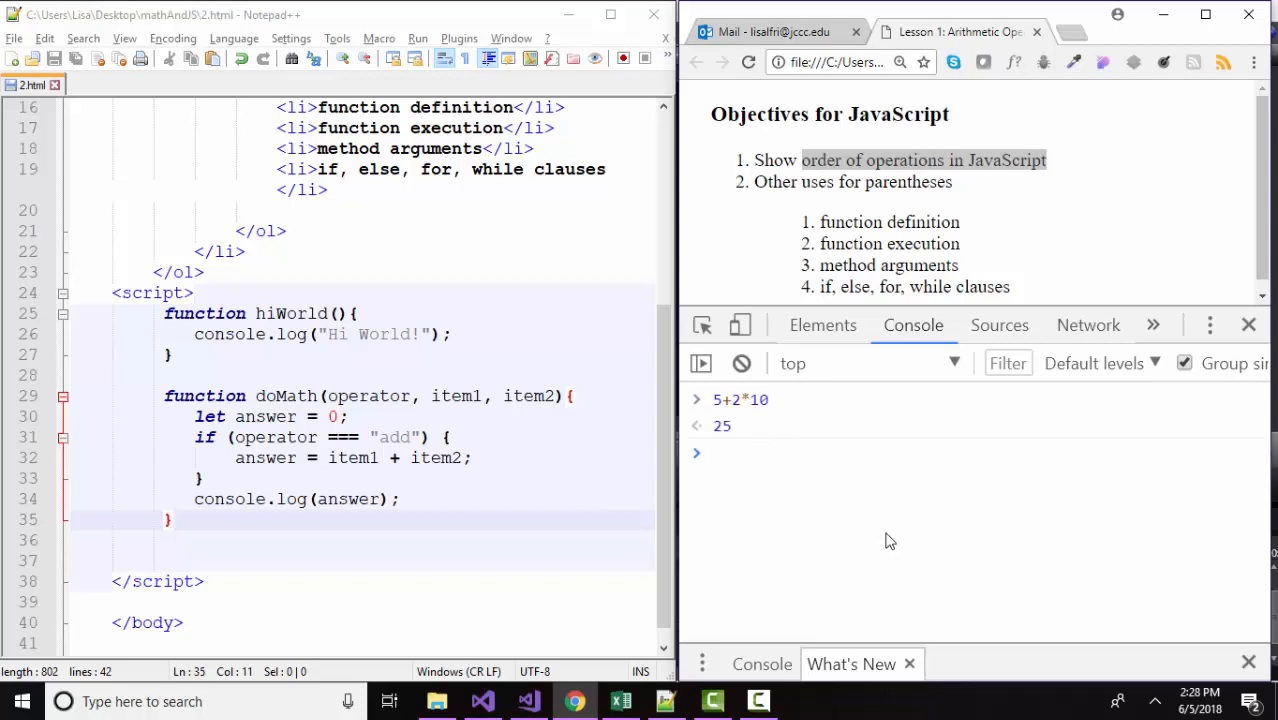
Evaluate 20/2*5 in the console, returning 50 with left-to-right evaluation.
left_click(756, 452)
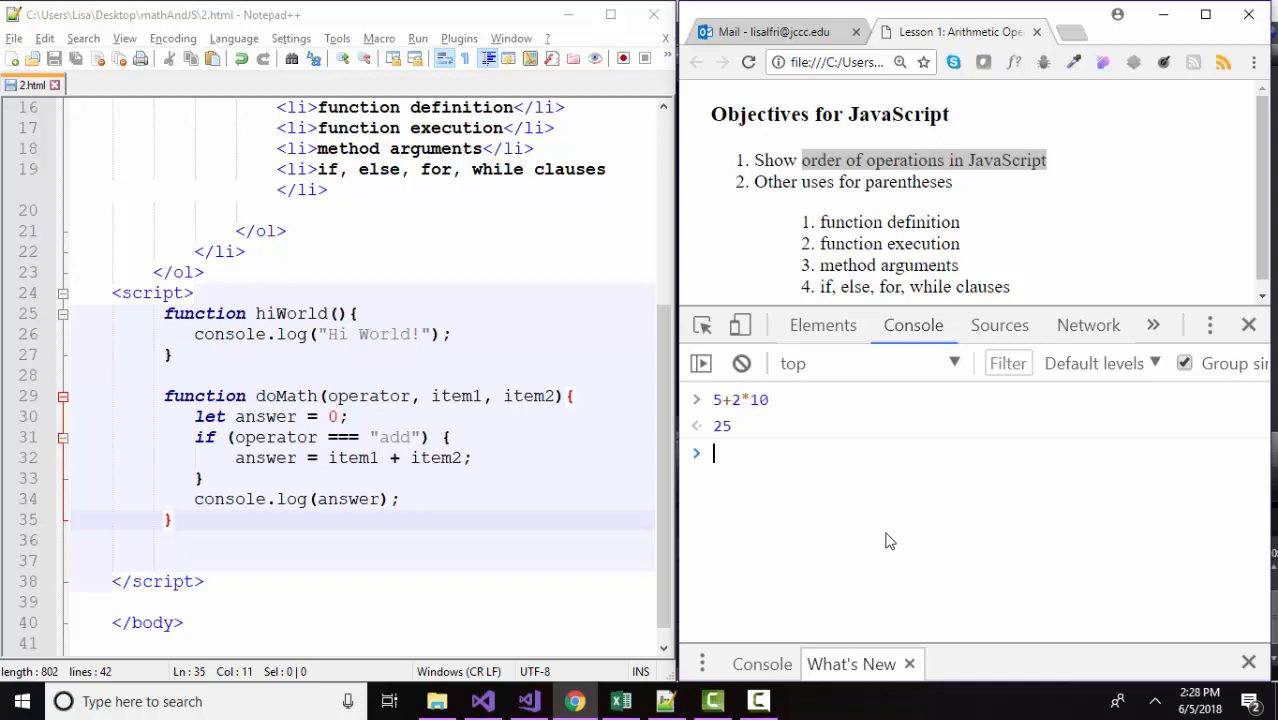
type("20/2*5")
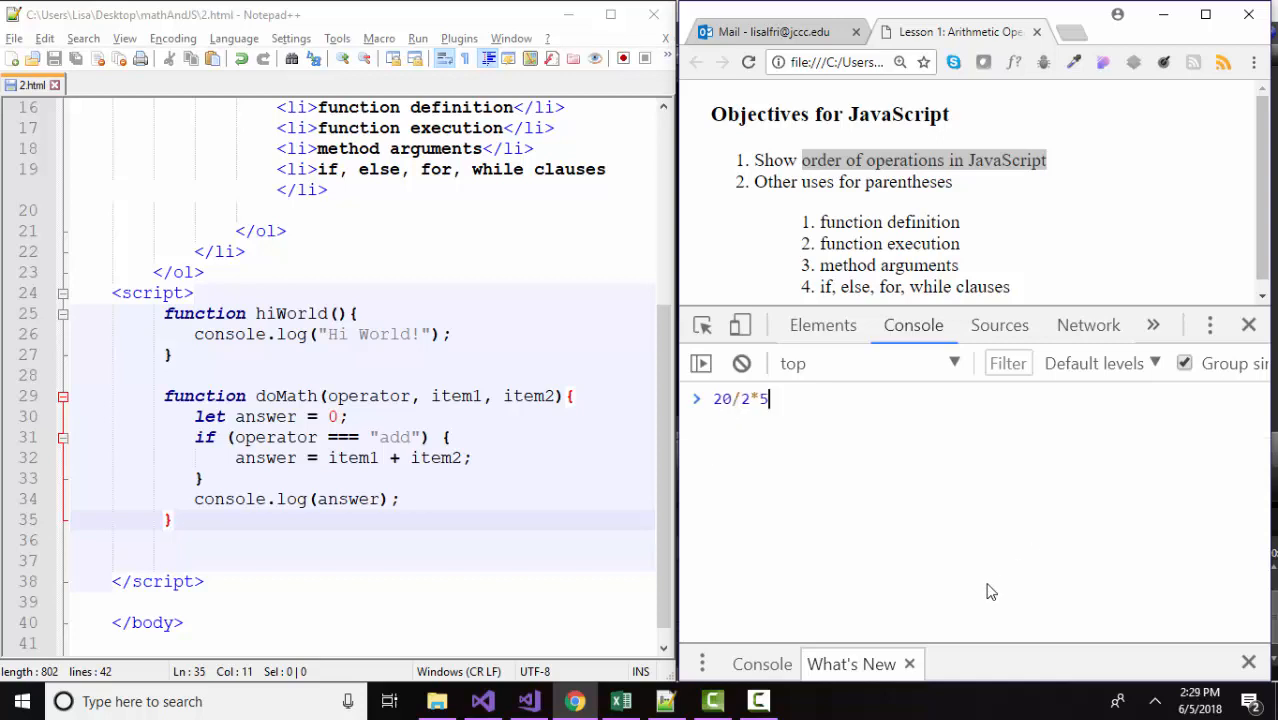
mouse_move(730, 450)
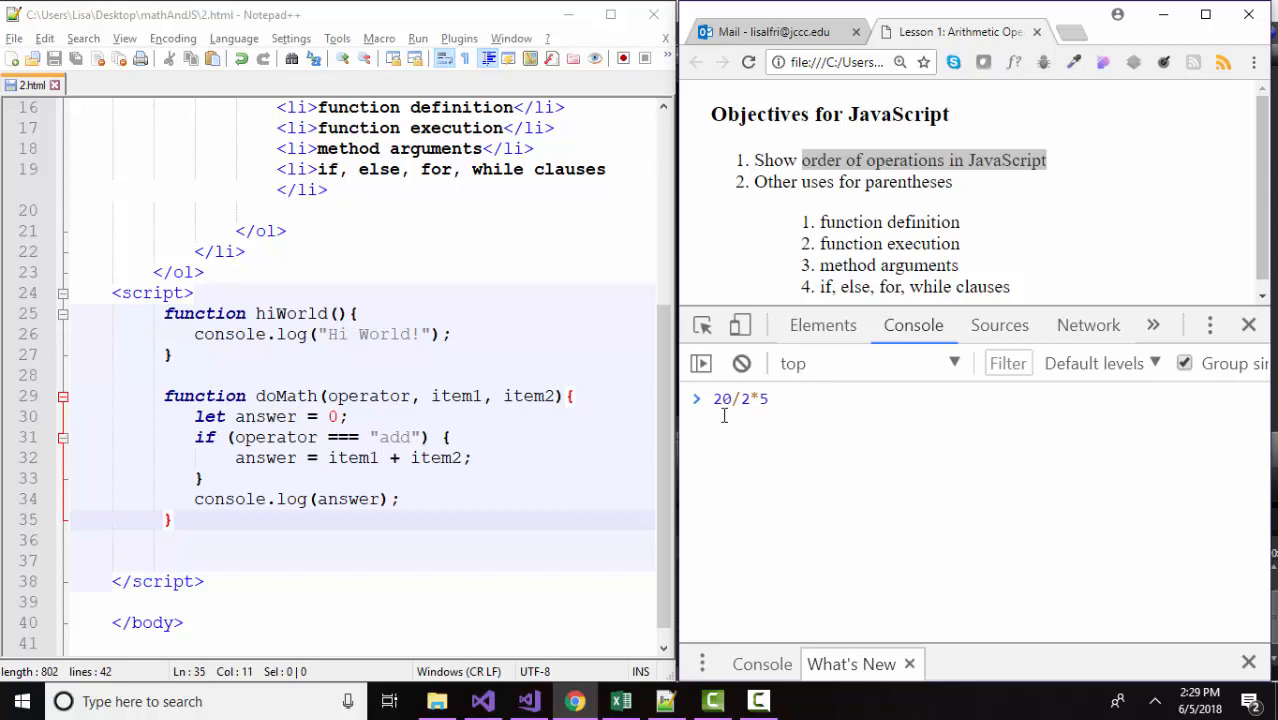
mouse_move(734, 418)
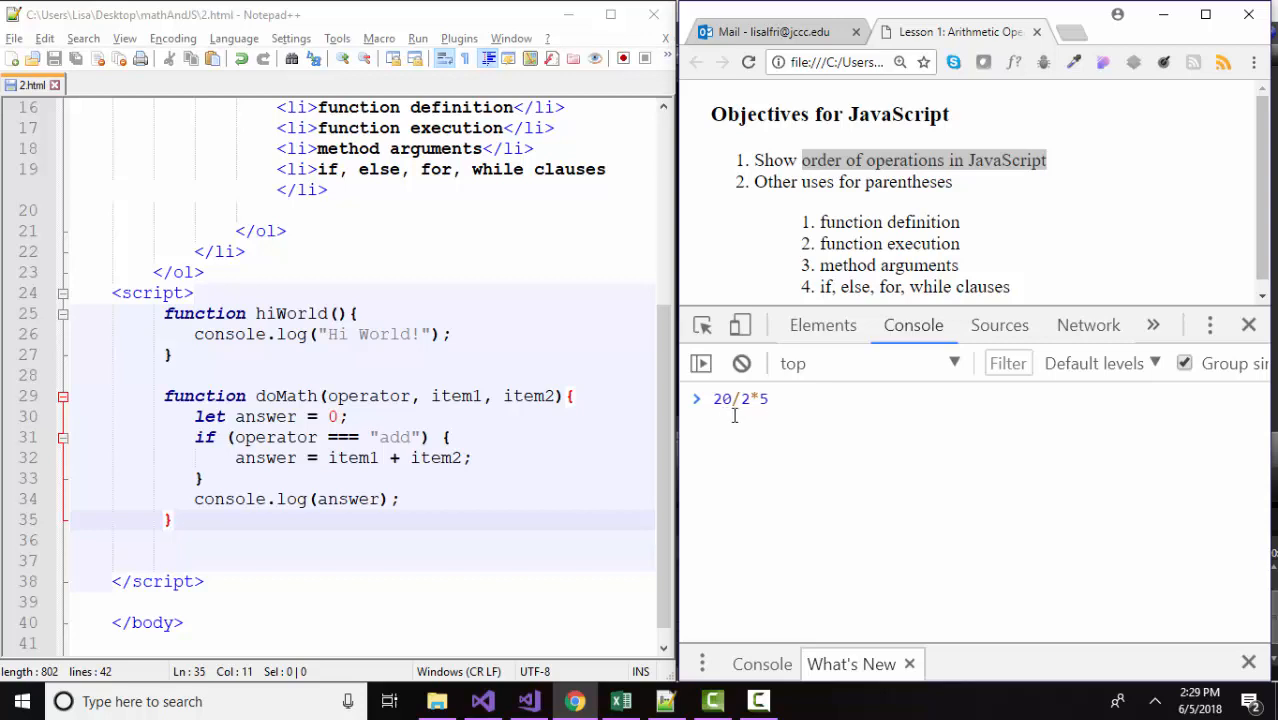
mouse_move(764, 426)
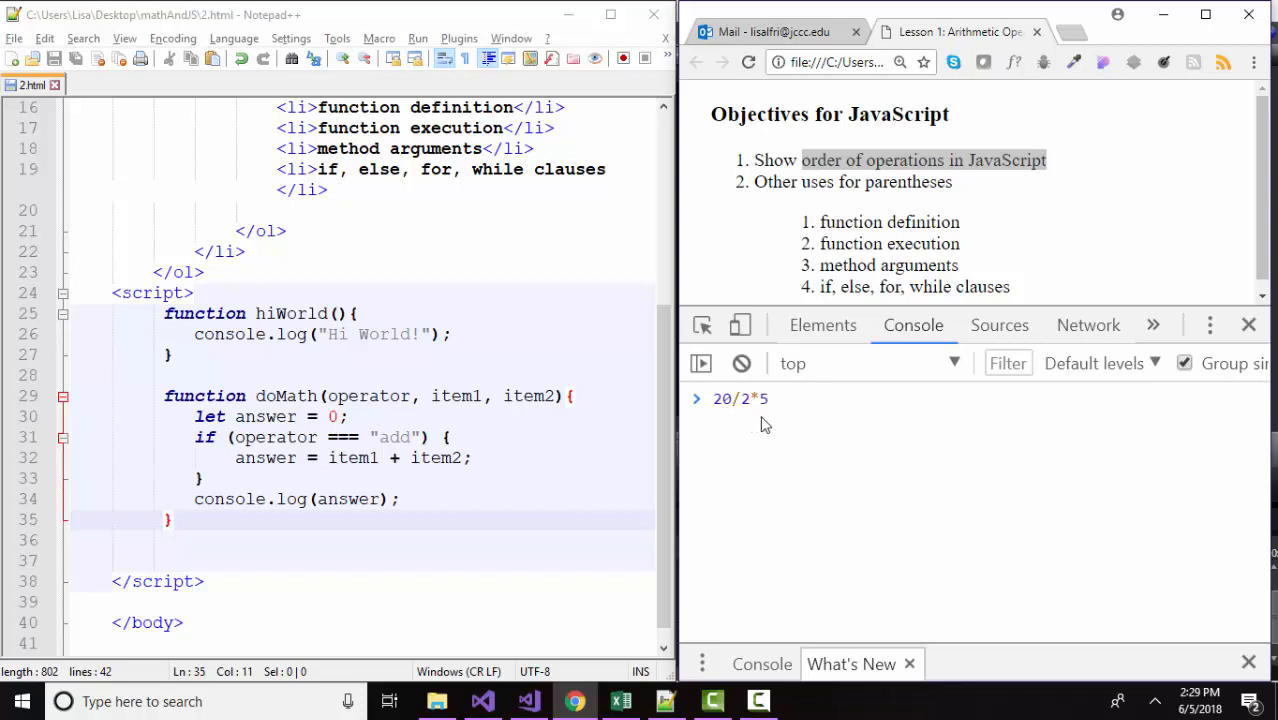
mouse_move(752, 452)
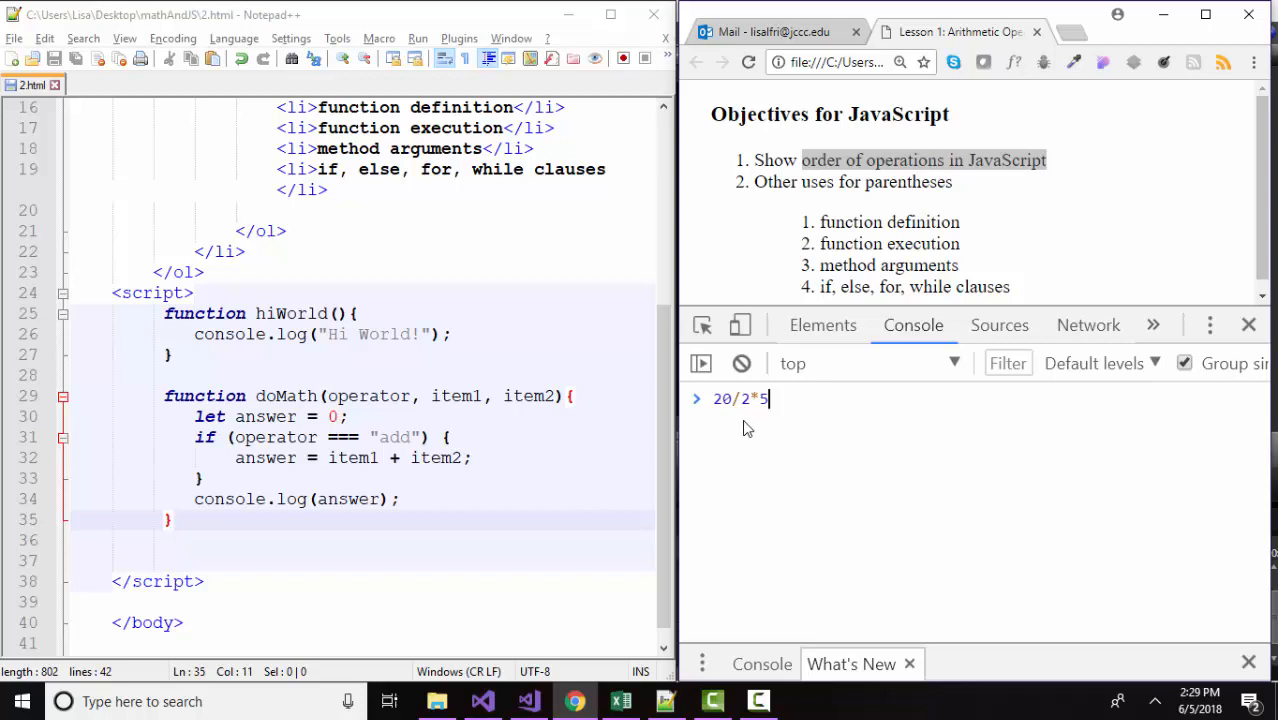
mouse_move(786, 500)
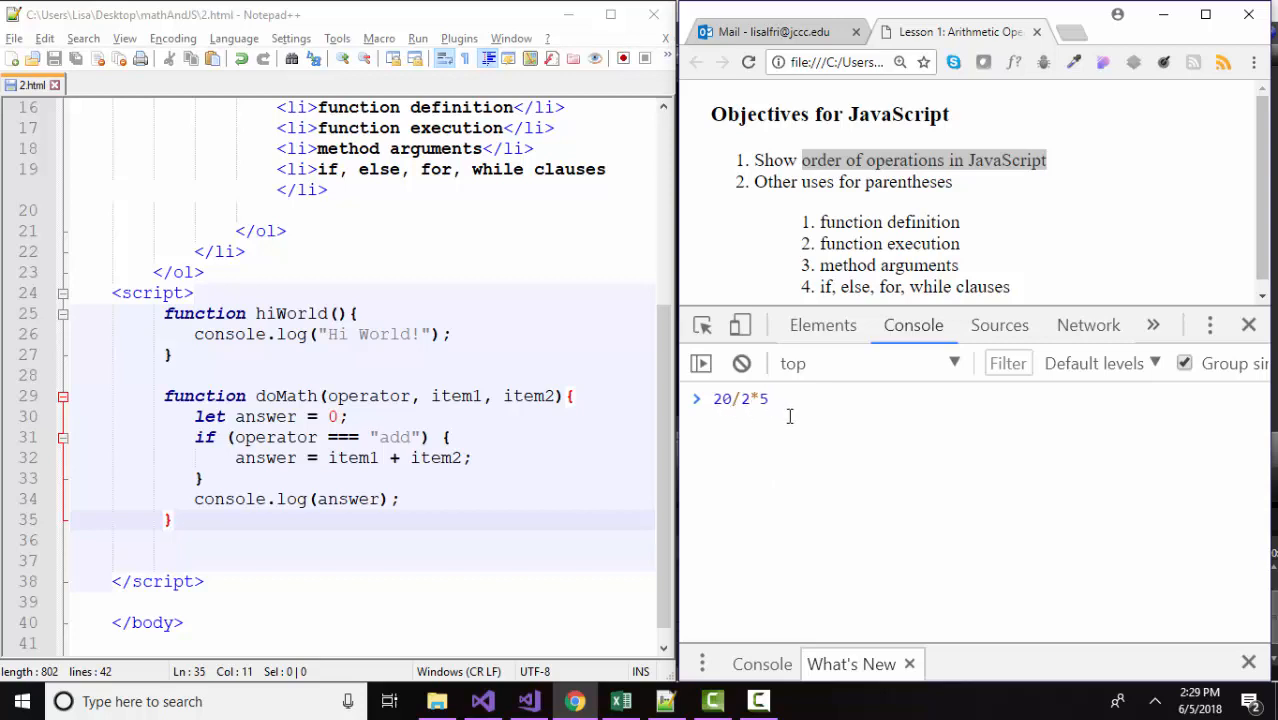
mouse_move(734, 426)
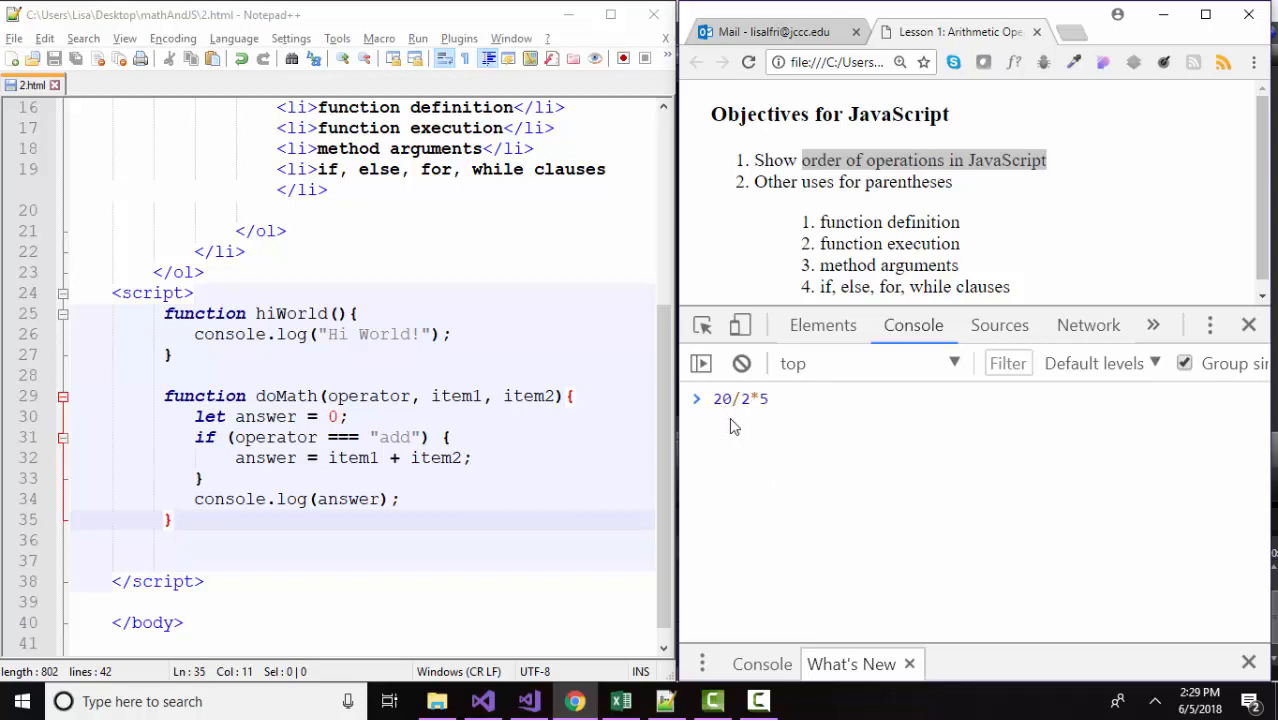
mouse_move(776, 424)
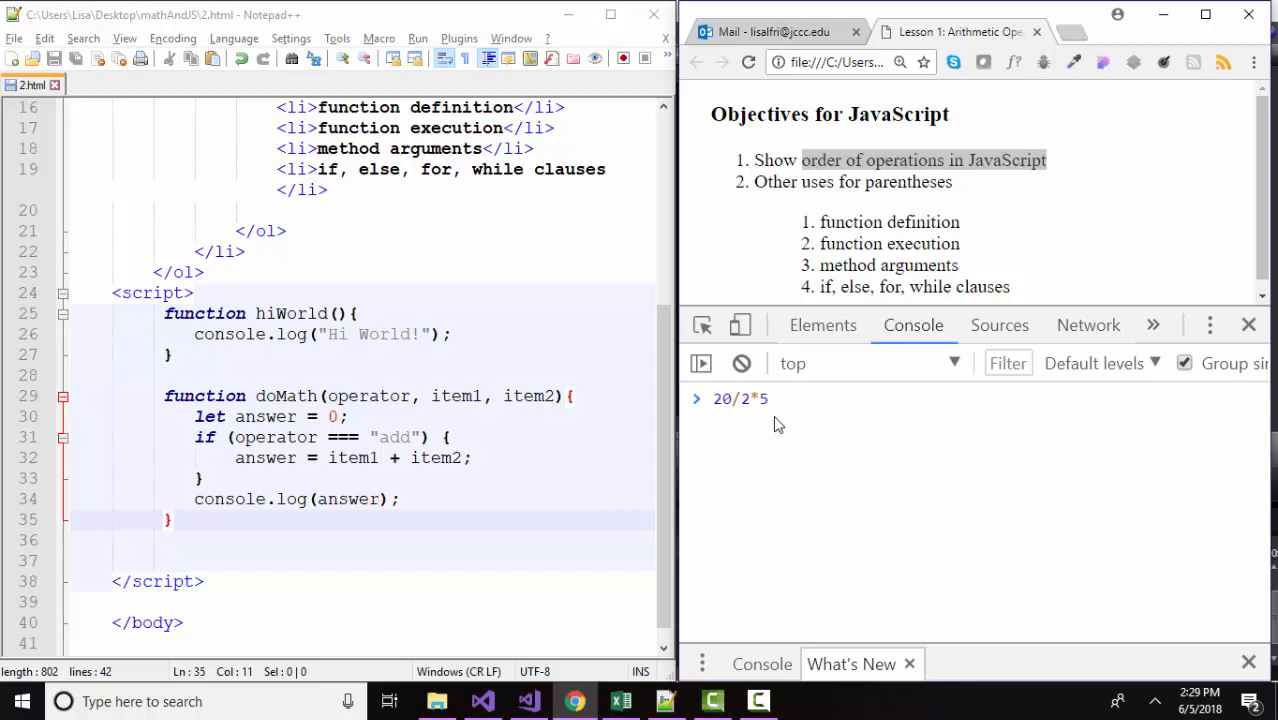
mouse_move(734, 428)
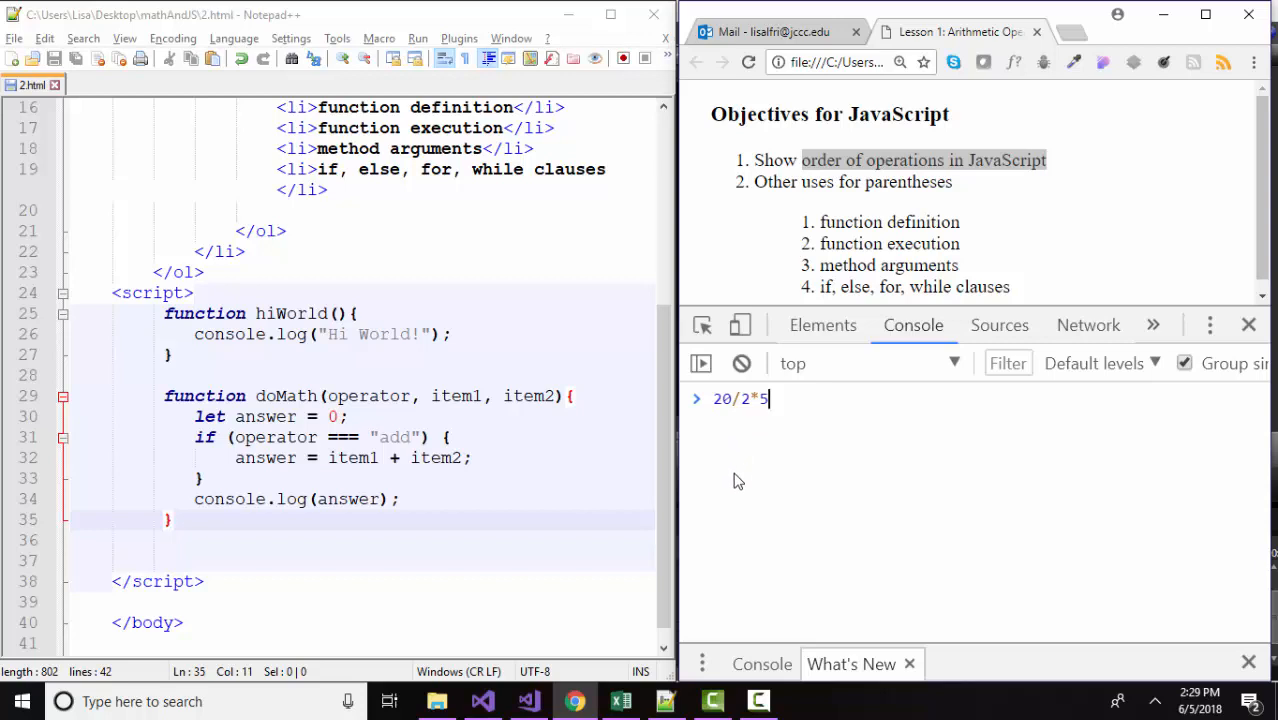
key("Enter")
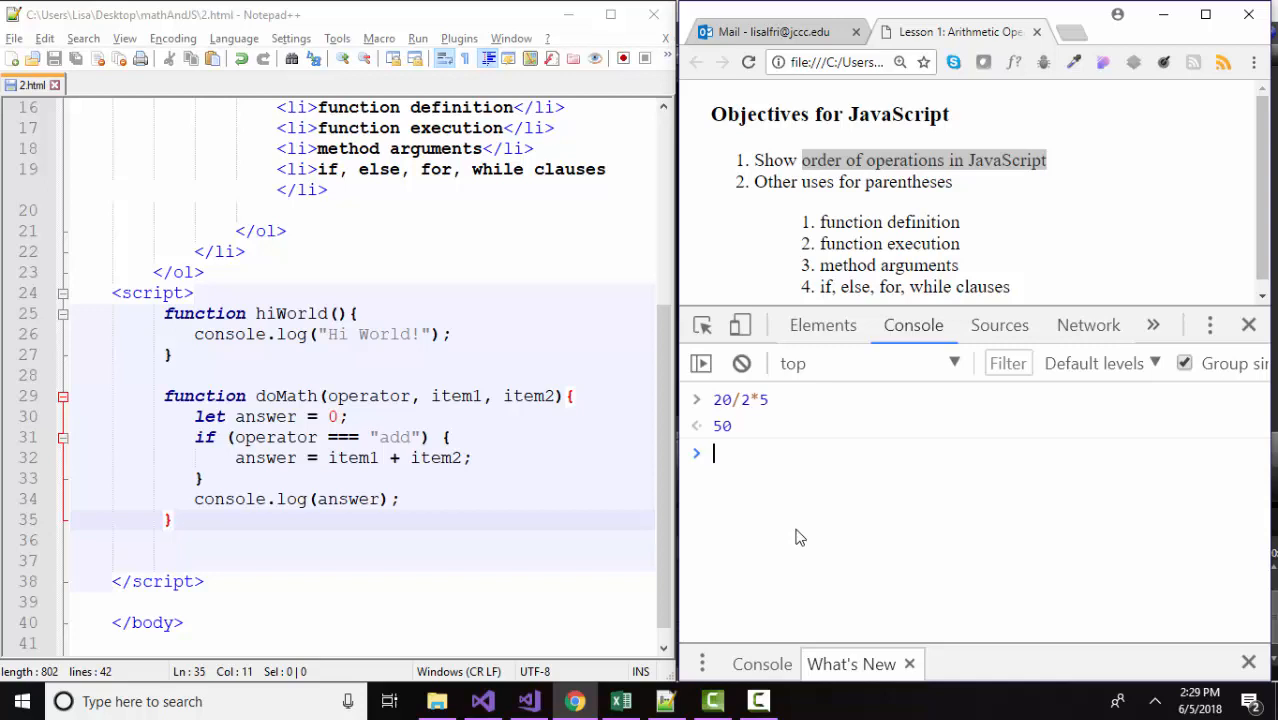
Evaluate 10-2+5 in the console to return 13, then begin the next expression.
type("10-")
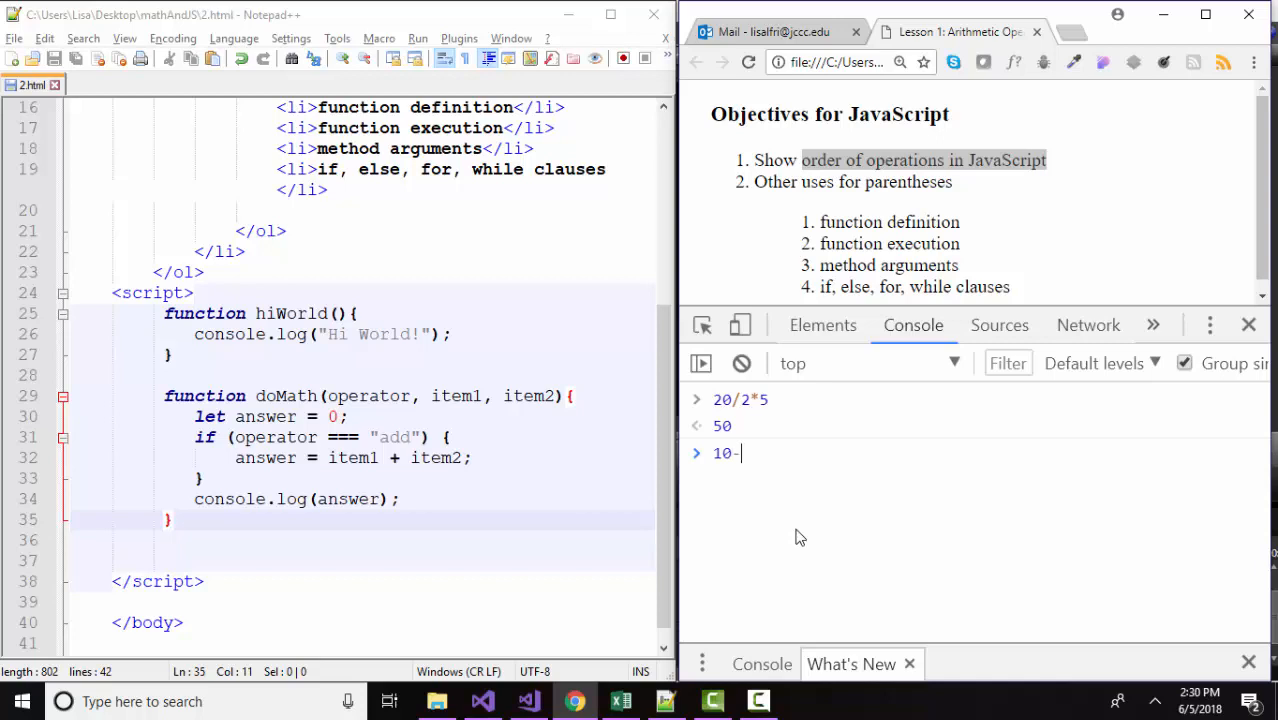
type("2+")
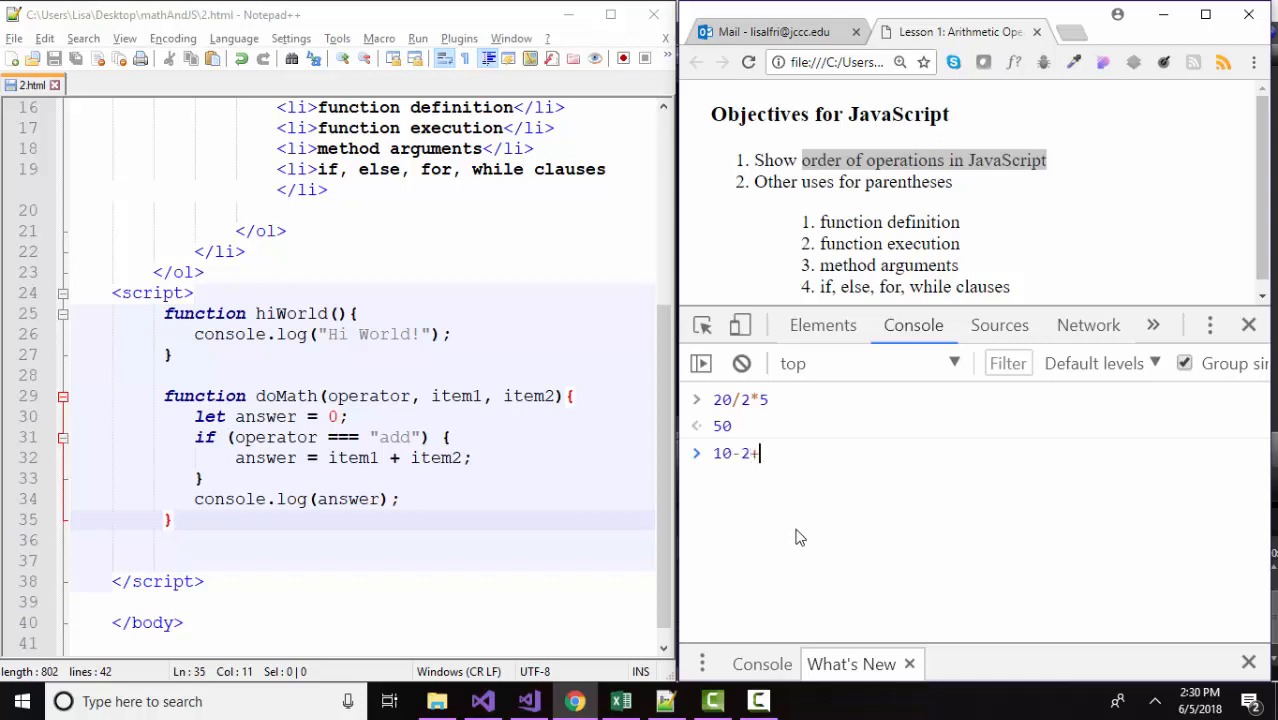
type("5")
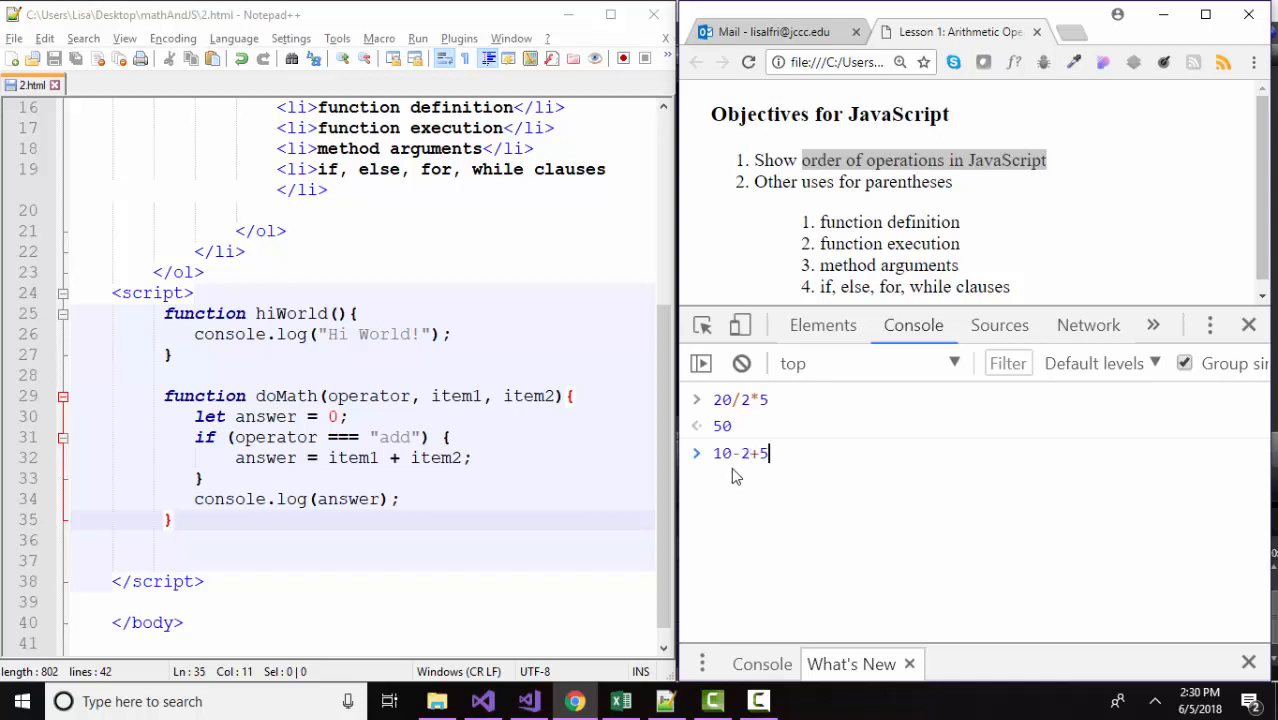
mouse_move(748, 500)
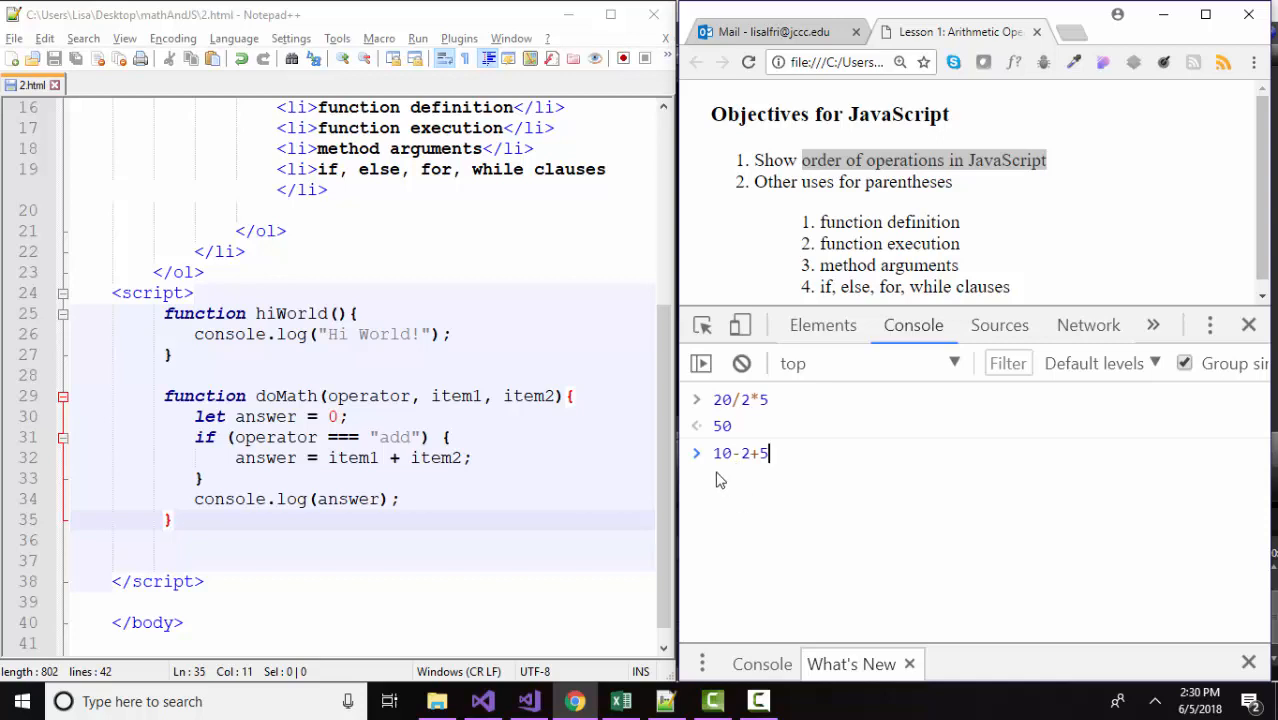
mouse_move(748, 476)
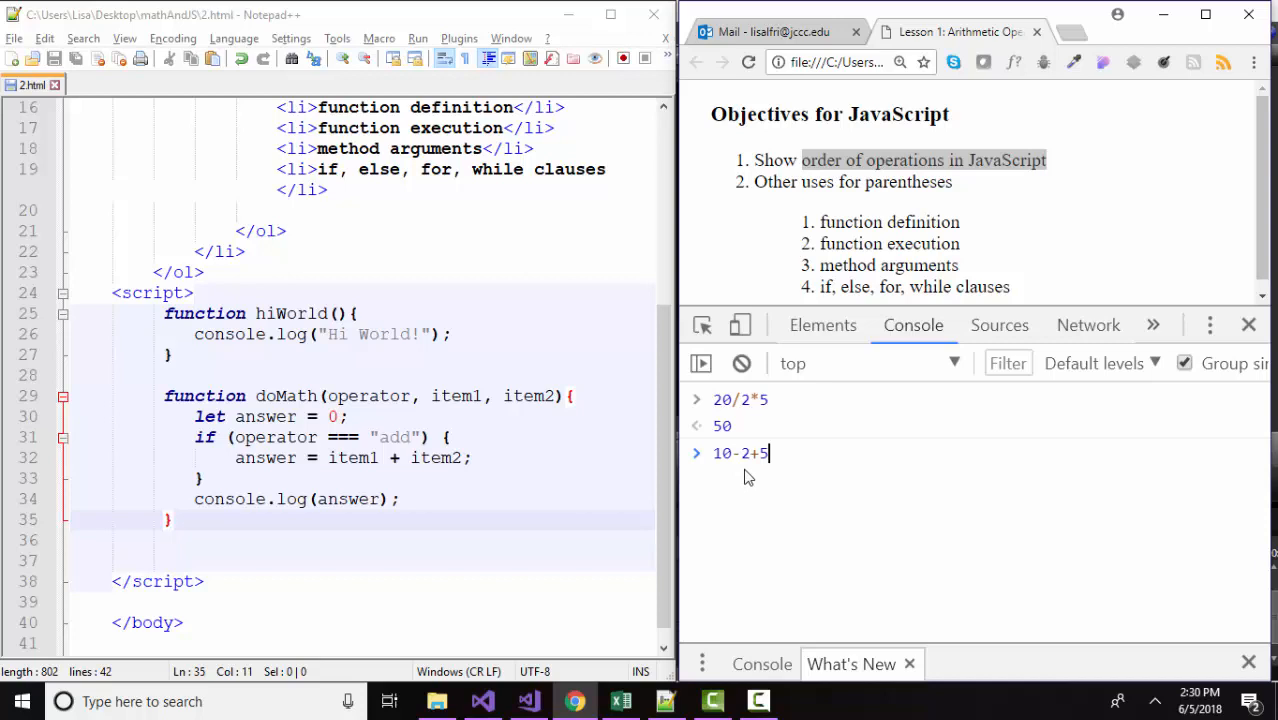
mouse_move(868, 574)
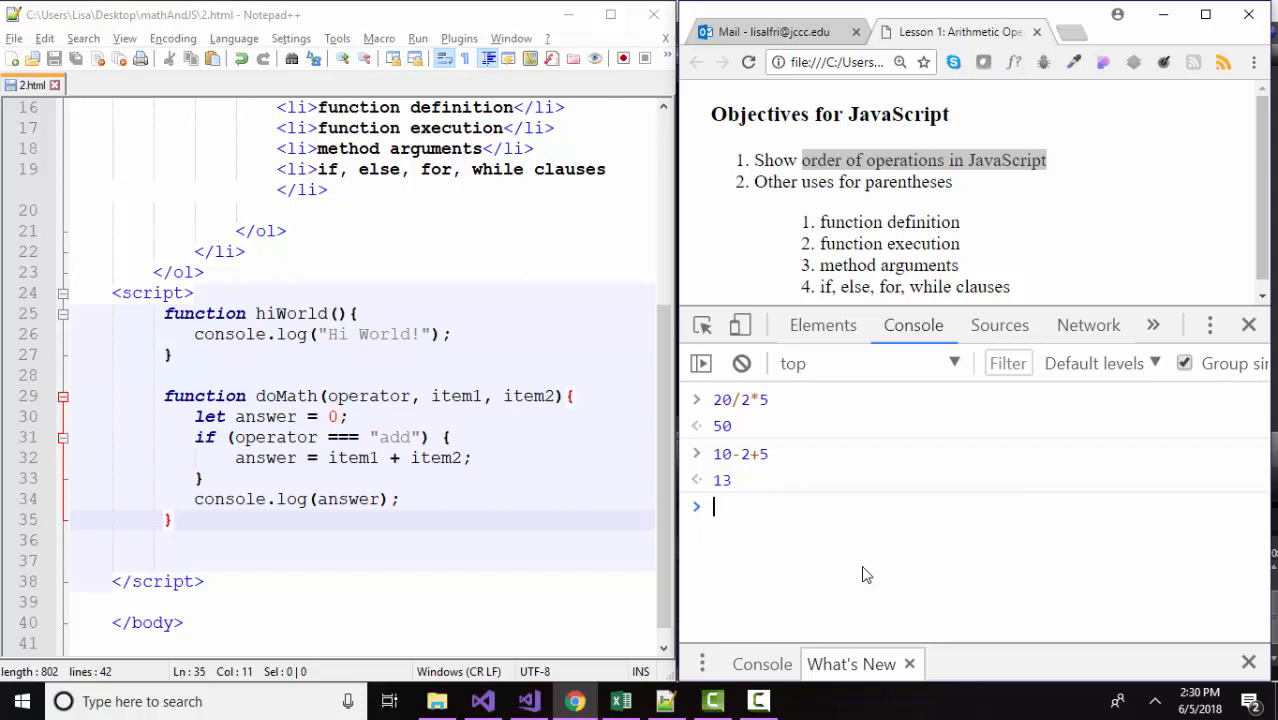
type("(20")
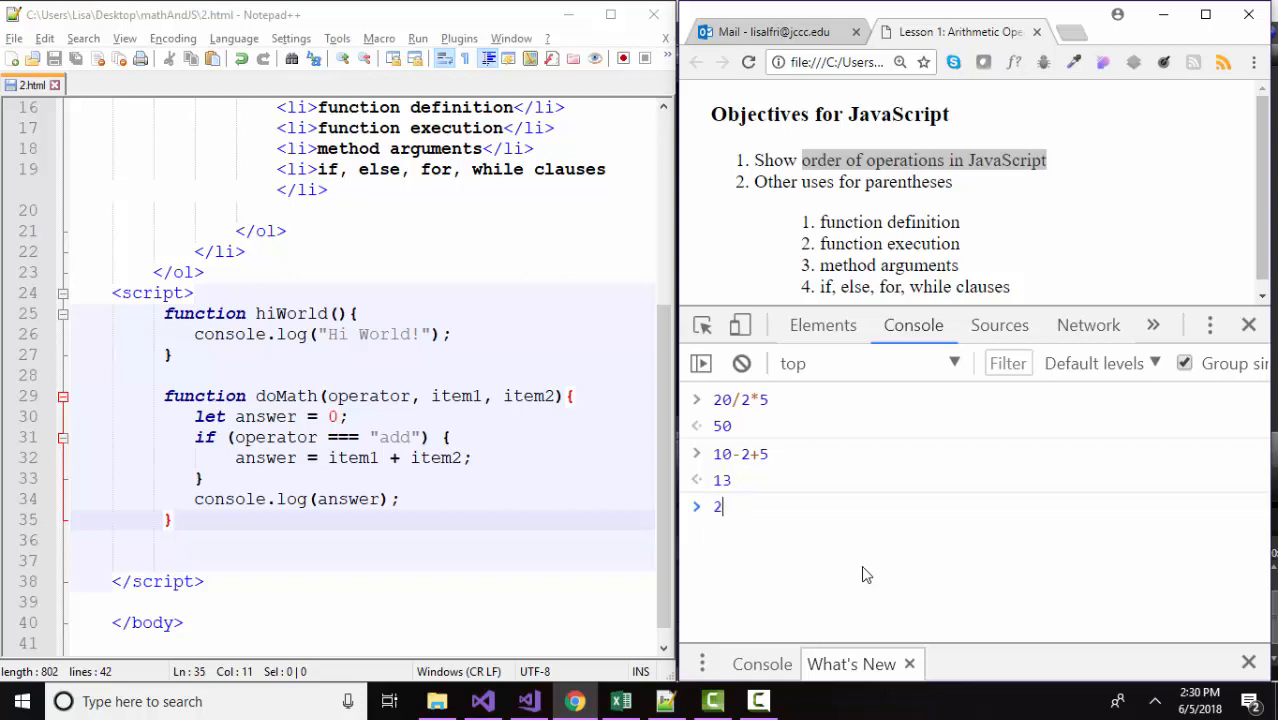
Evaluate 20/(2*5) in the console so the parentheses yield 2.
type("0/(")
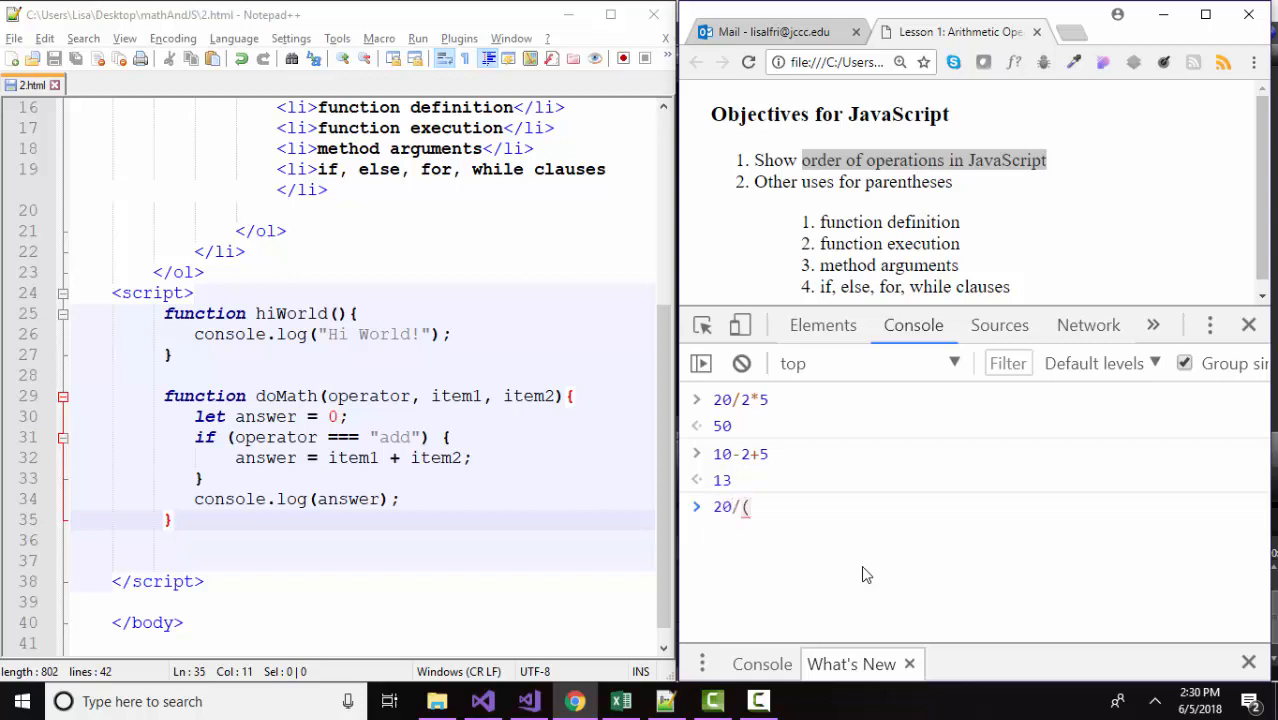
type("2*5)")
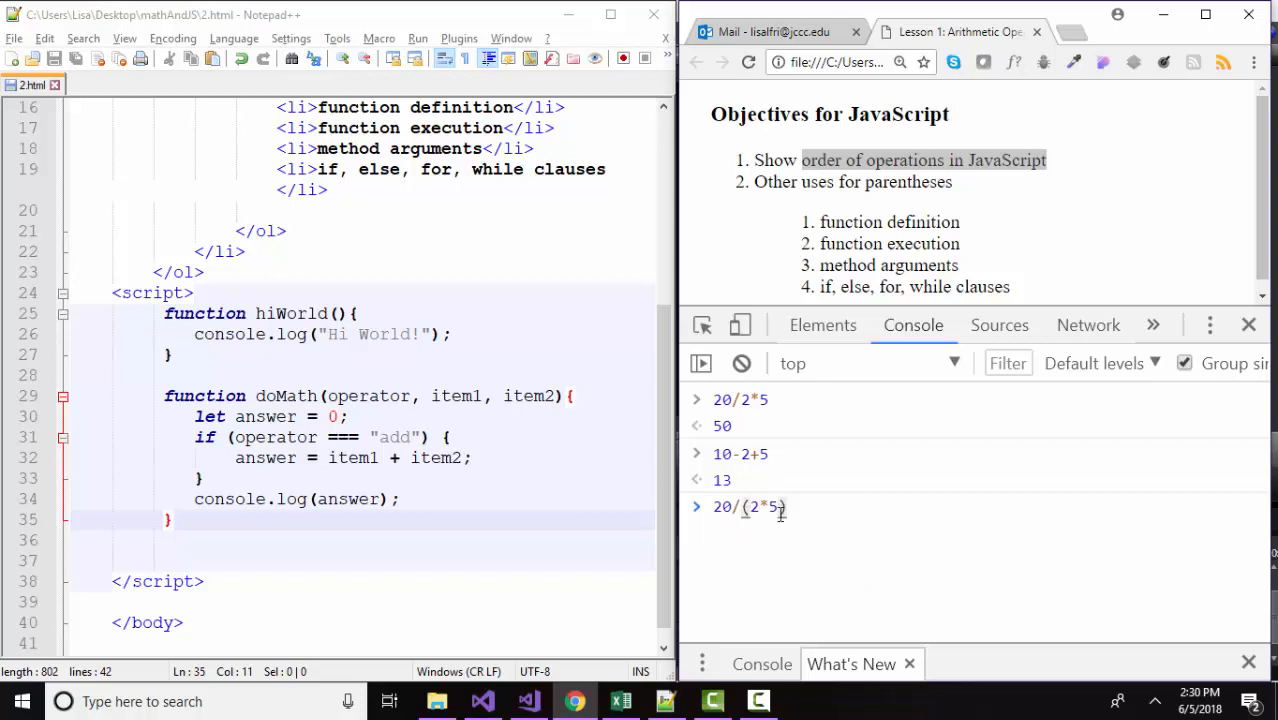
mouse_move(794, 556)
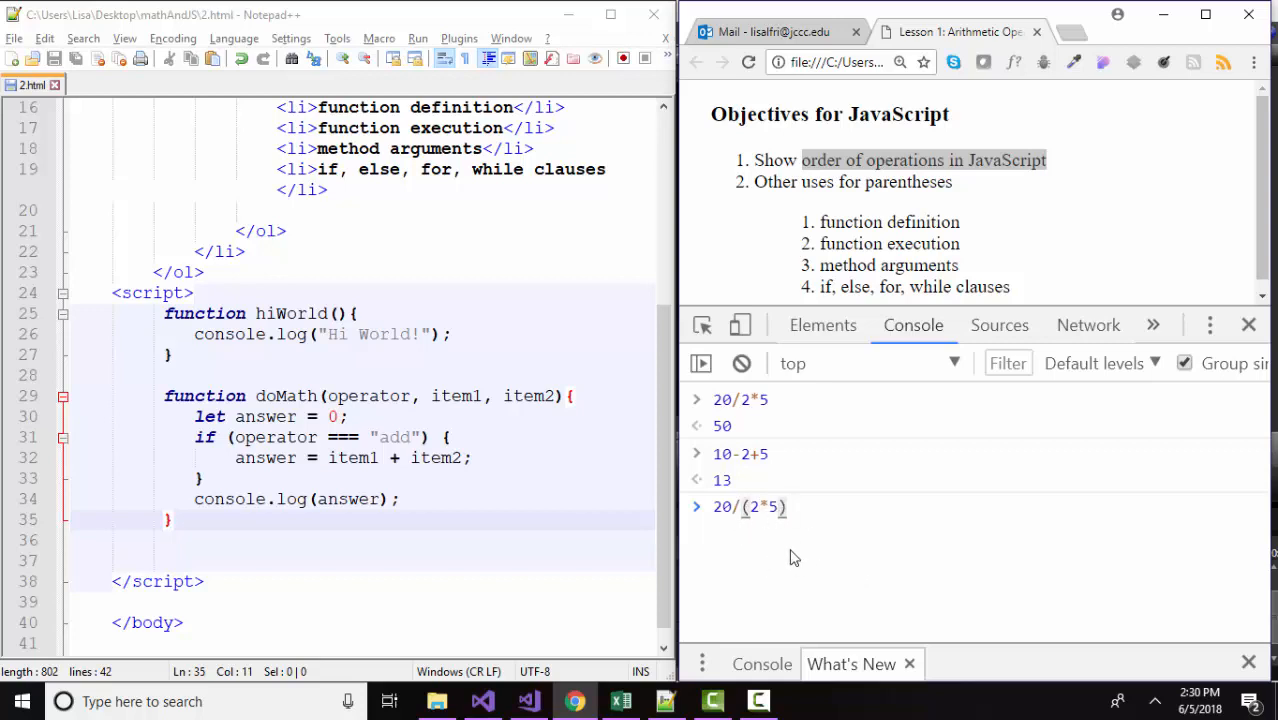
mouse_move(820, 596)
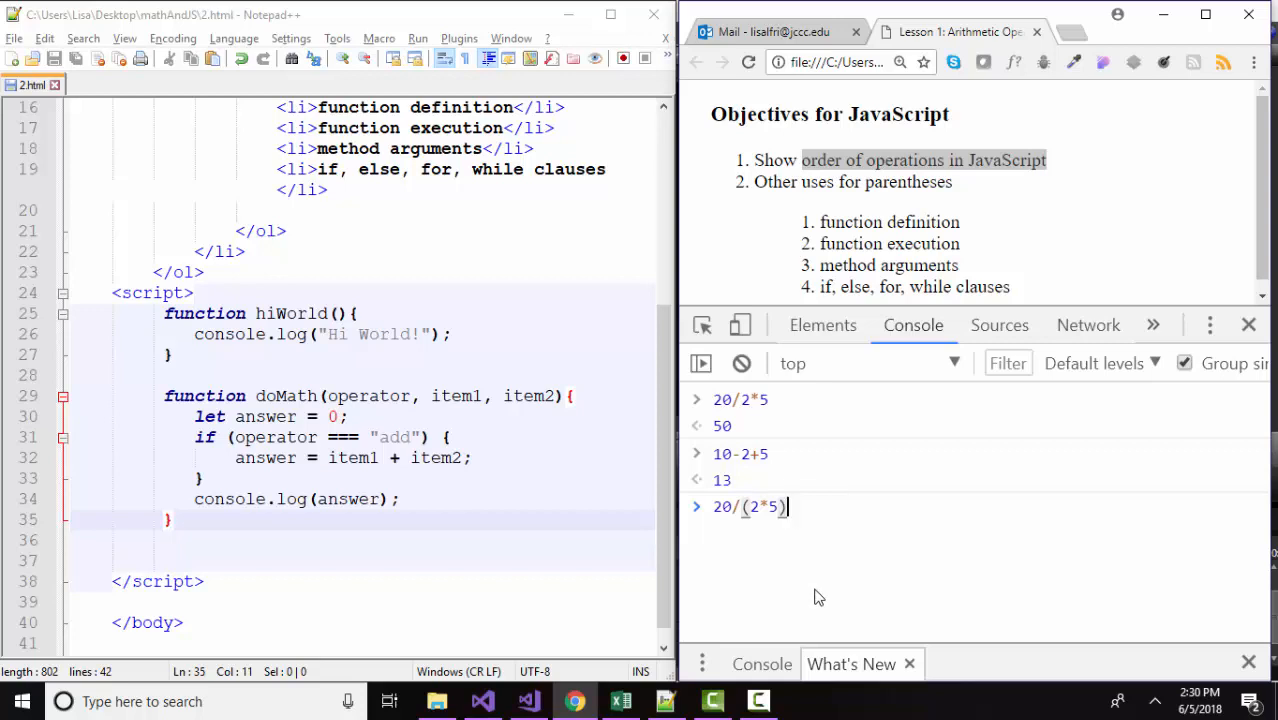
key("Enter")
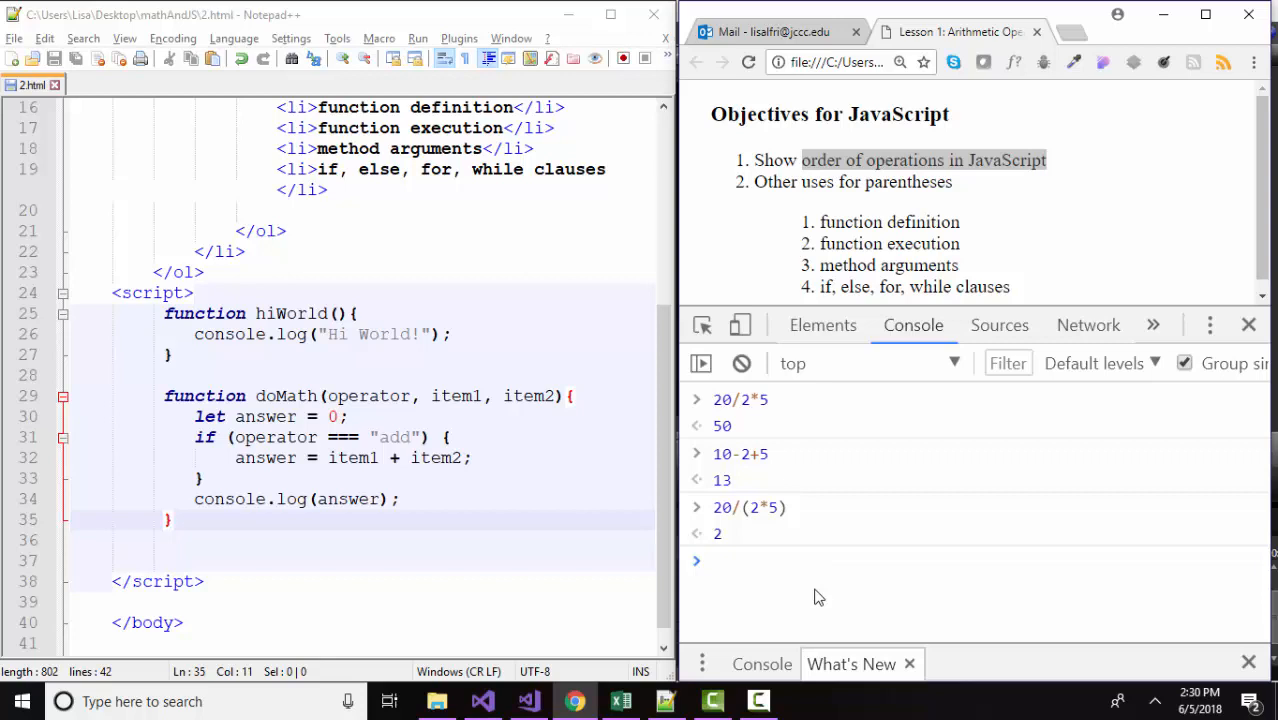
type("Math.pow(")
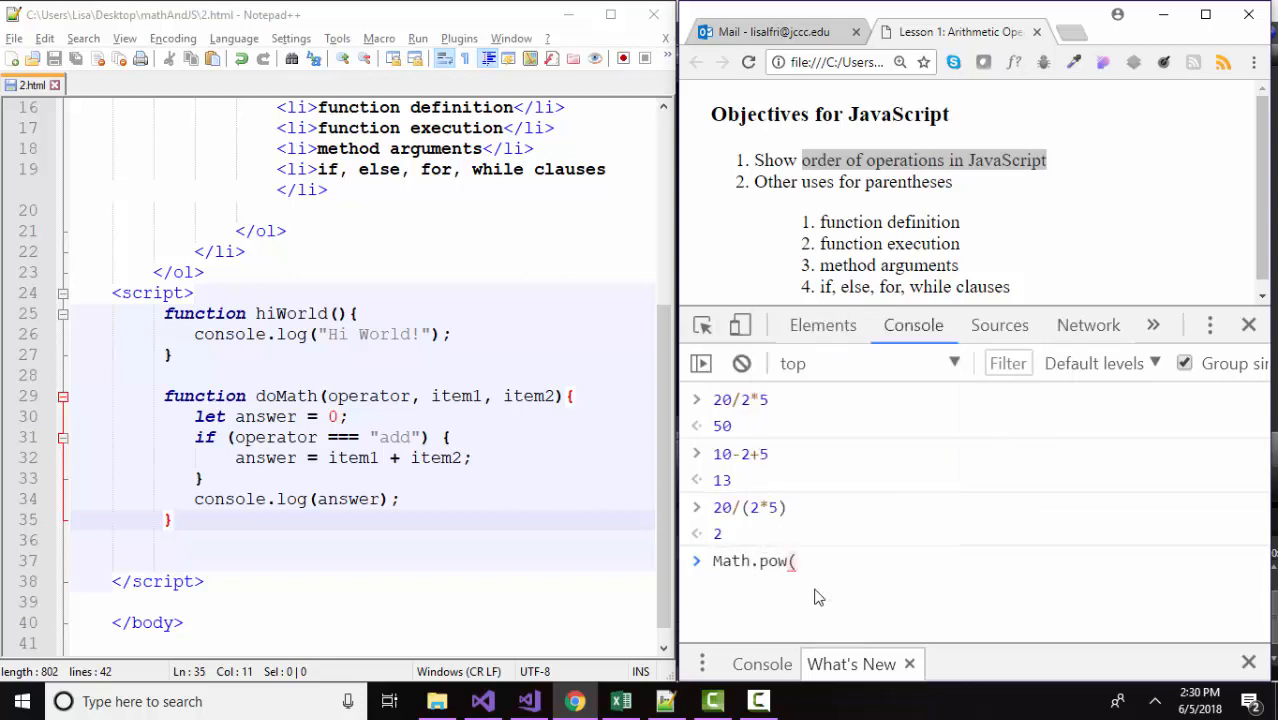
Evaluate Math.pow(5,3) returning 125, then enter 3*Math.pow(5,3)+10.
type("5,3")
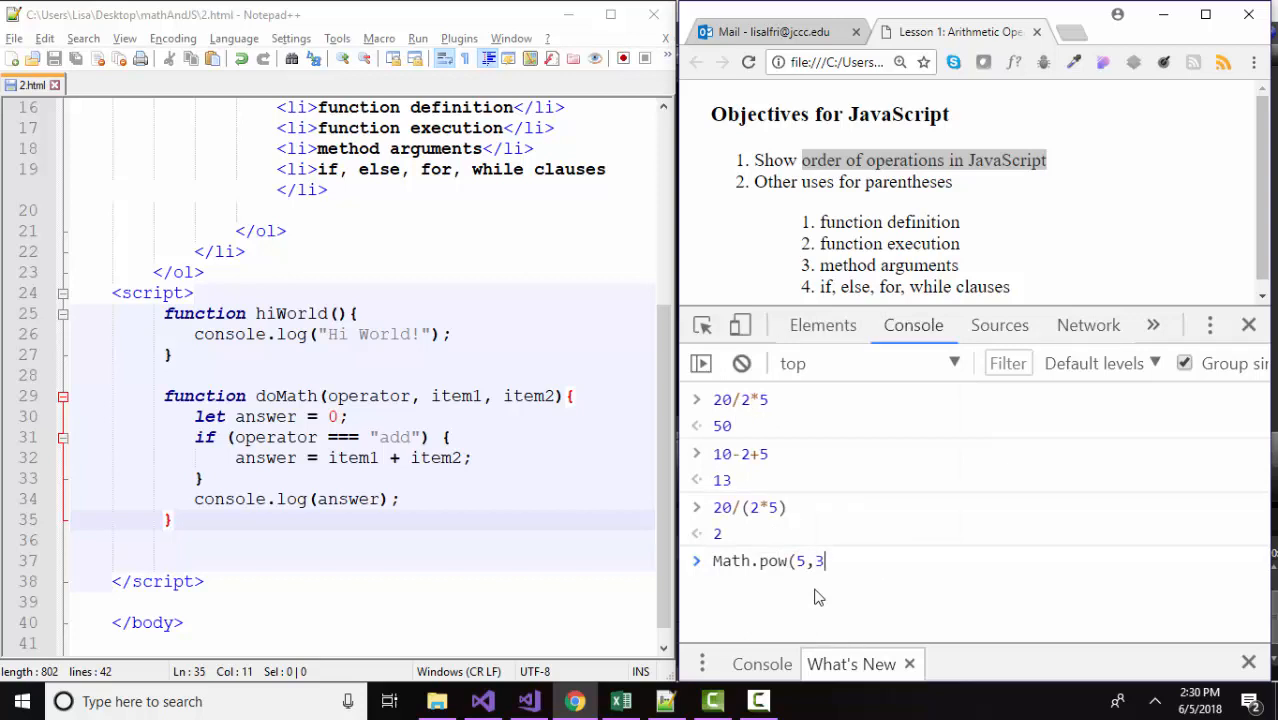
type(")")
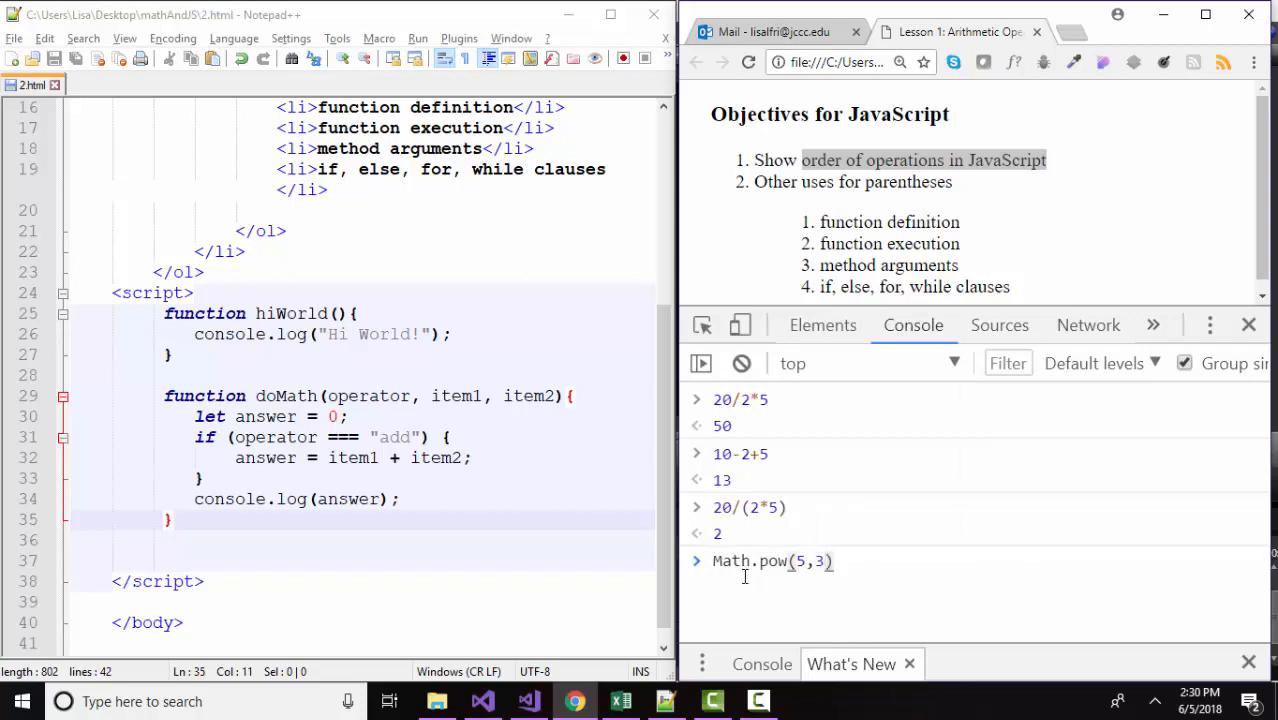
mouse_move(776, 596)
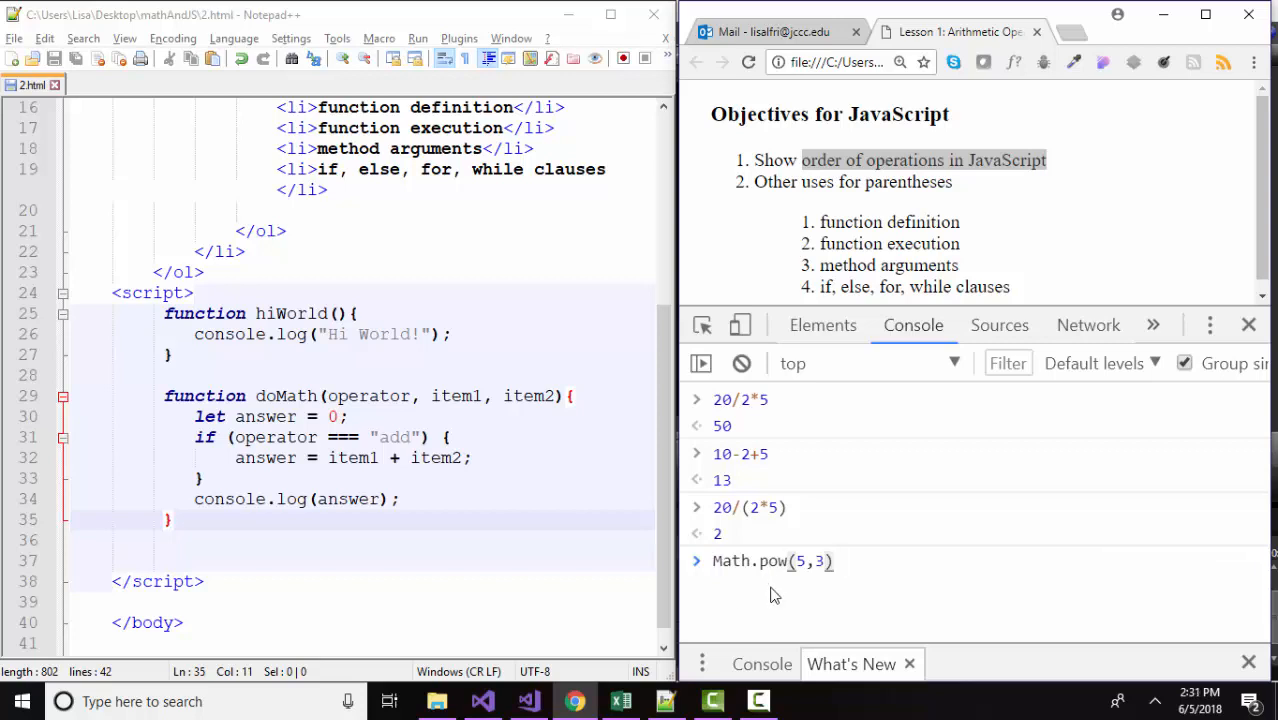
mouse_move(782, 602)
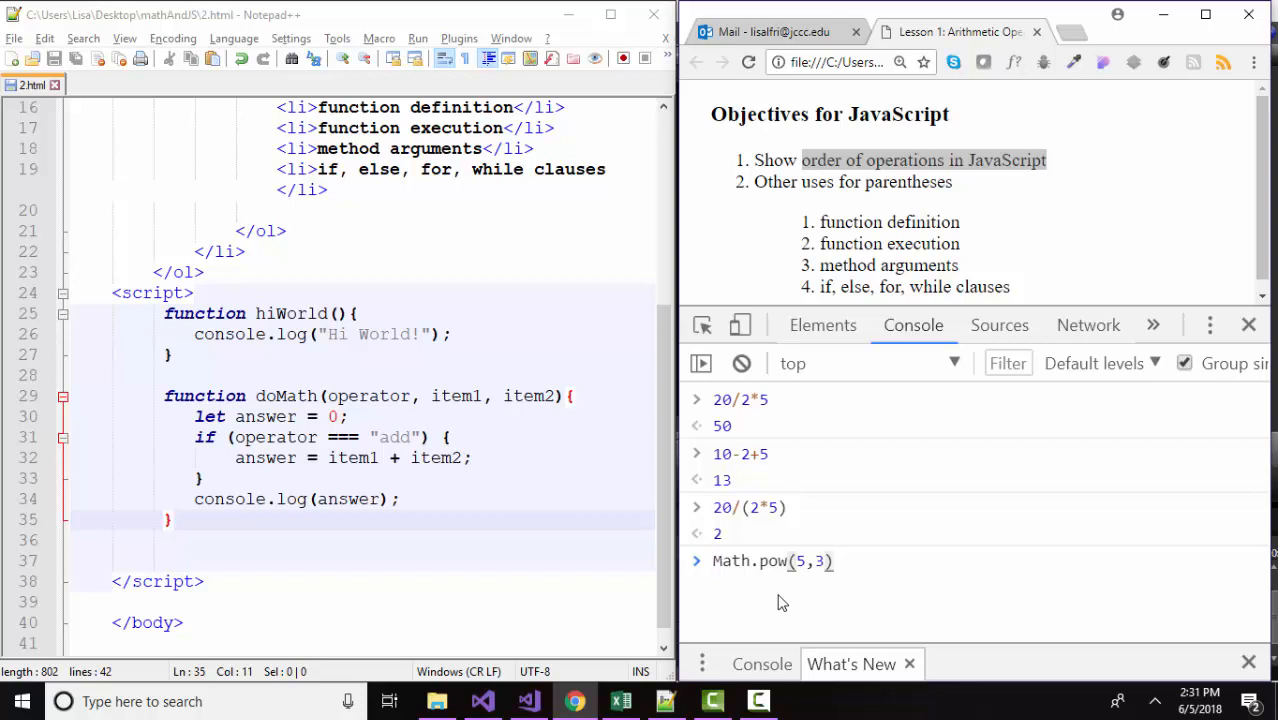
key("Enter")
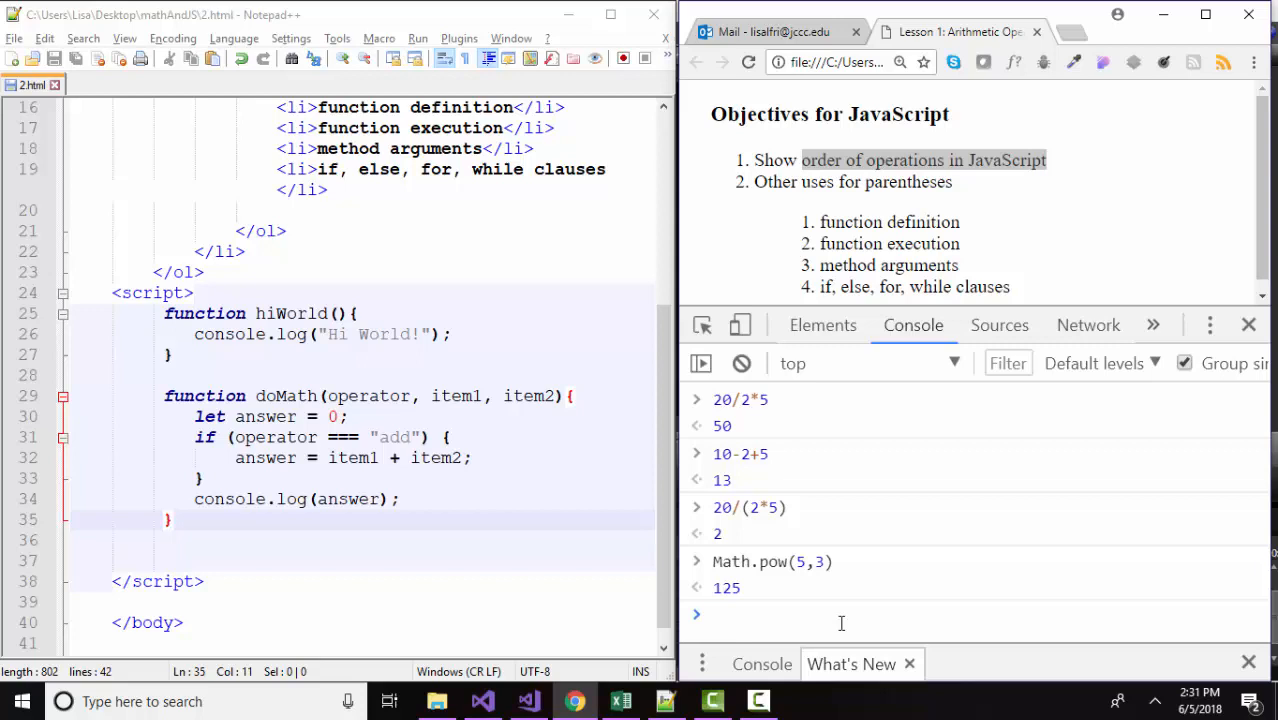
mouse_move(984, 688)
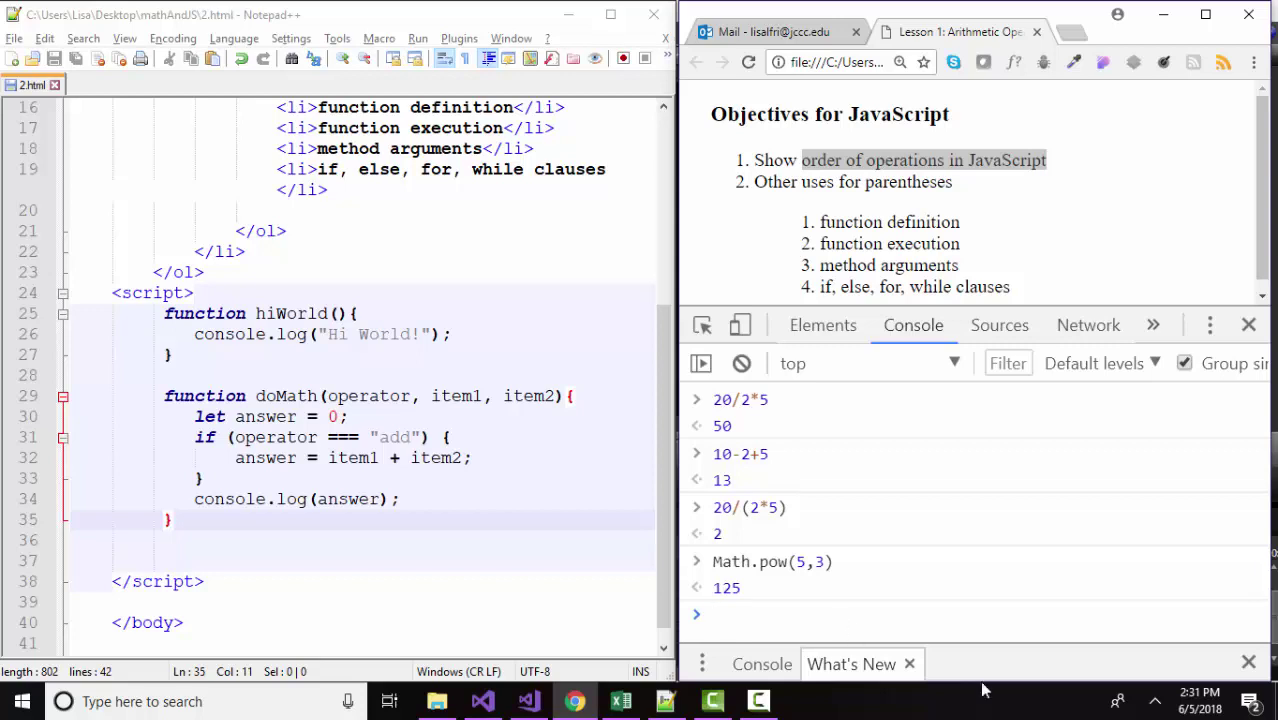
type("3*Math.pow(5,3)+10")
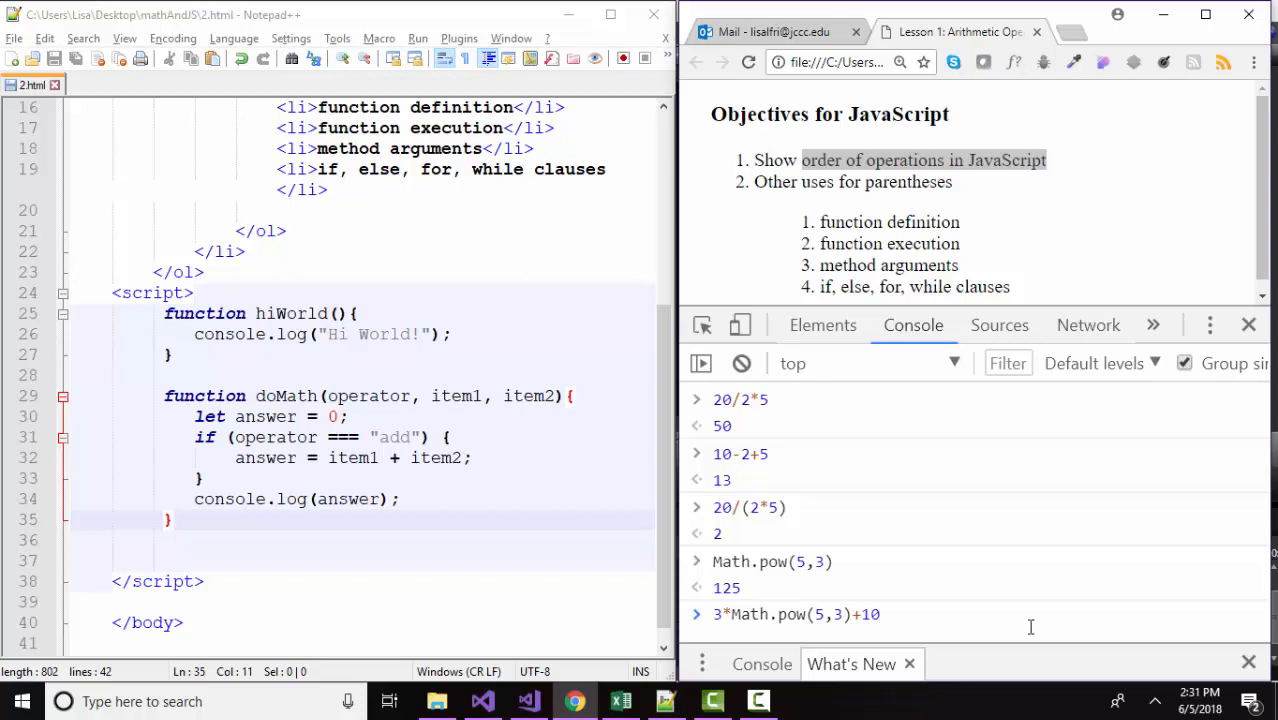
mouse_move(828, 616)
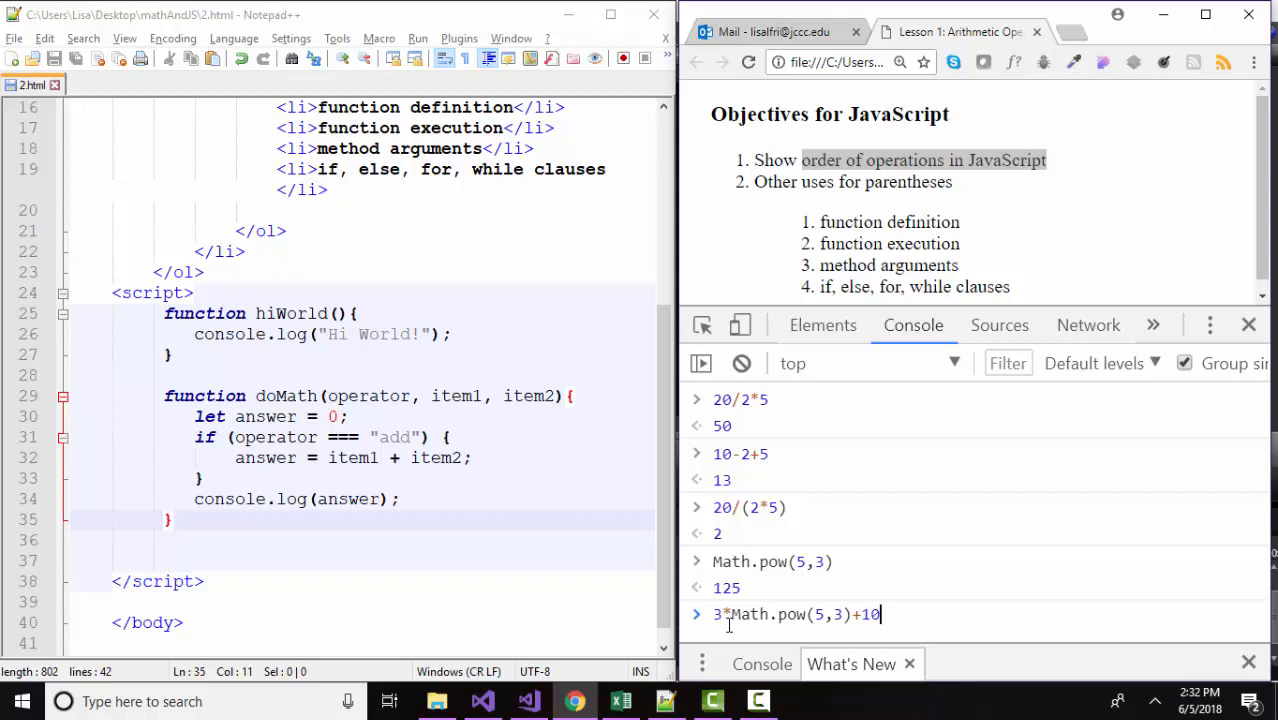
mouse_move(920, 616)
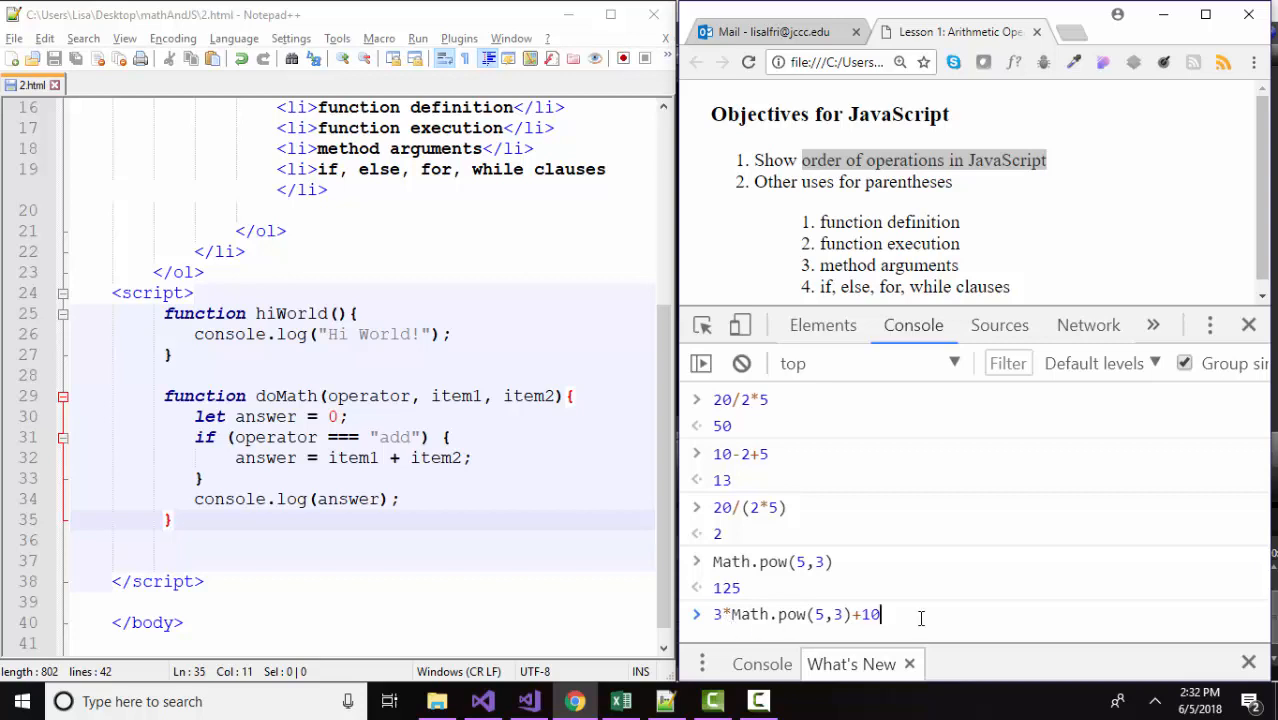
Evaluate 3*Math.pow(5,3)+10 in the console, returning 385.
key("Enter")
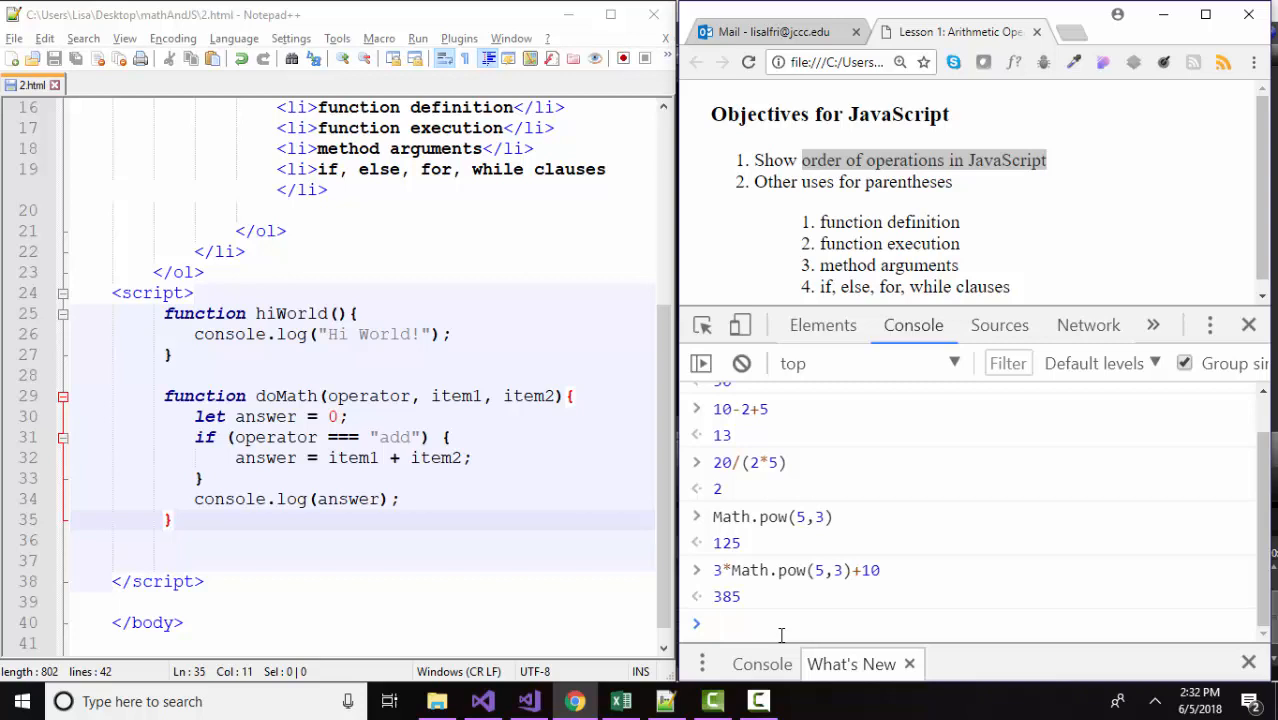
left_click(780, 624)
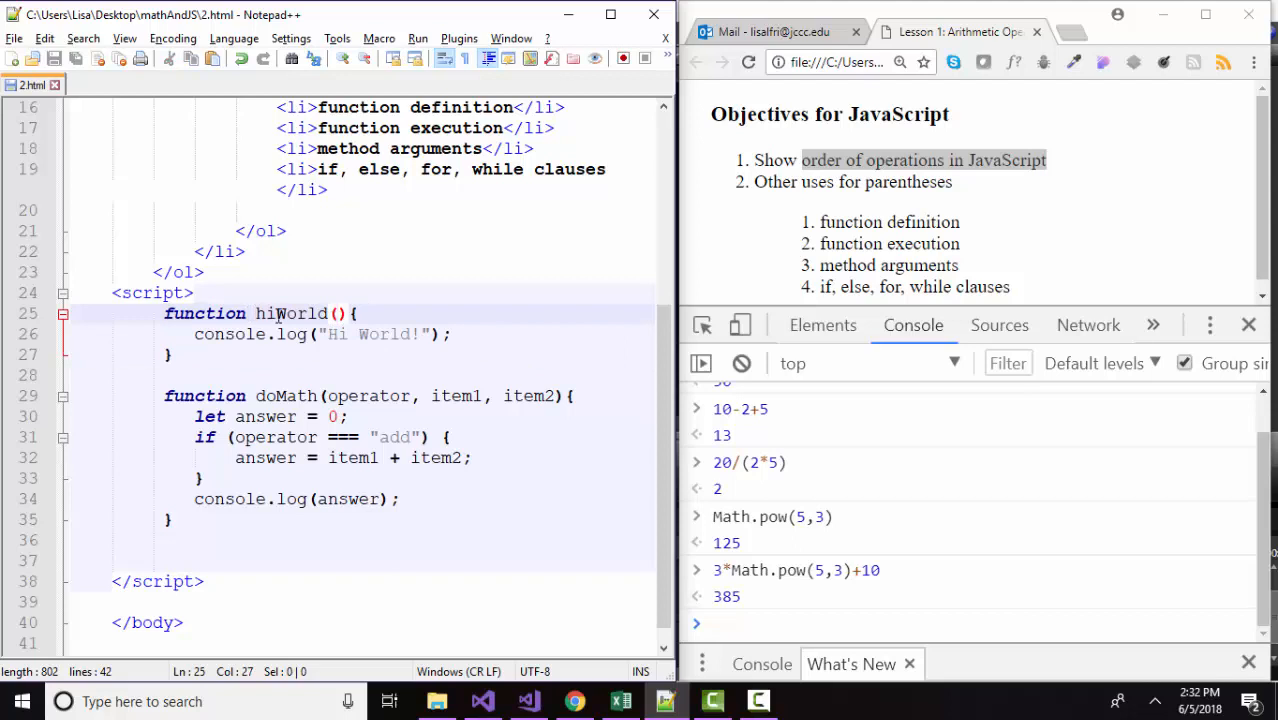
double_click(290, 312)
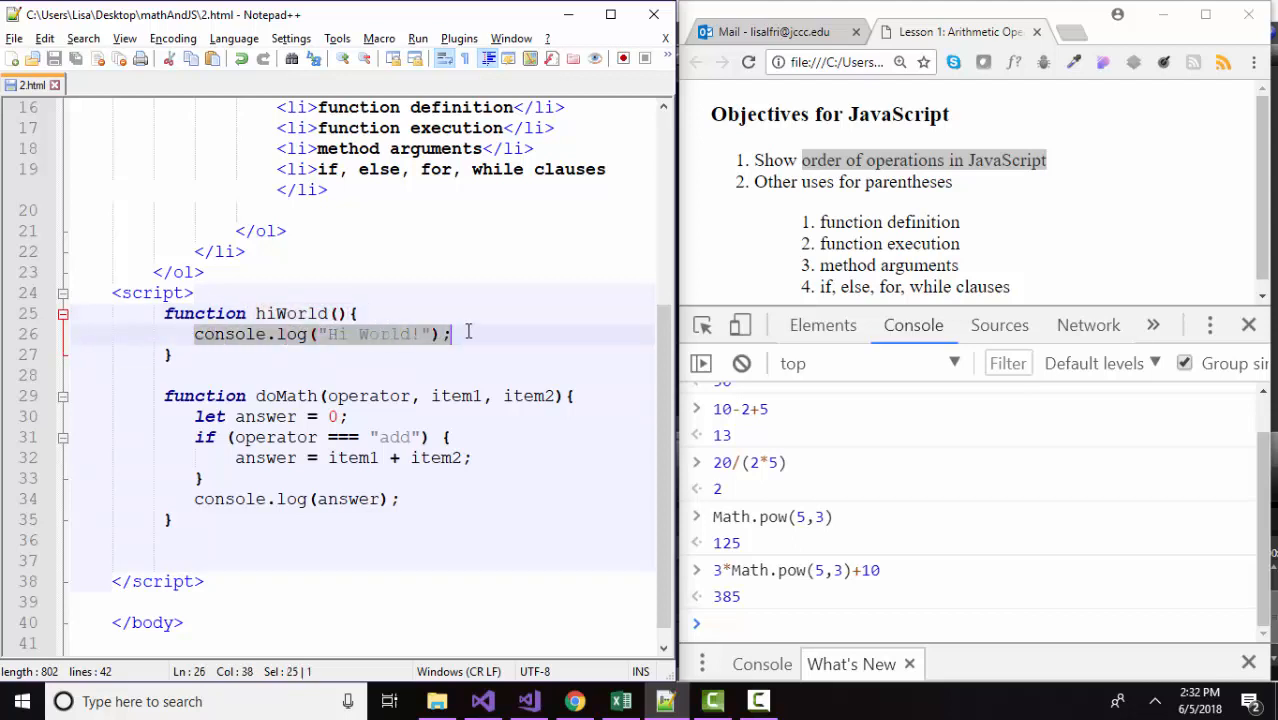
double_click(290, 312)
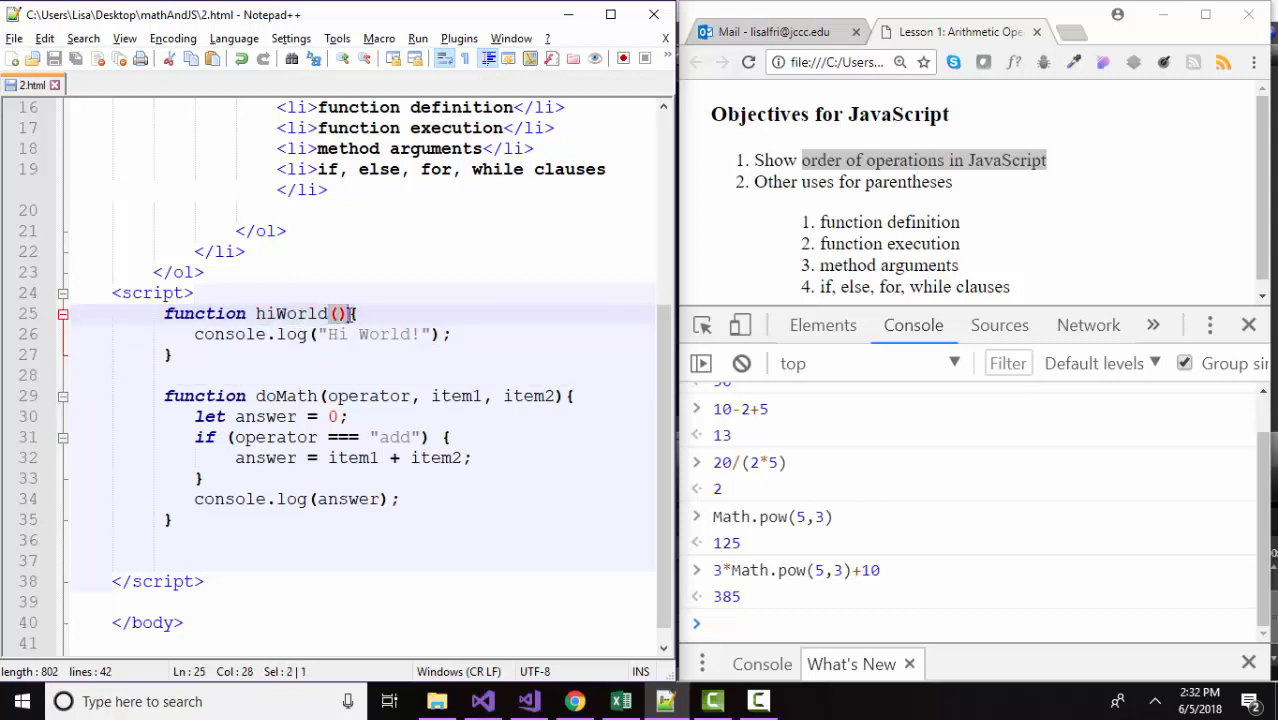
left_click(268, 334)
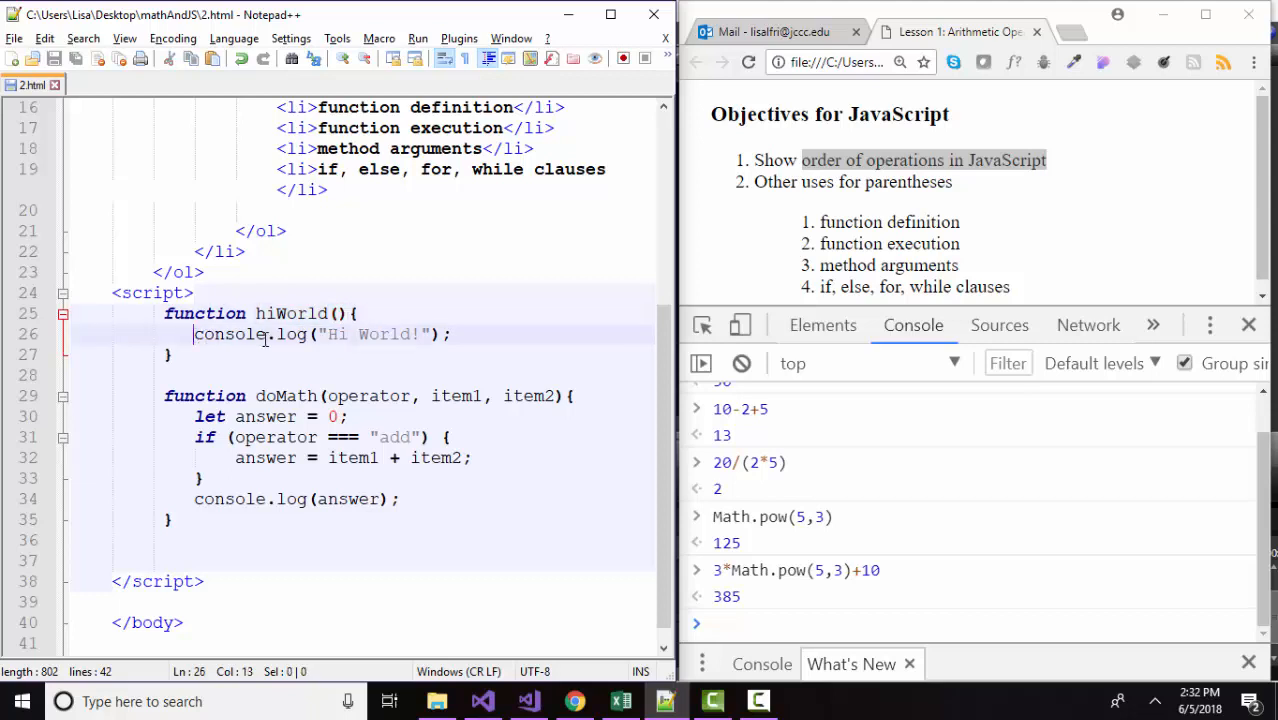
left_click_drag(194, 334, 452, 334)
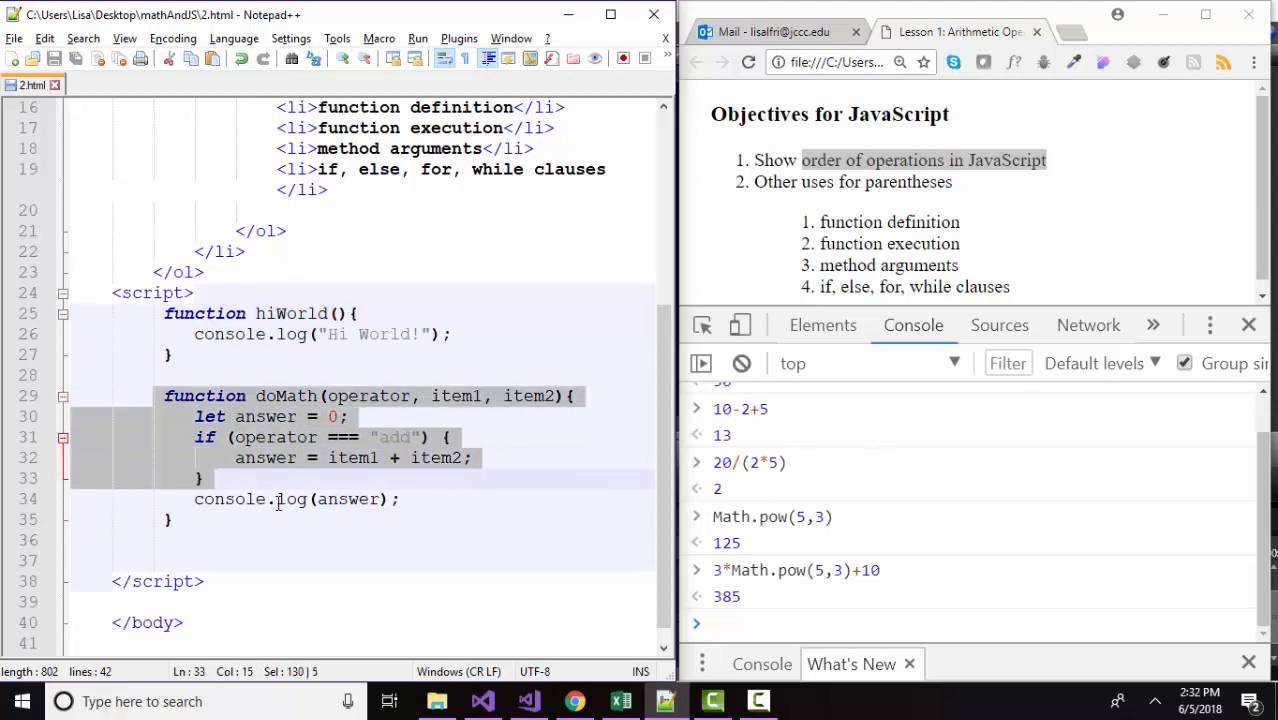
double_click(284, 396)
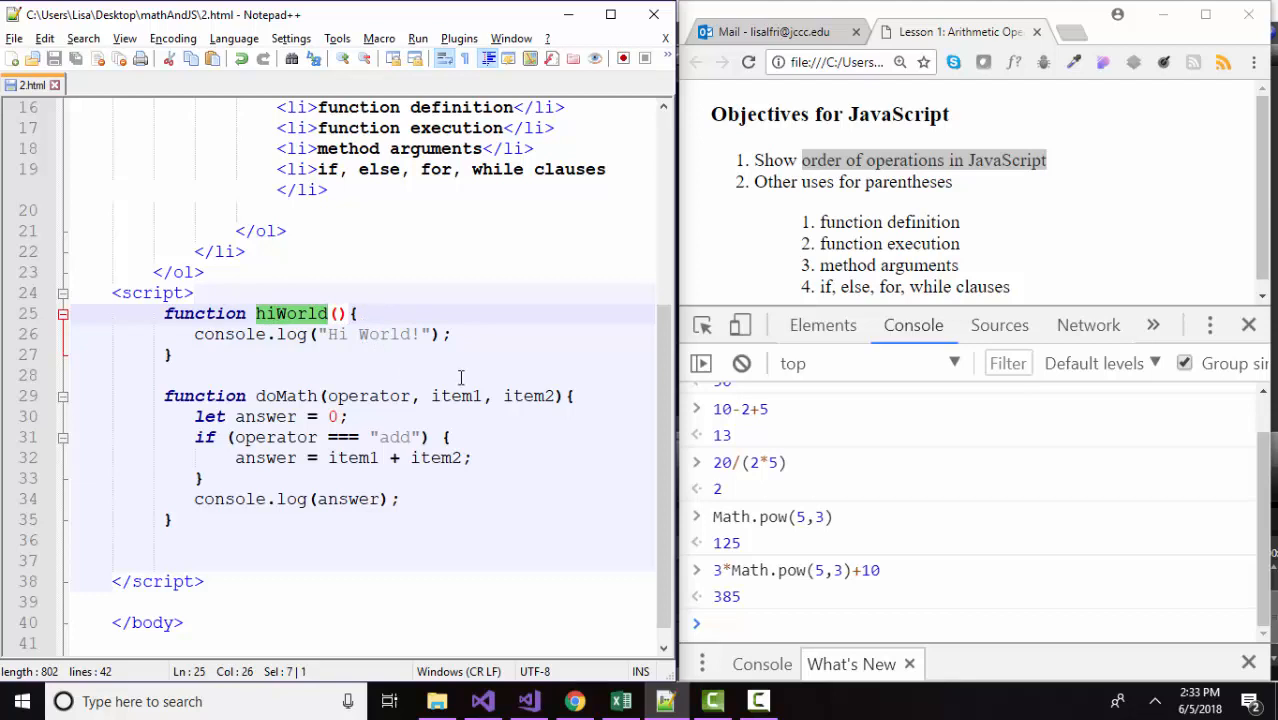
Clear the console and call hiWorld(), logging Hi World!, then highlight the function execution objective.
left_click(740, 364)
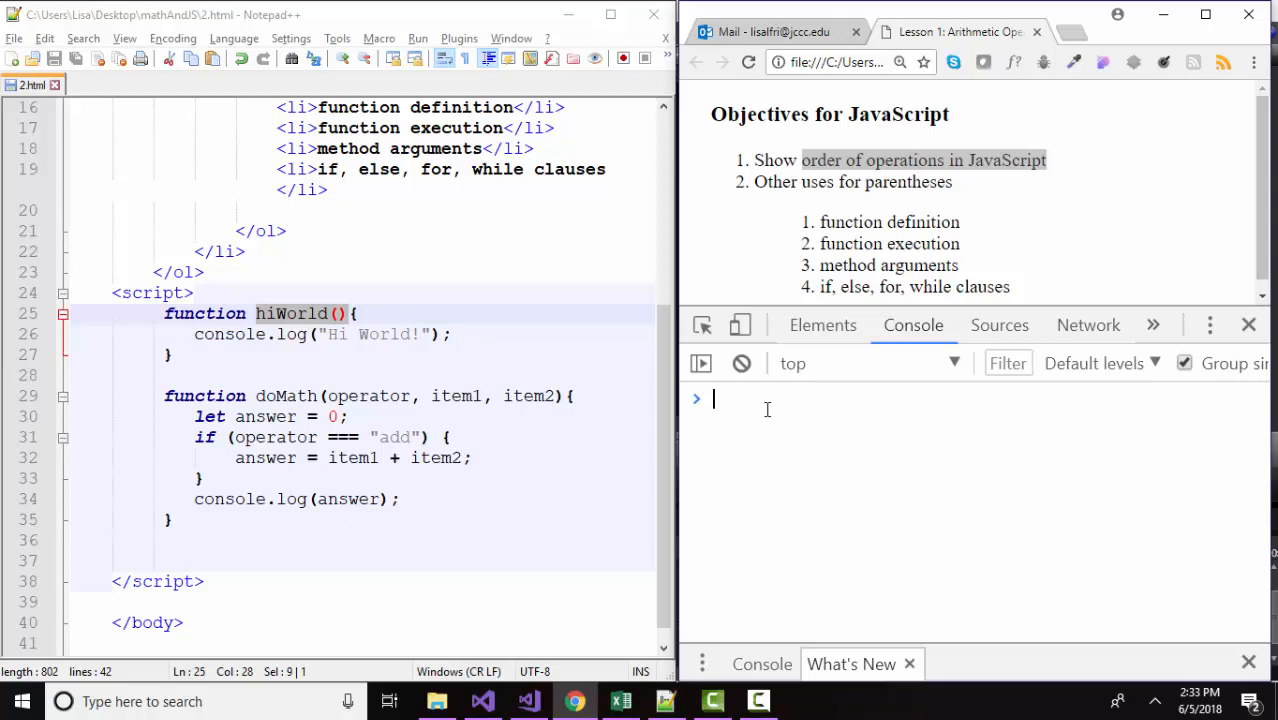
type("hiWorld")
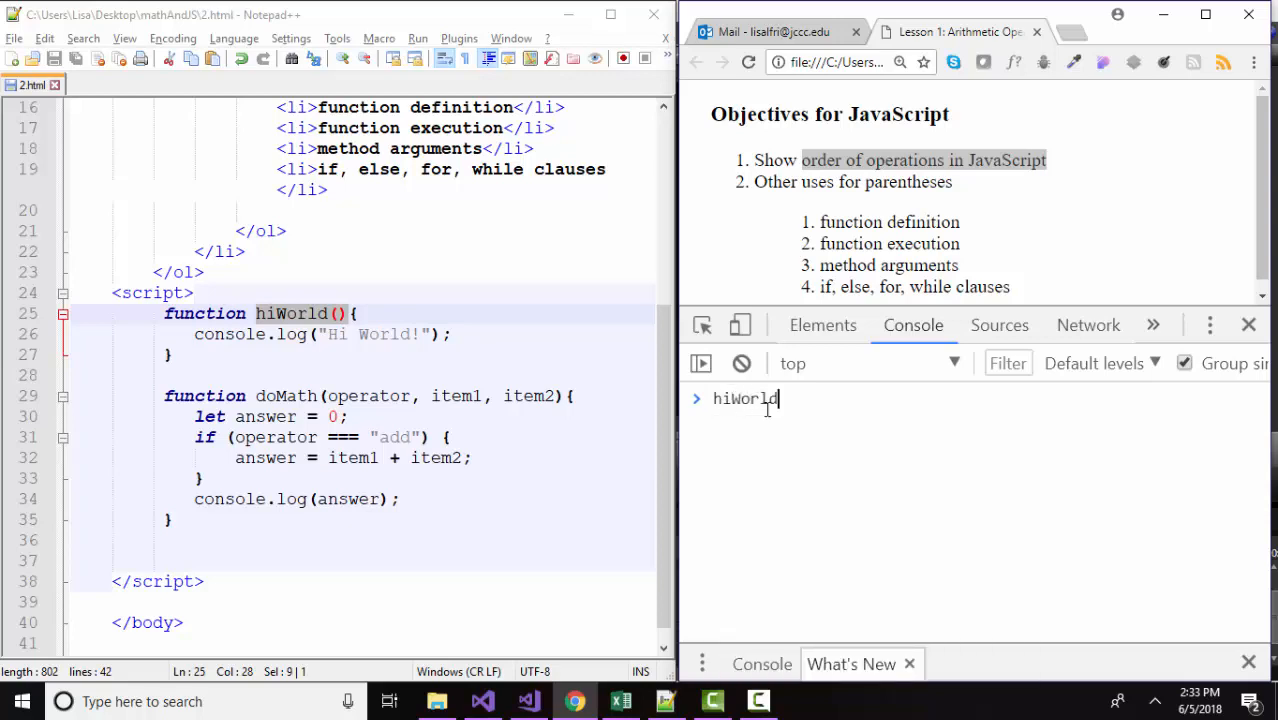
type("()")
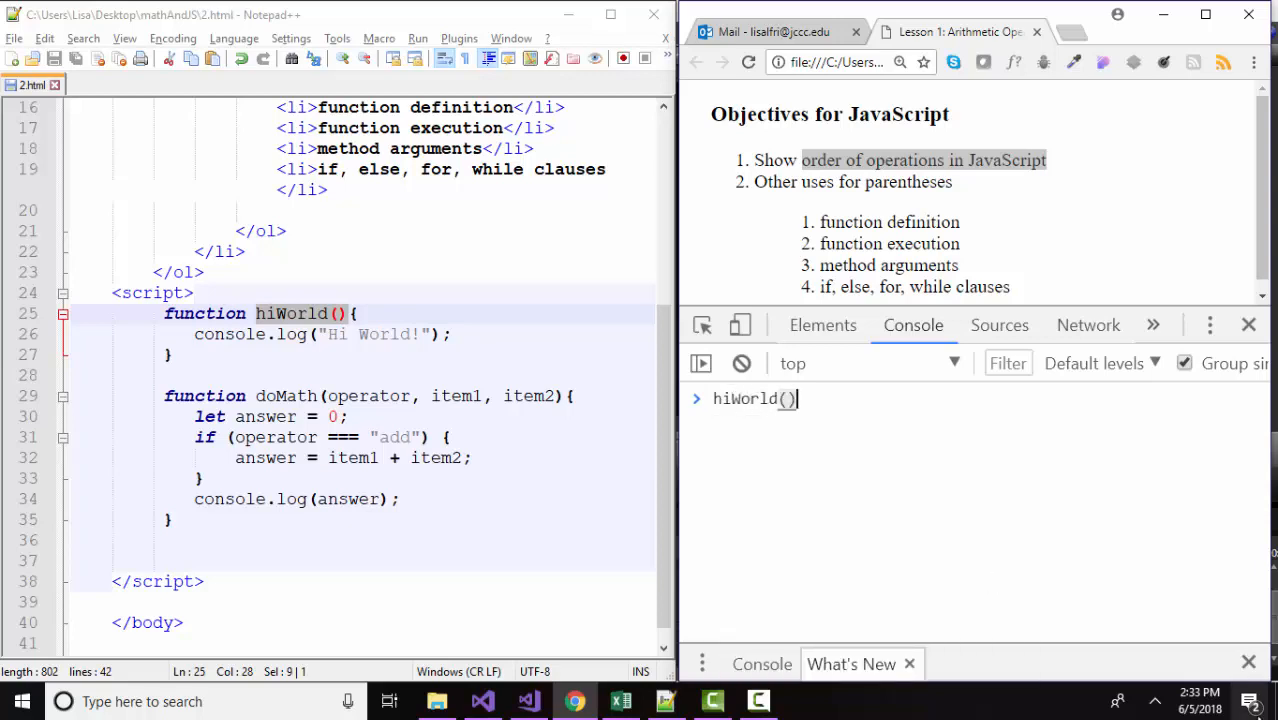
key("Enter")
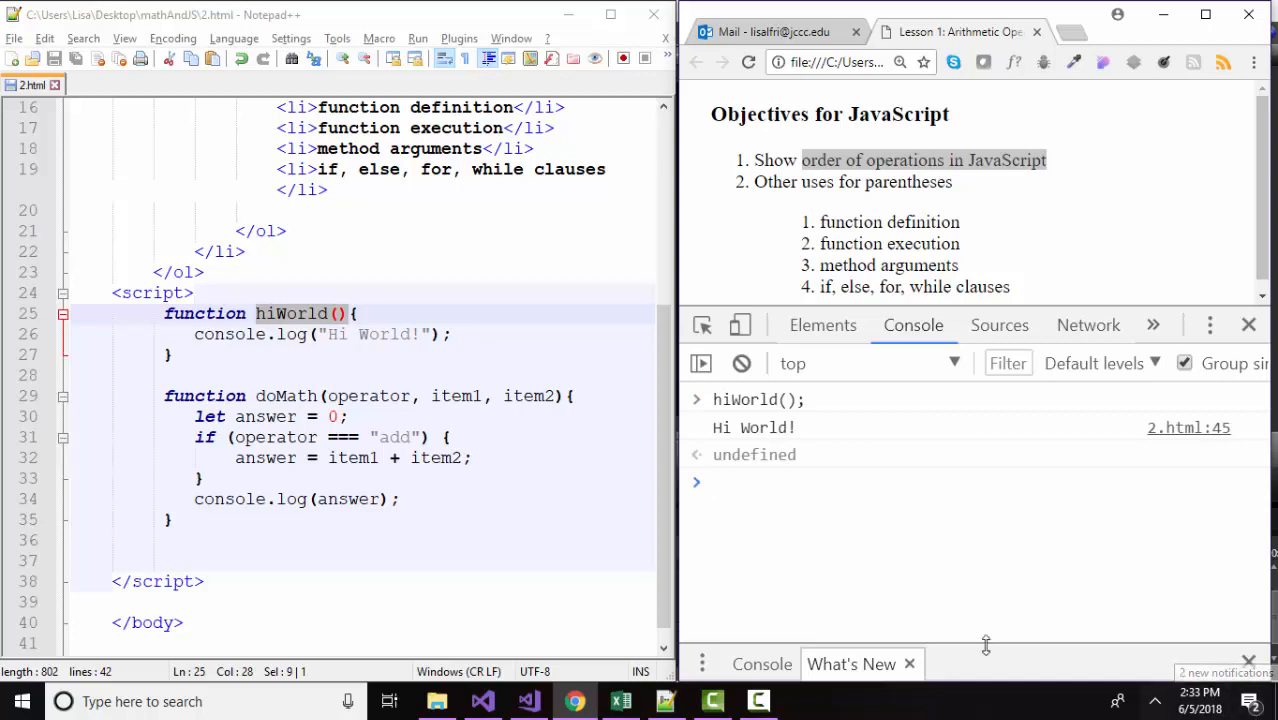
mouse_move(1196, 438)
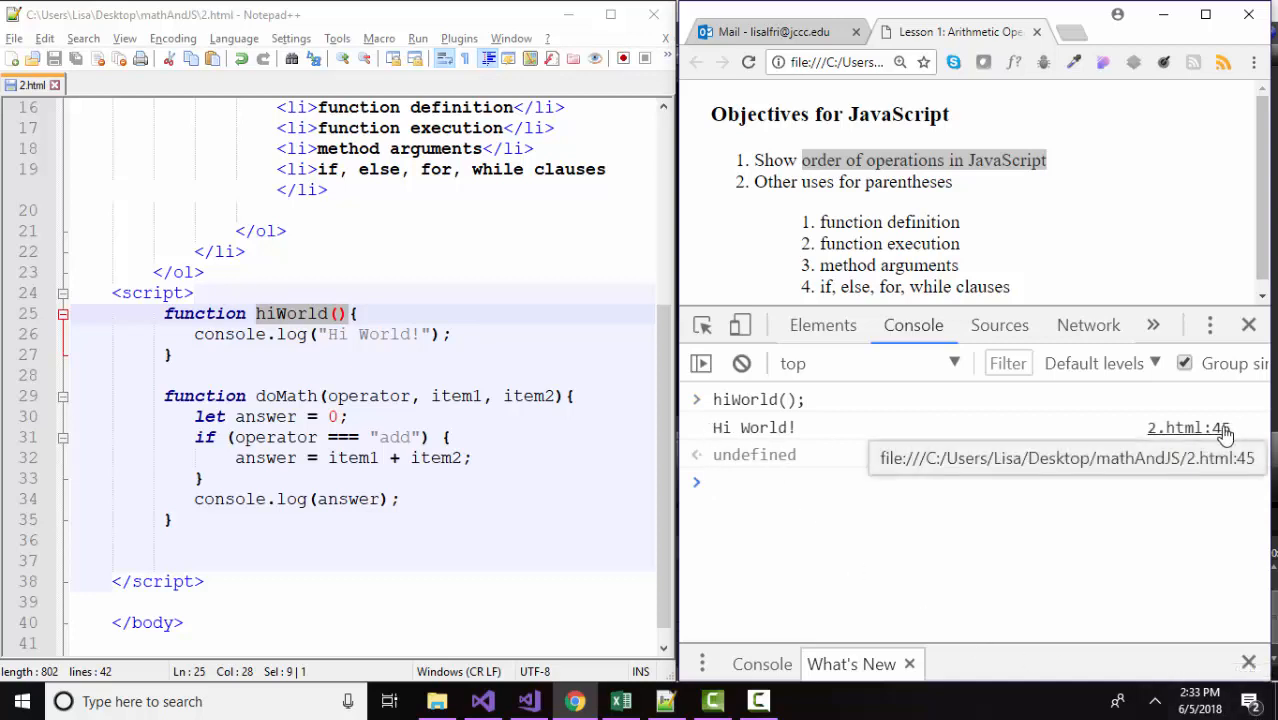
mouse_move(450, 334)
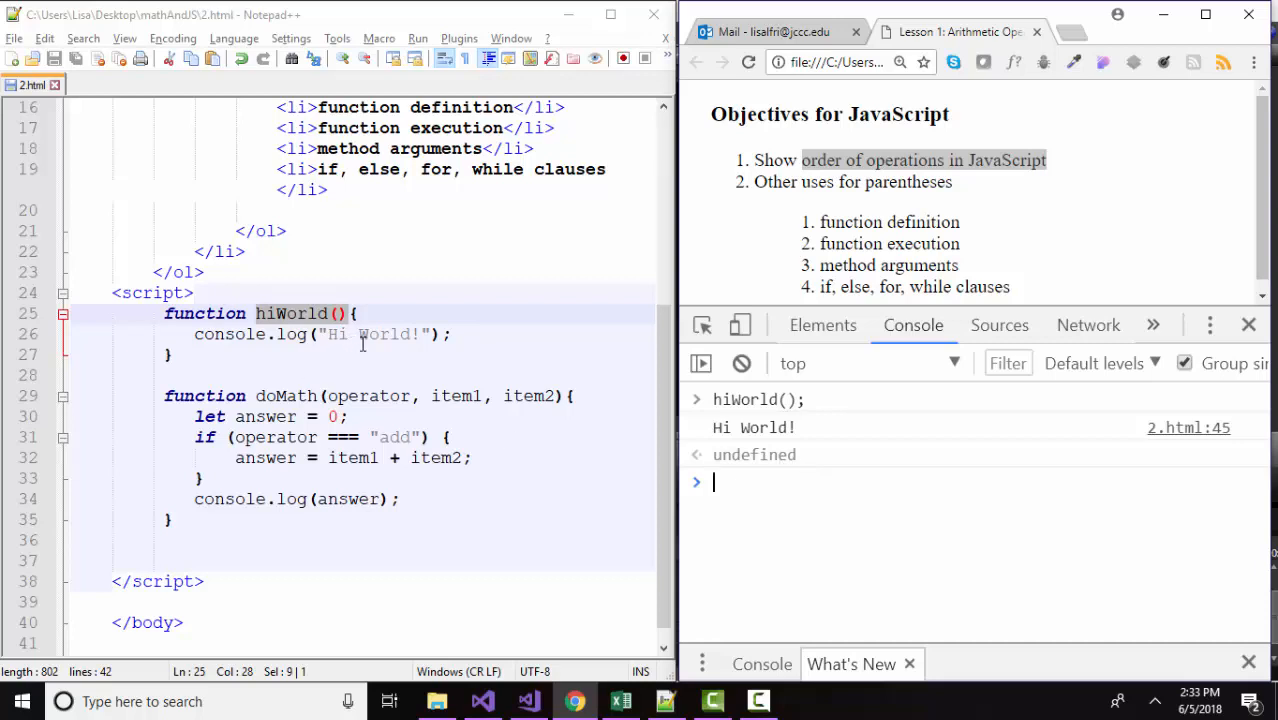
double_click(888, 244)
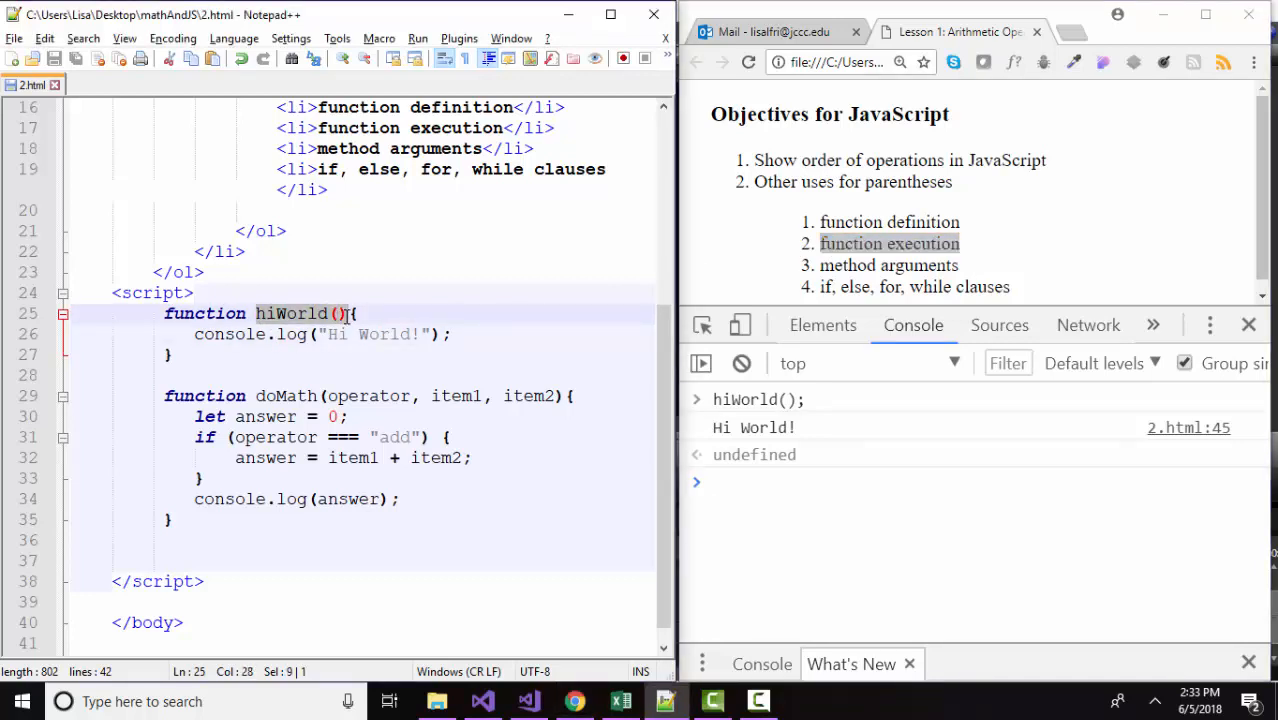
mouse_move(800, 412)
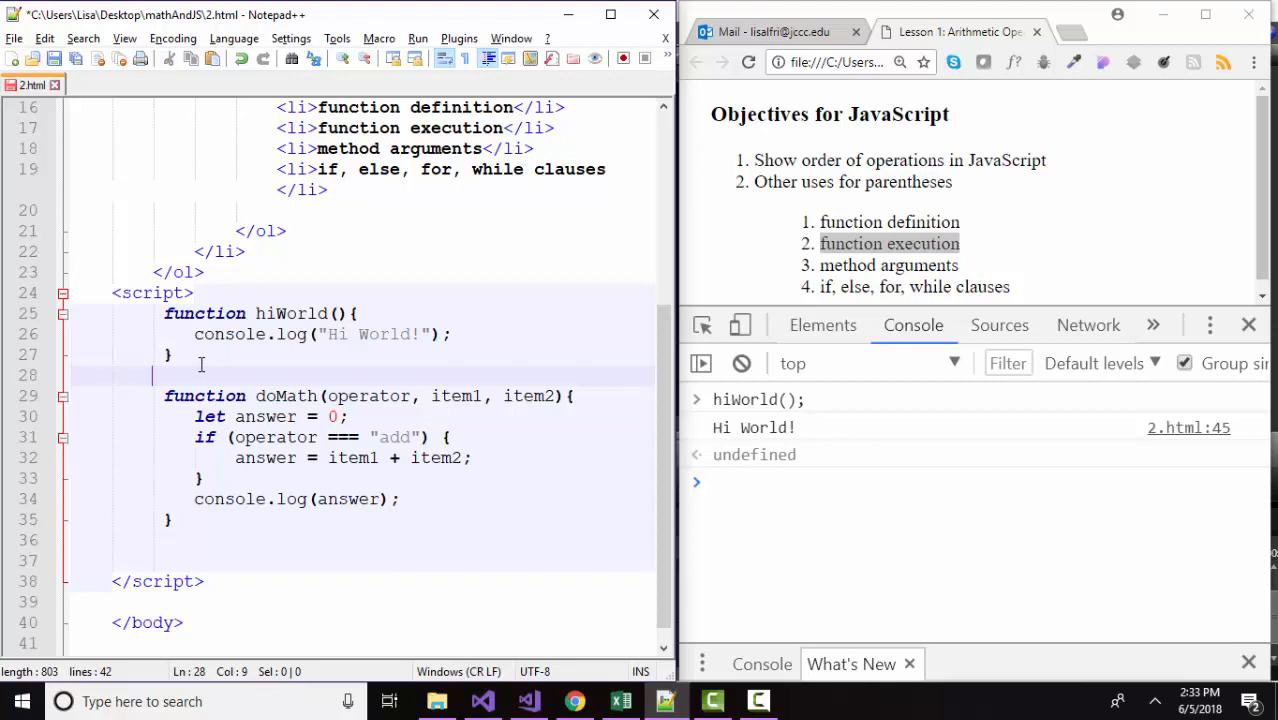
Add a hiWorld(); call on the line after the hiWorld function definition.
type("hiWorld")
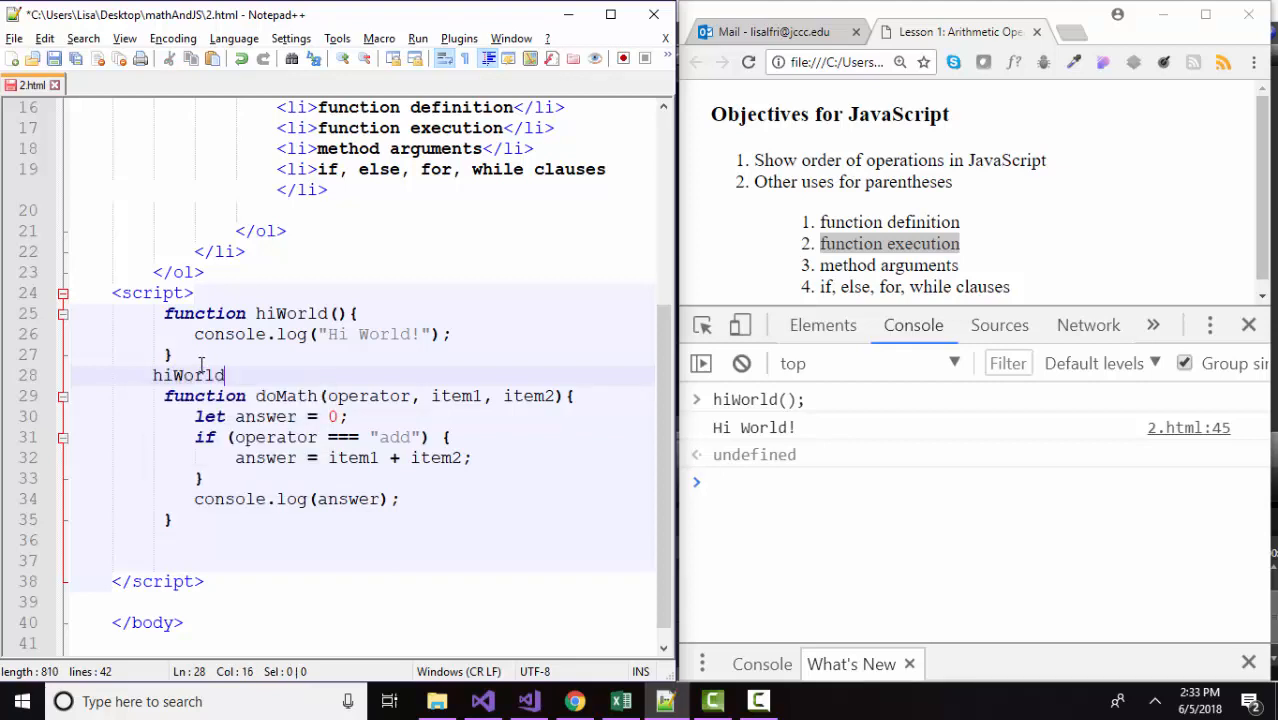
type("();")
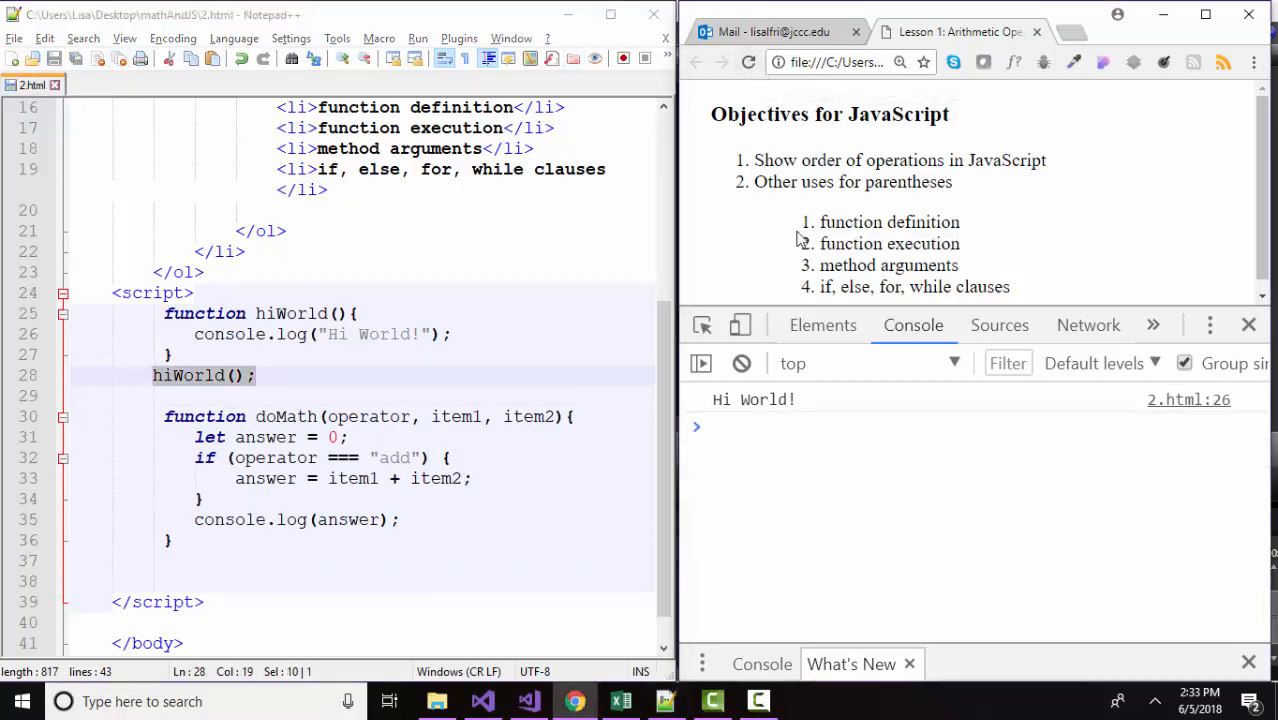
mouse_move(1196, 420)
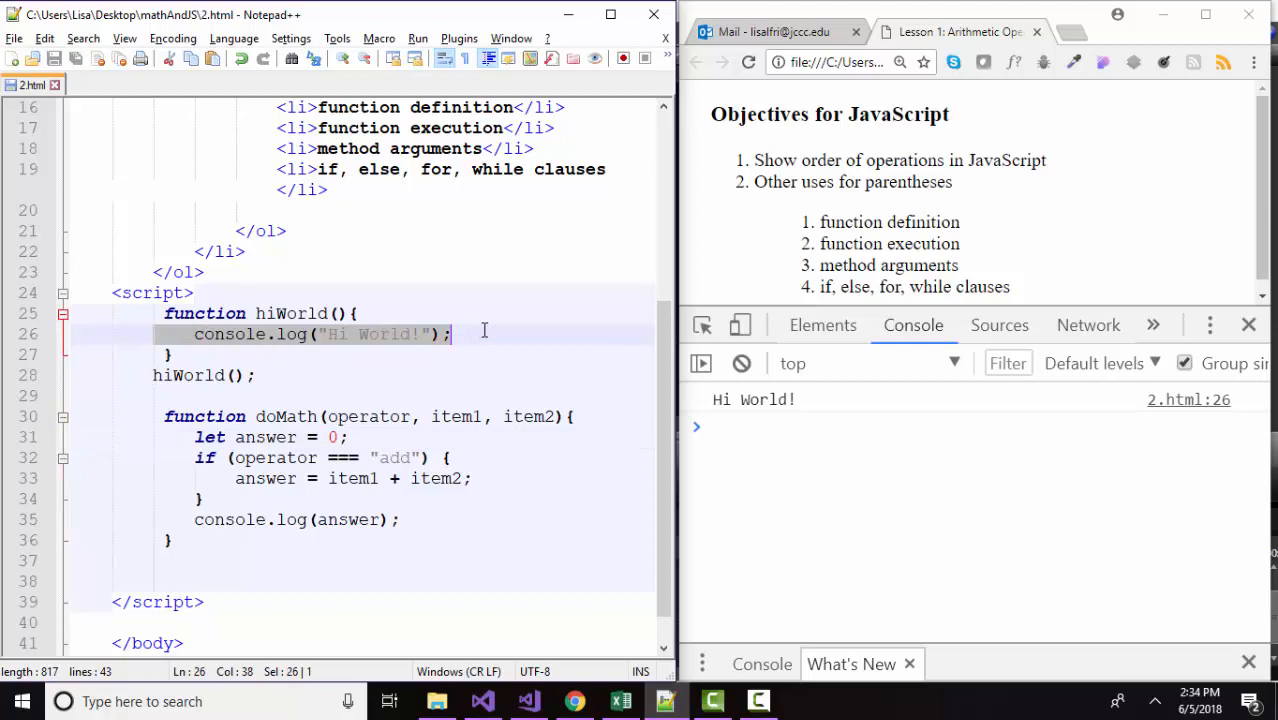
double_click(228, 334)
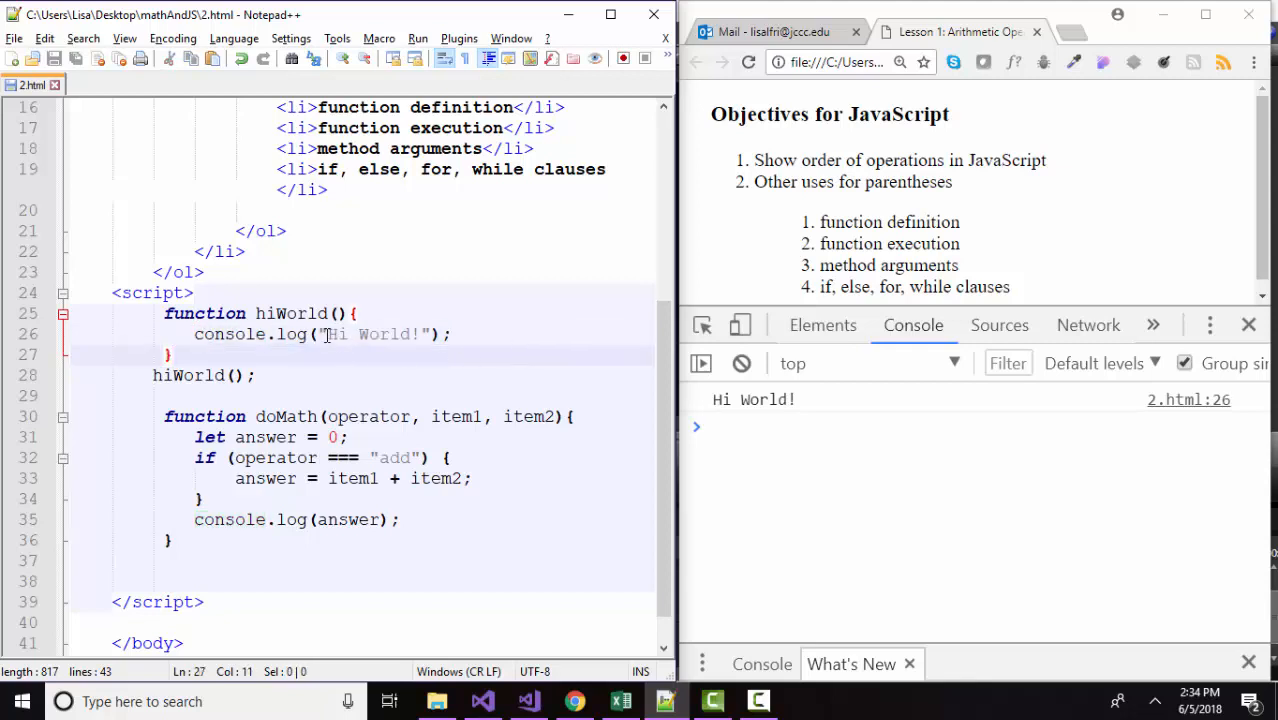
double_click(370, 334)
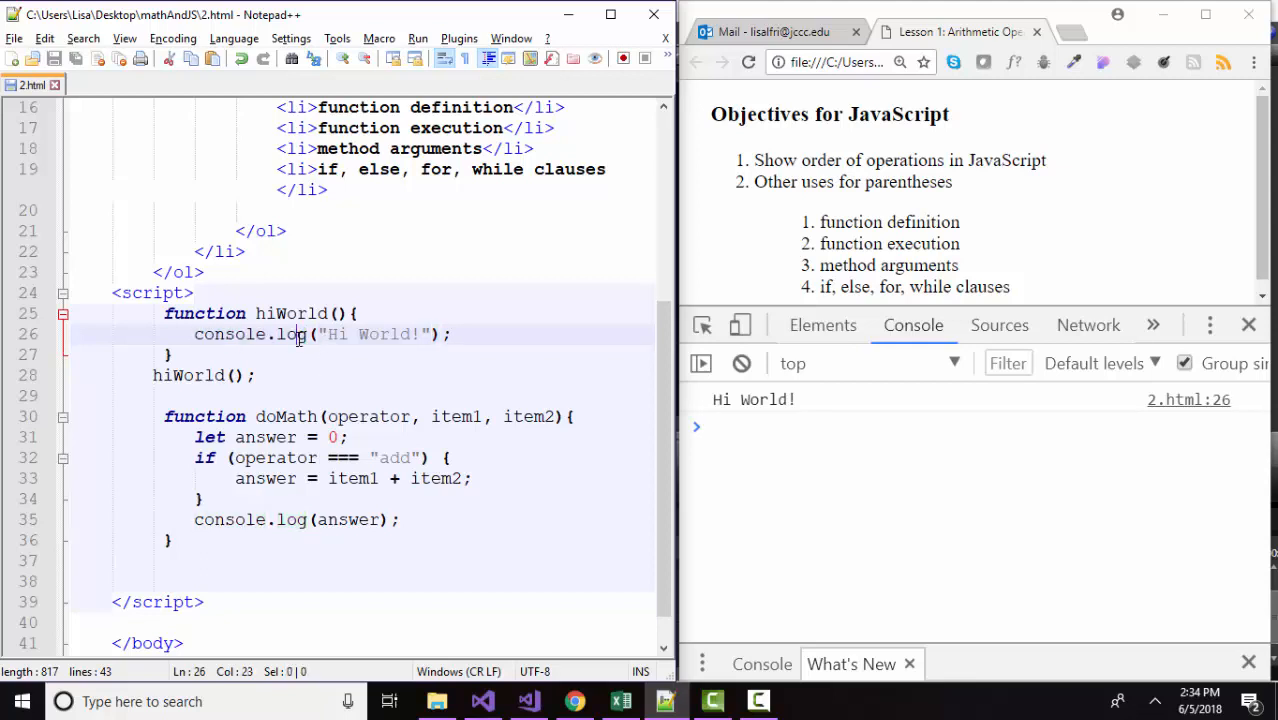
left_click(312, 334)
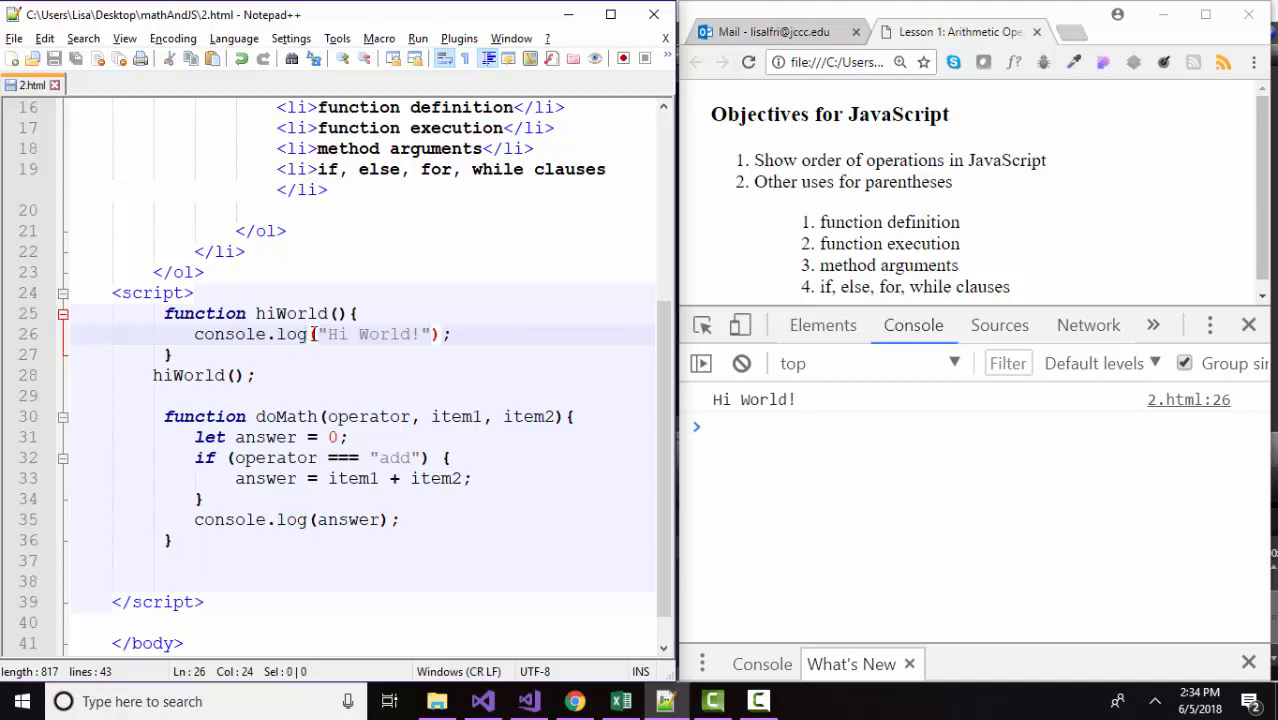
mouse_move(378, 340)
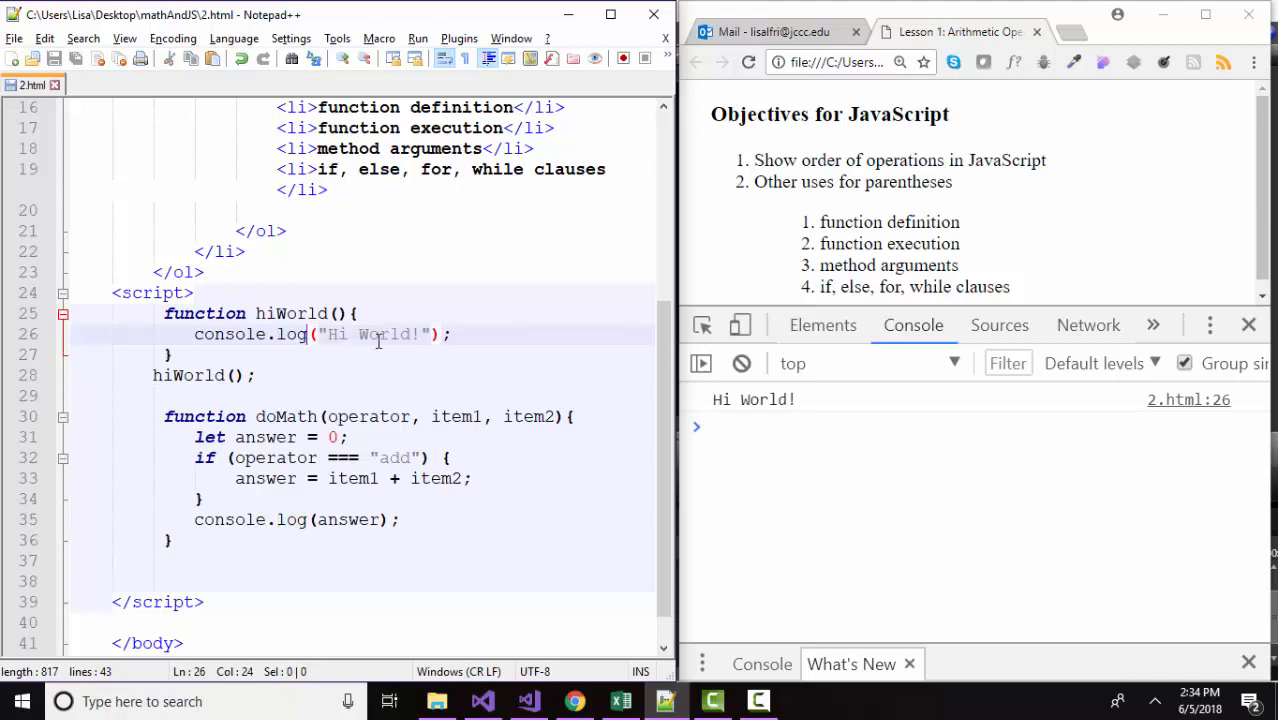
mouse_move(872, 440)
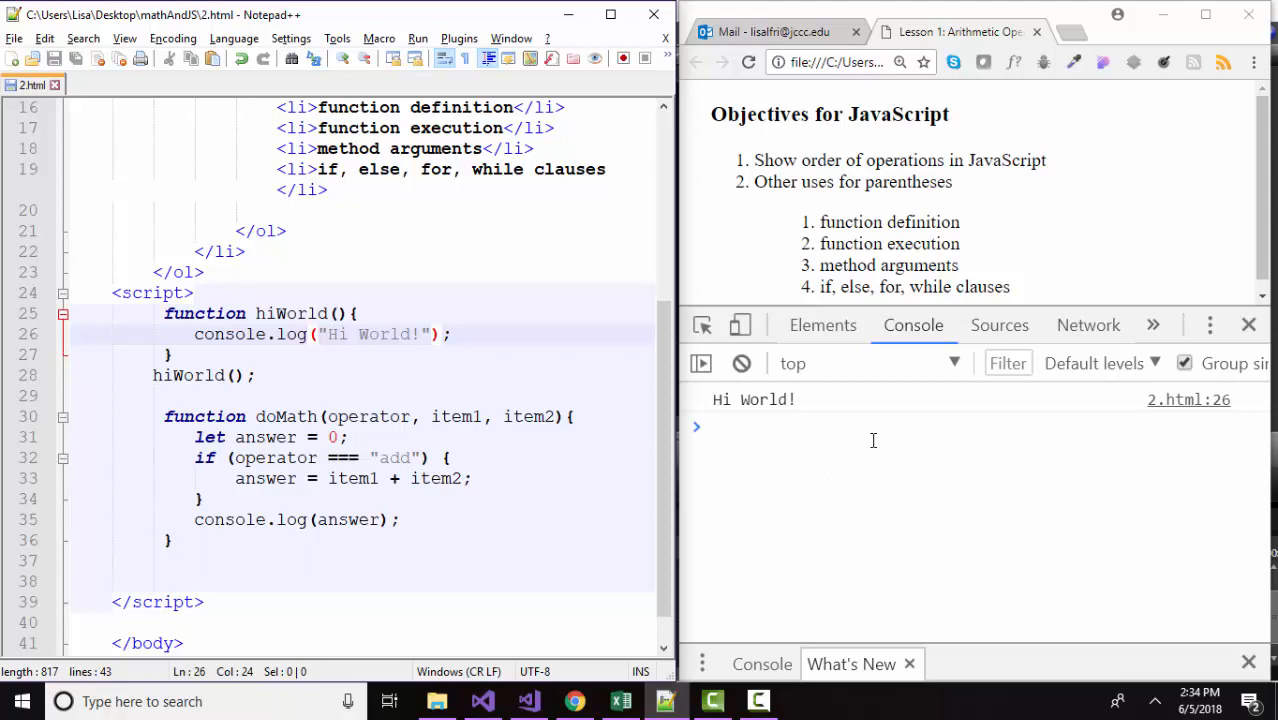
Evaluate Math.pow(5,2) in the console, returning 25.
type("M")
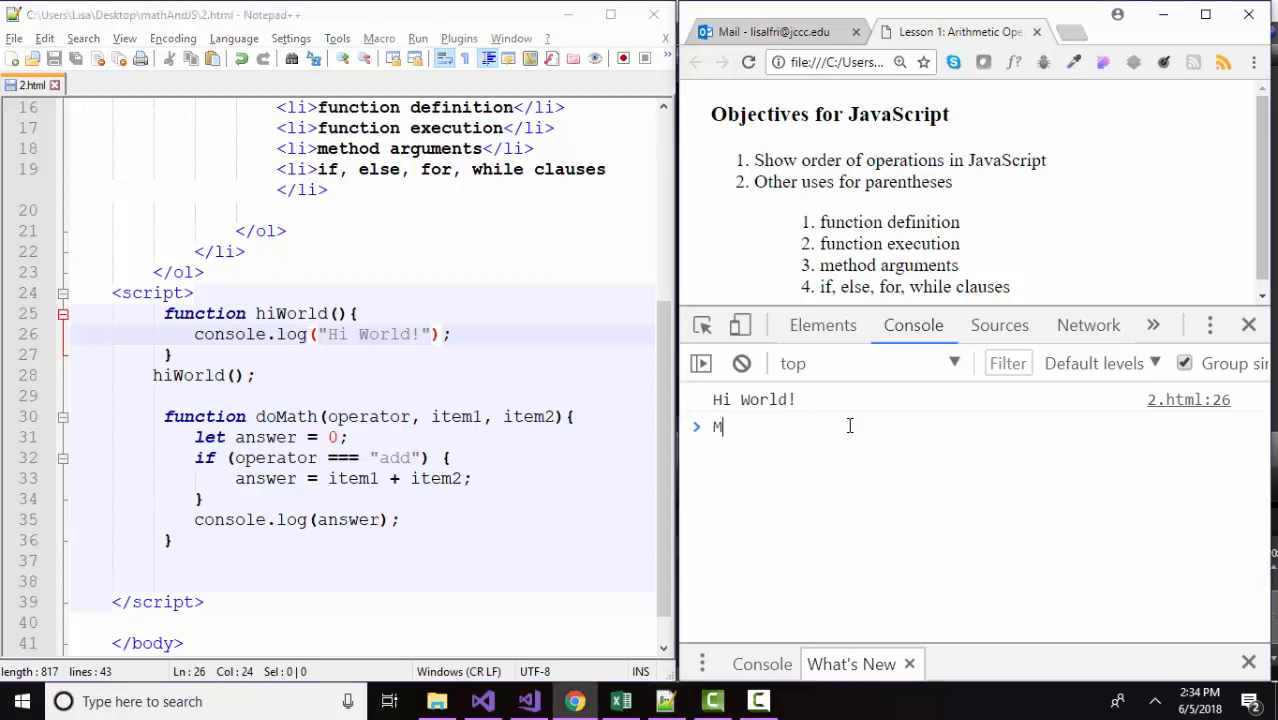
type("ath.pow")
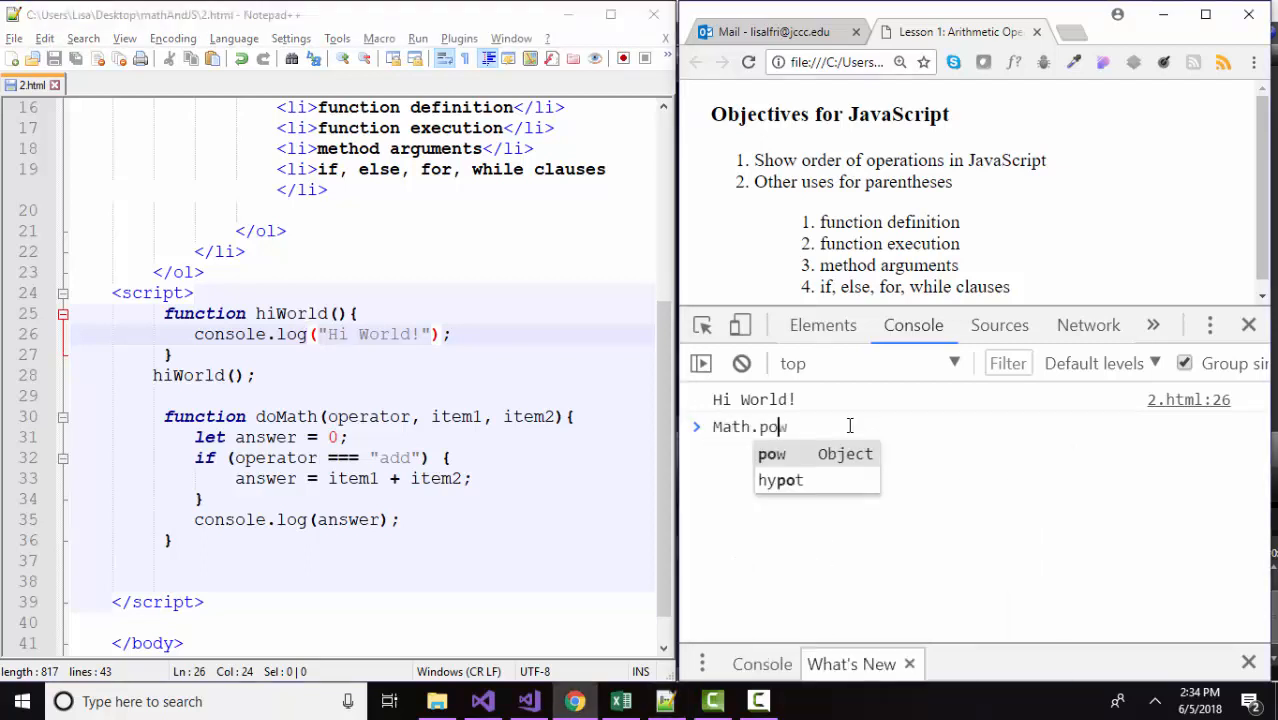
type("(")
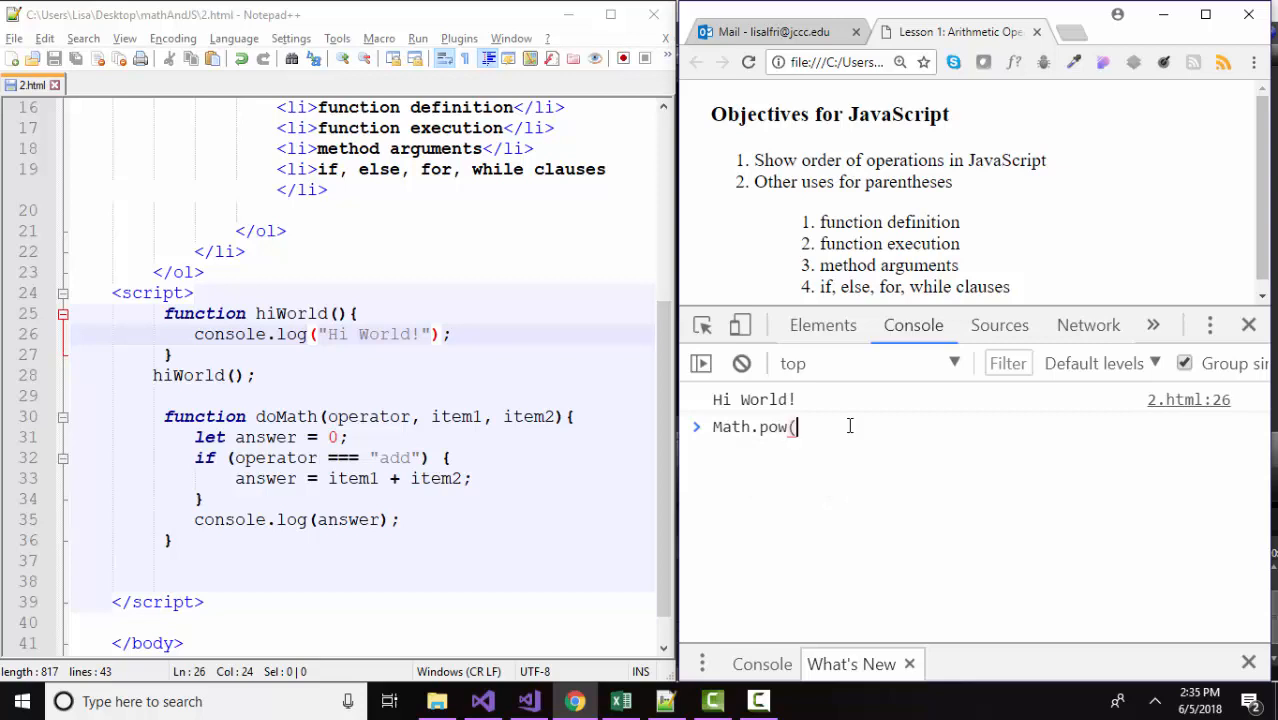
type("5,2")
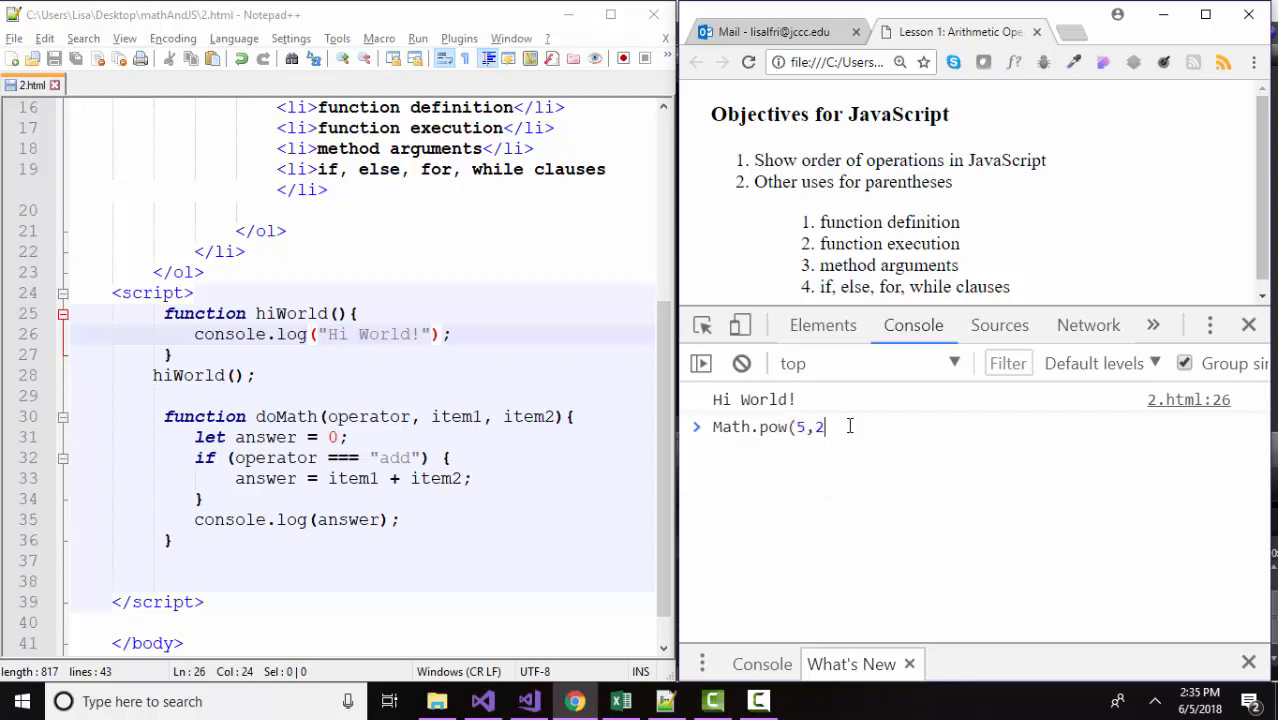
key("Enter")
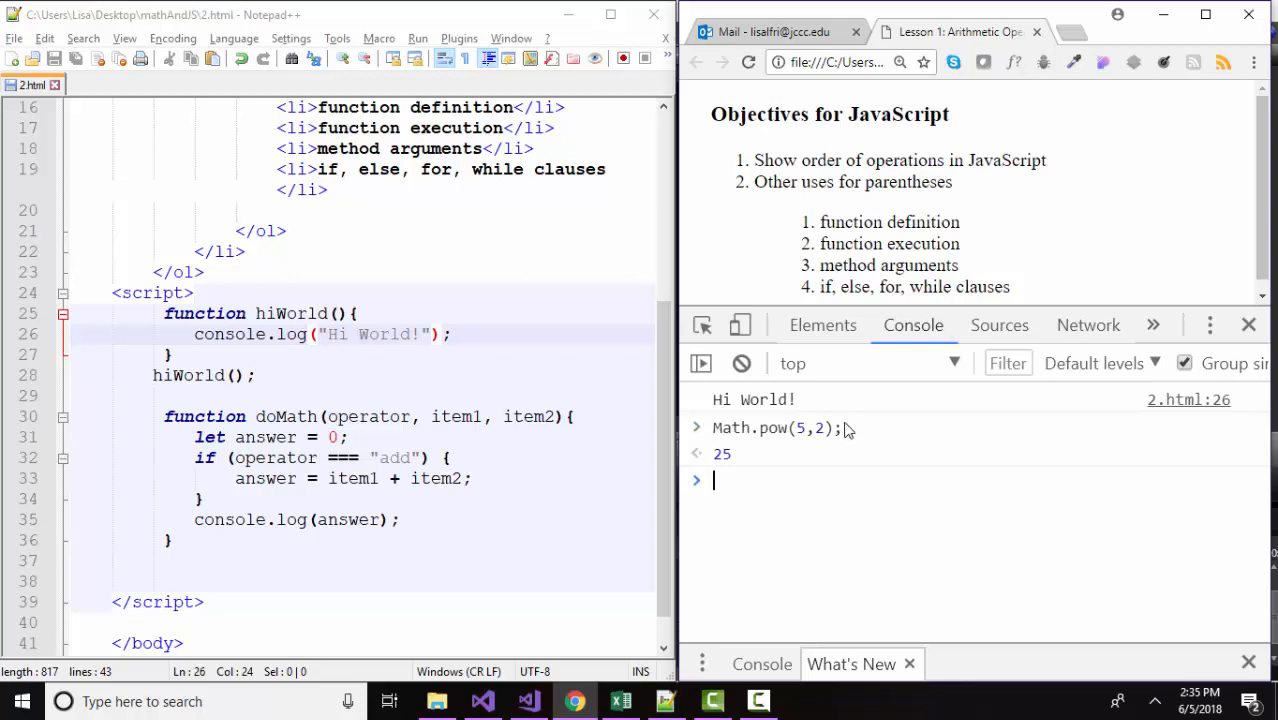
mouse_move(526, 400)
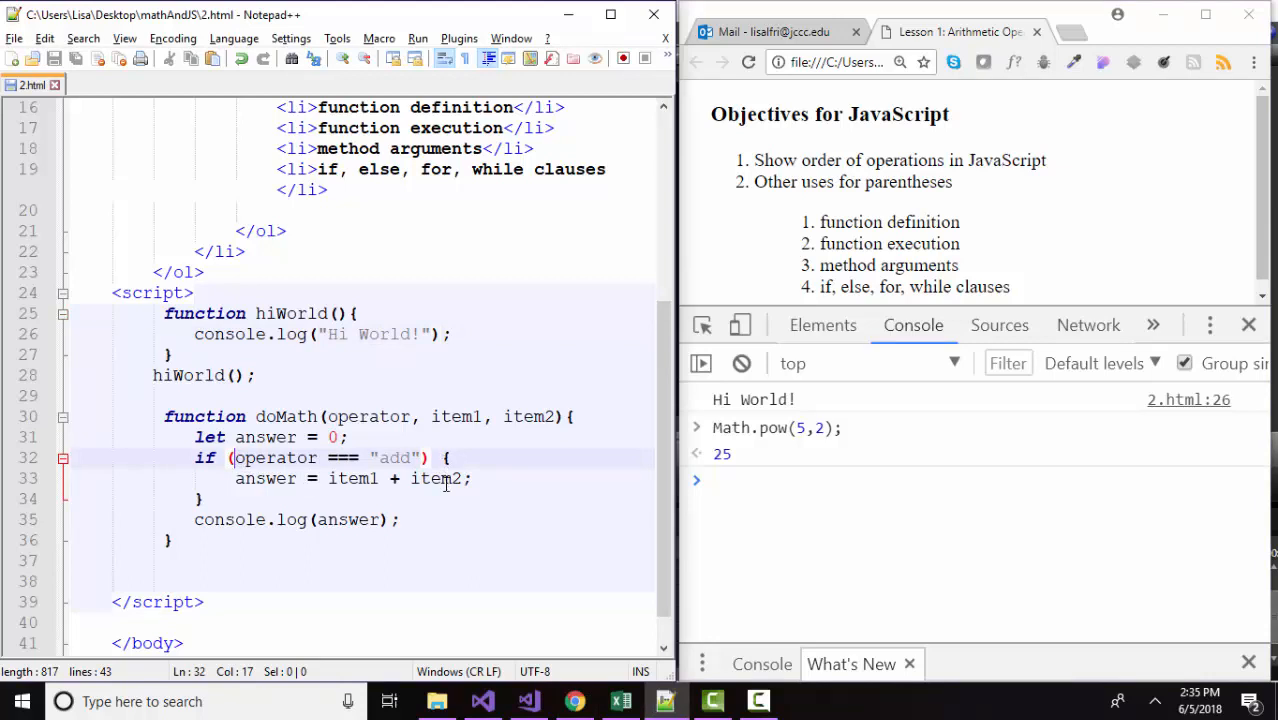
left_click_drag(164, 416, 164, 560)
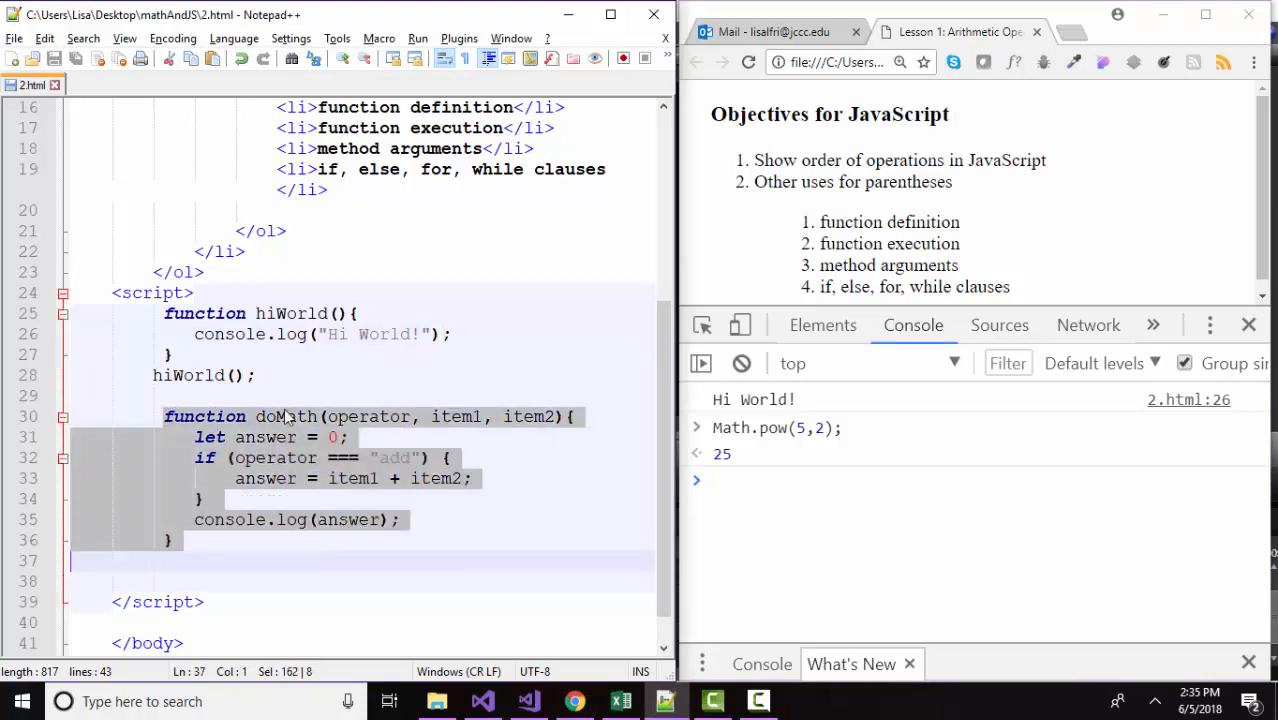
left_click(324, 416)
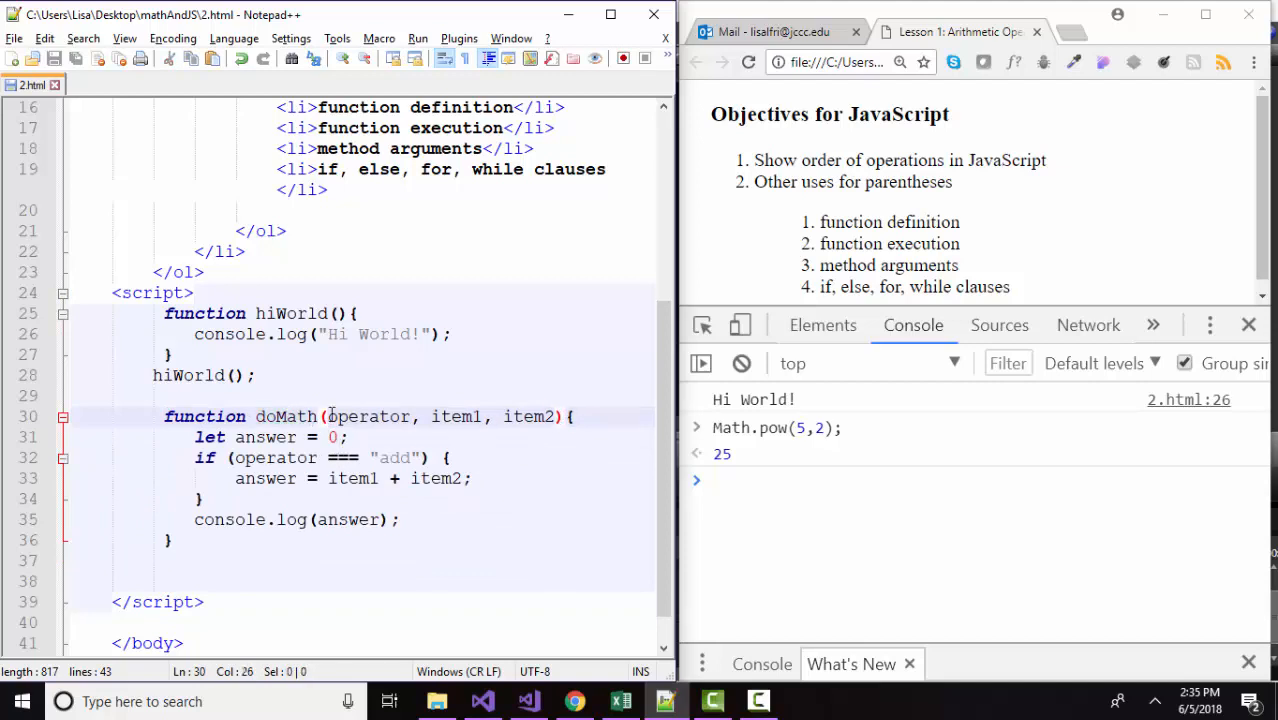
left_click(540, 416)
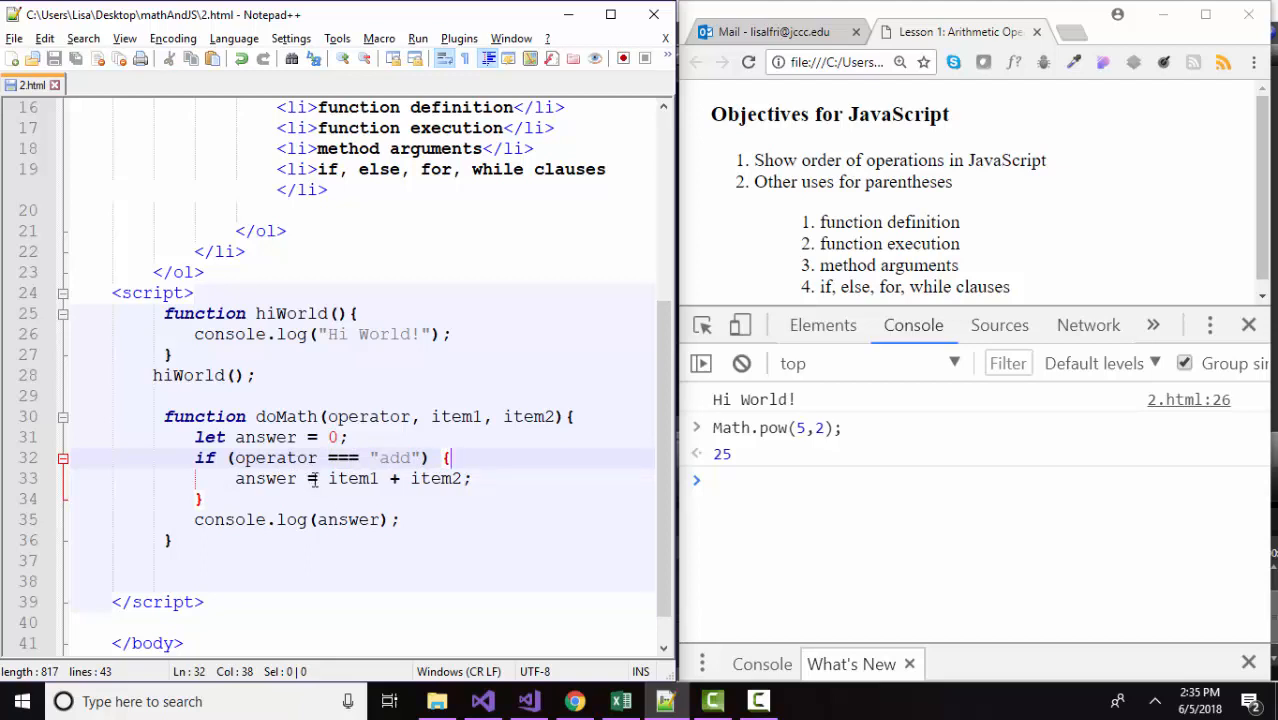
double_click(264, 478)
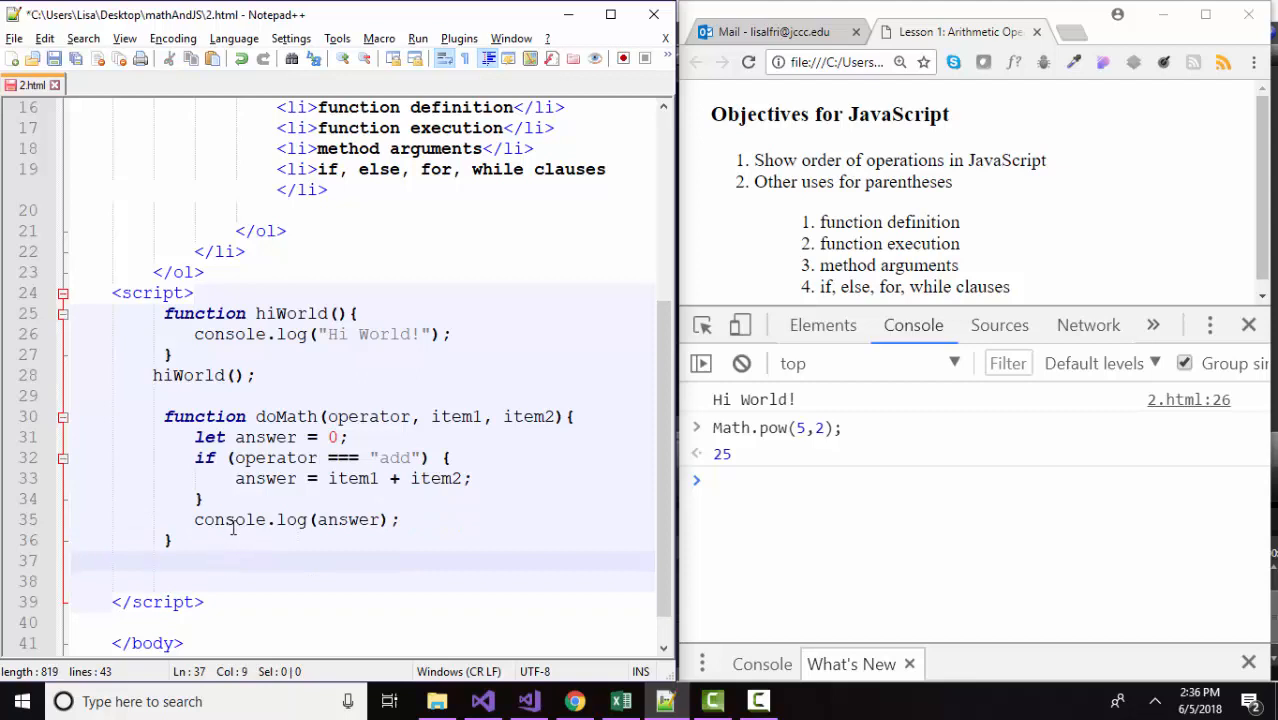
Add a doMath("add", 10, 20); call after the doMath function definition.
type("doMath(\"\")")
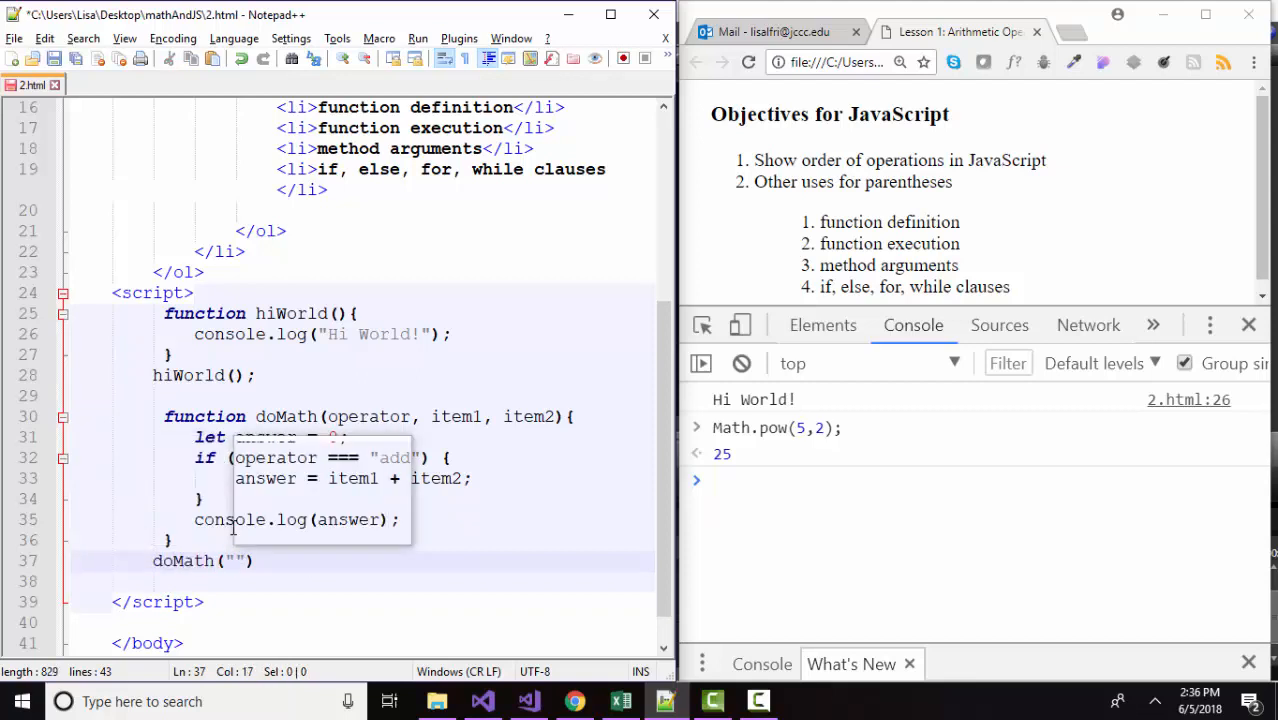
type("add\", 10, 20")
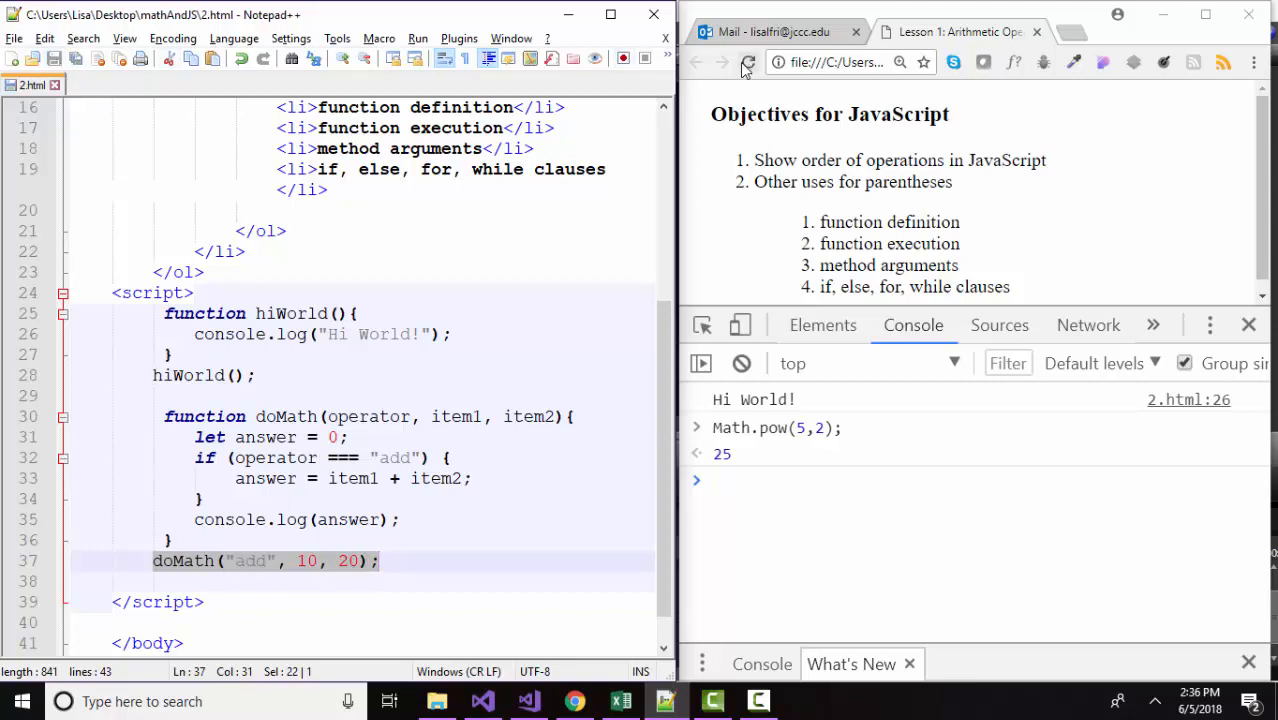
Reload the page so the Console logs Hi World! and 30.
left_click(748, 62)
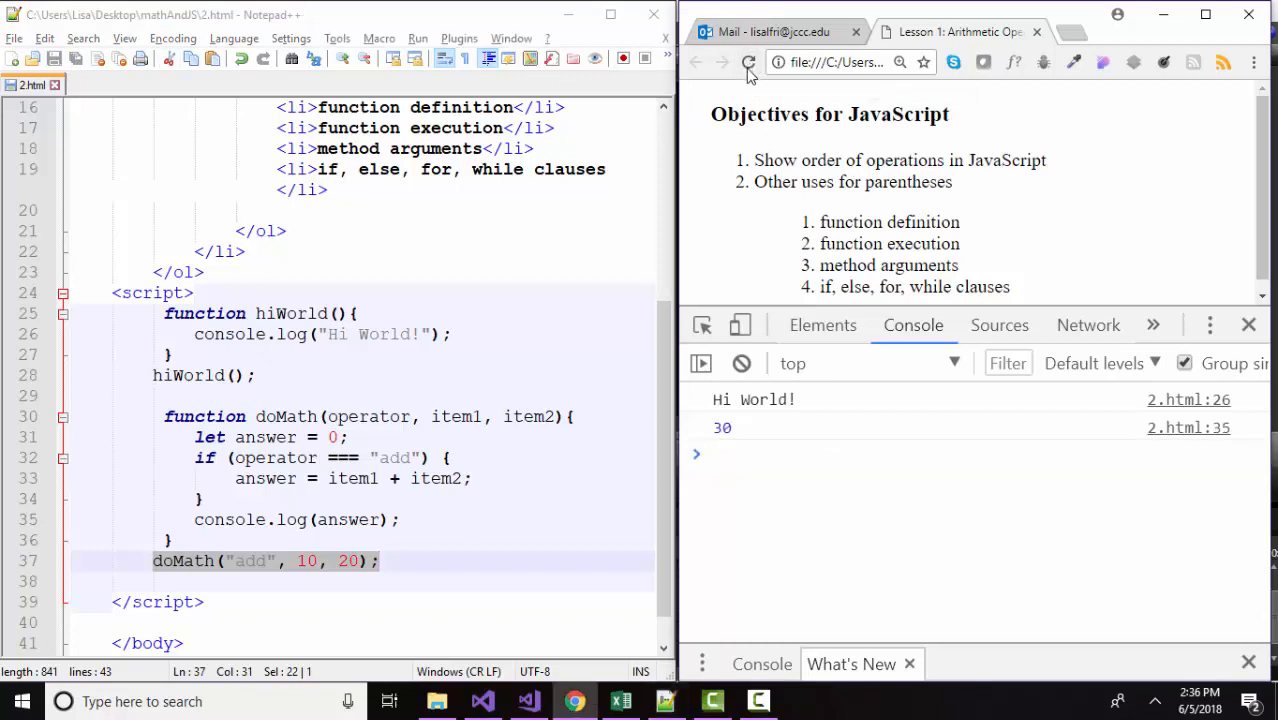
mouse_move(1002, 418)
type("doMath(\"add\",5,5);")
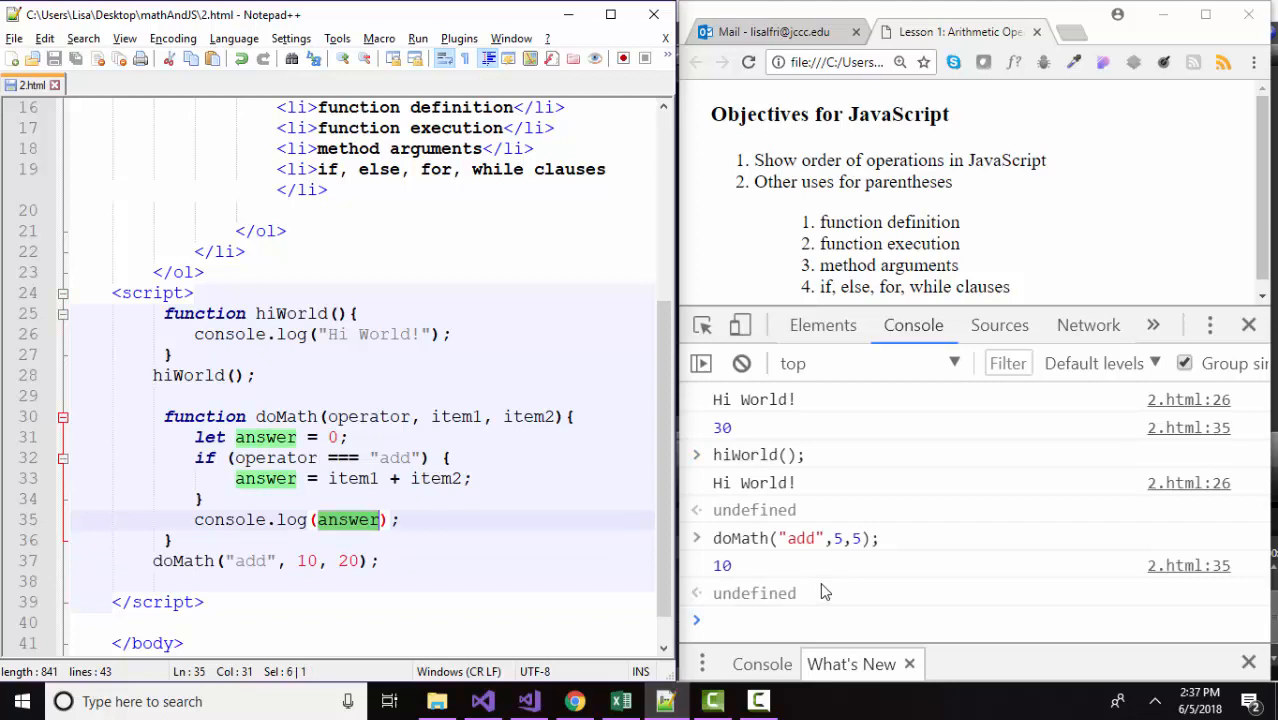
mouse_move(824, 600)
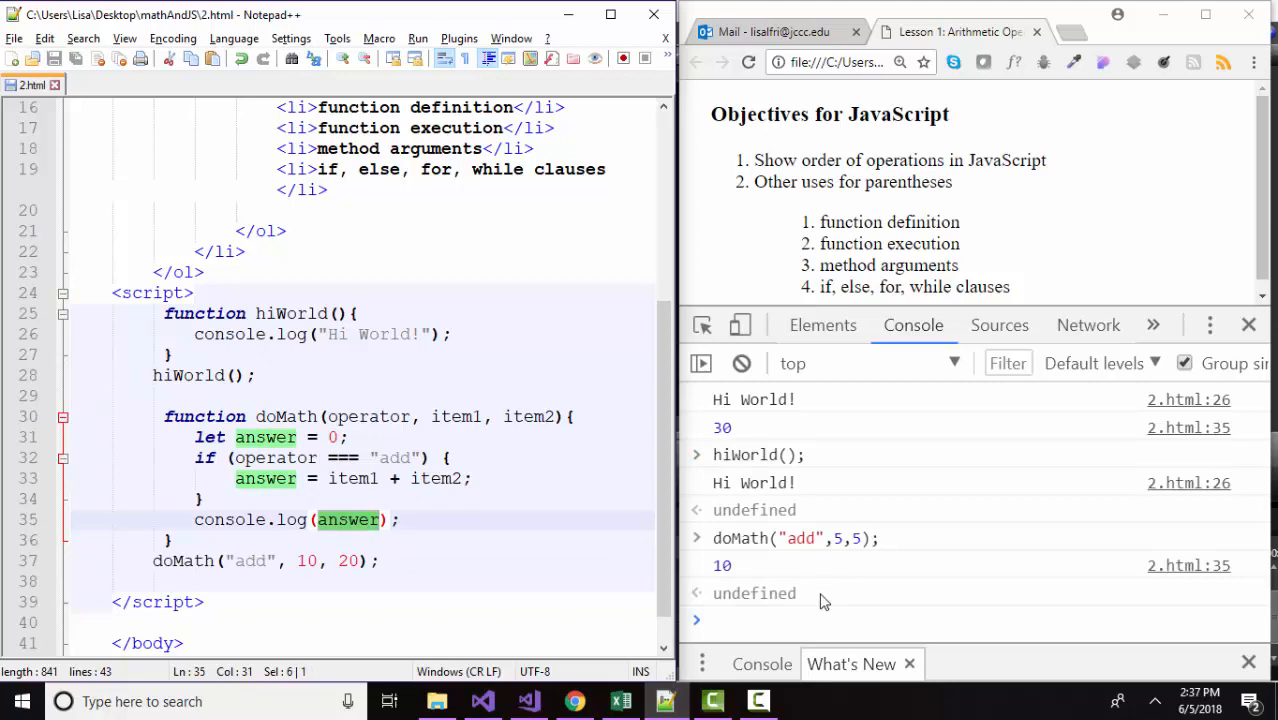